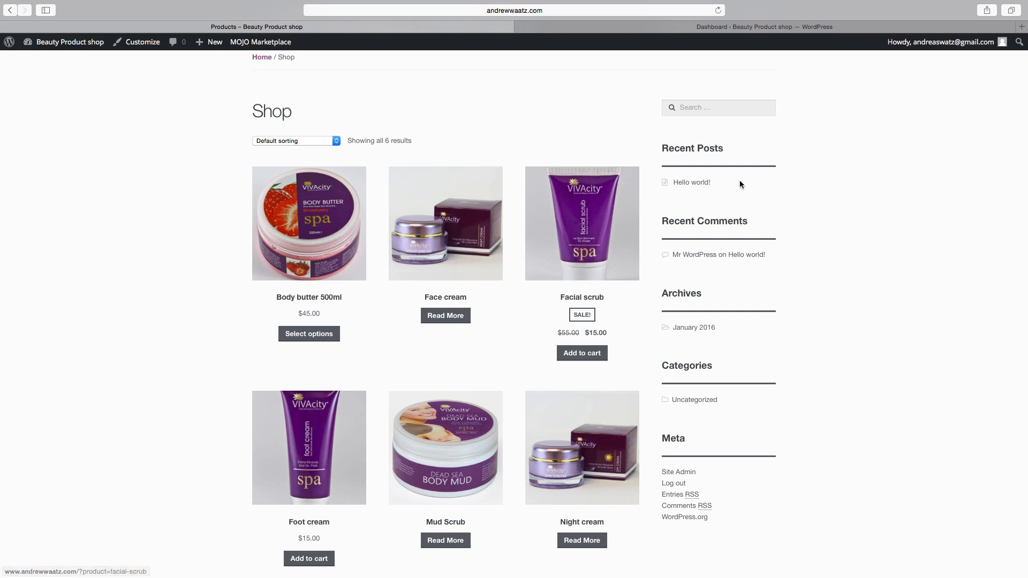
Enter the theme Customizer and go to the Buttons styling settings
scroll(down, 3)
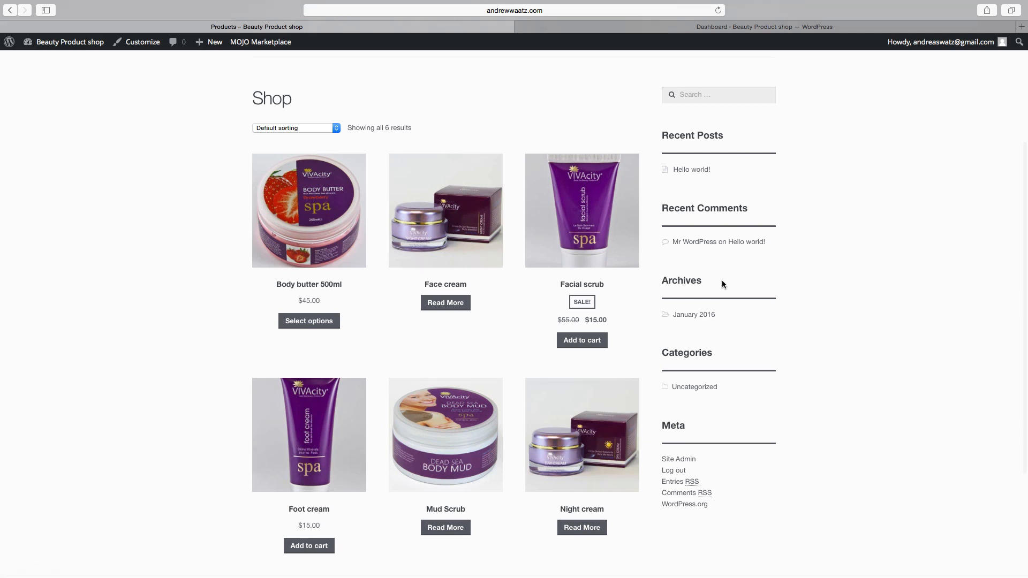
scroll(down, 3)
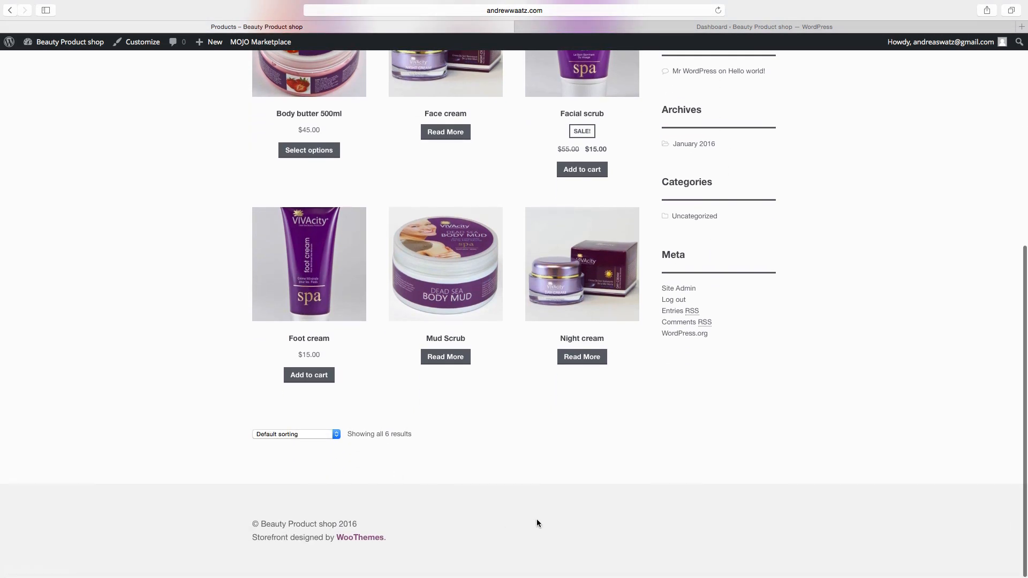
scroll(up, 3)
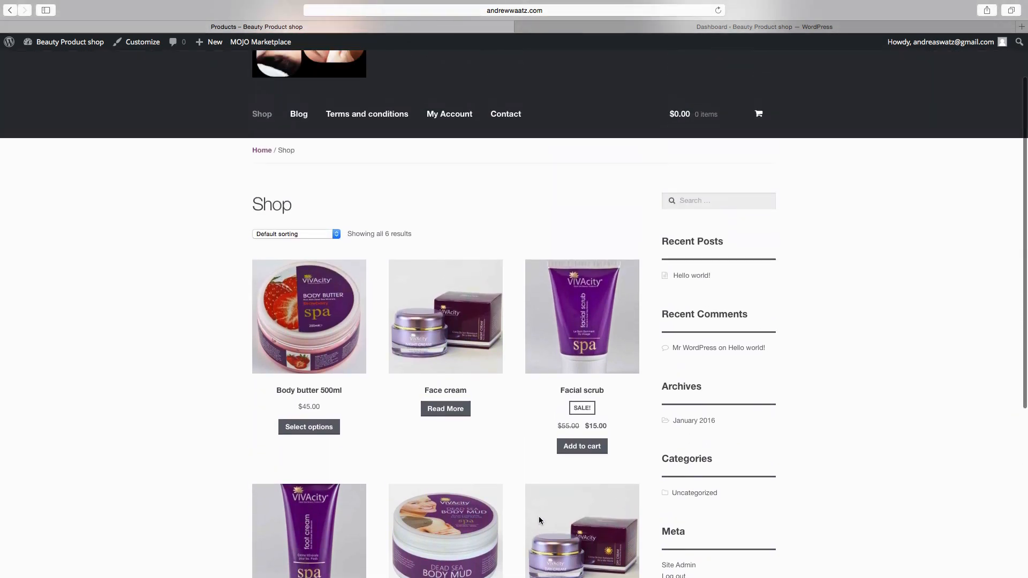
scroll(down, 3)
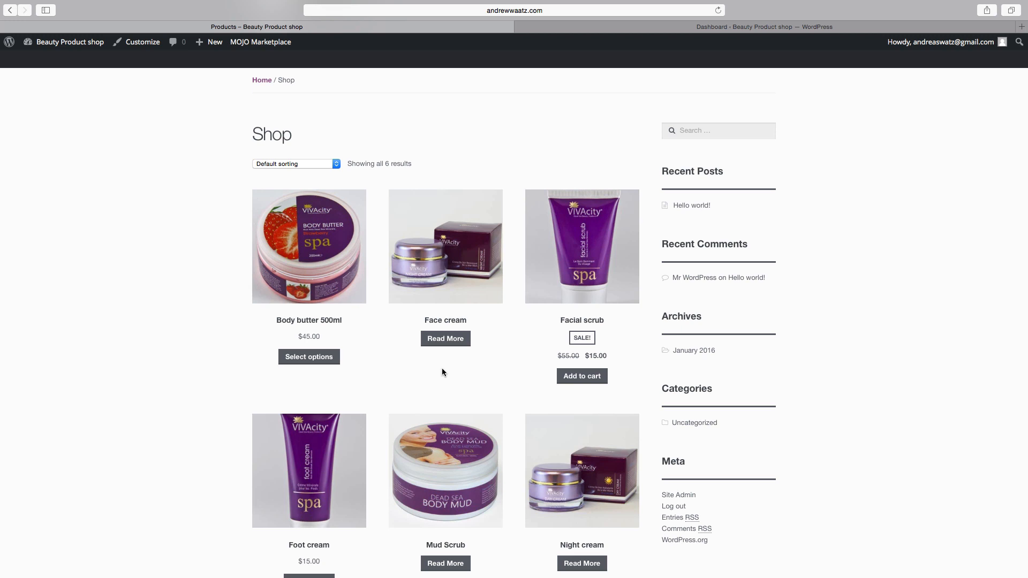
mouse_move(435, 351)
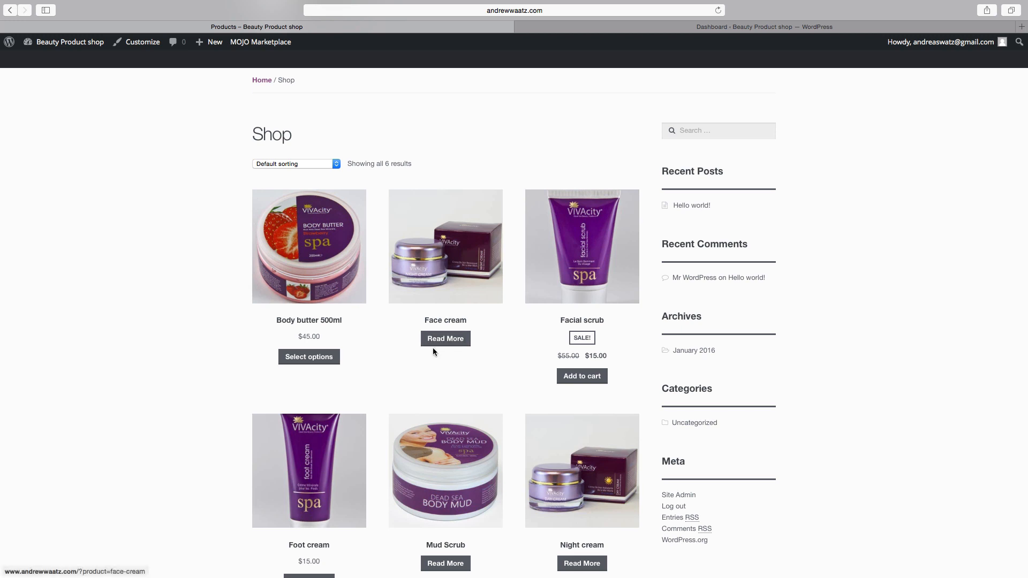
mouse_move(447, 349)
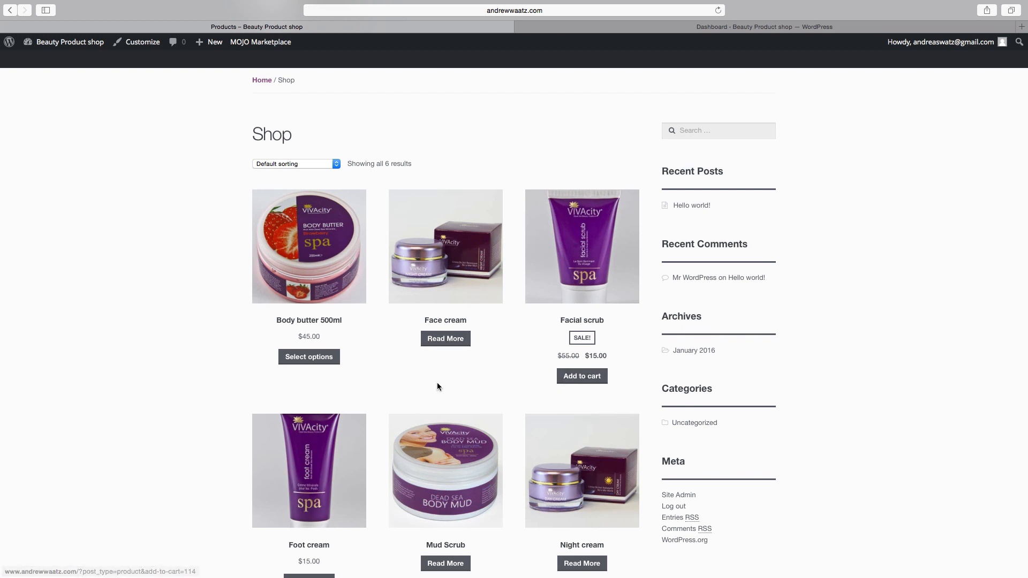
mouse_move(318, 368)
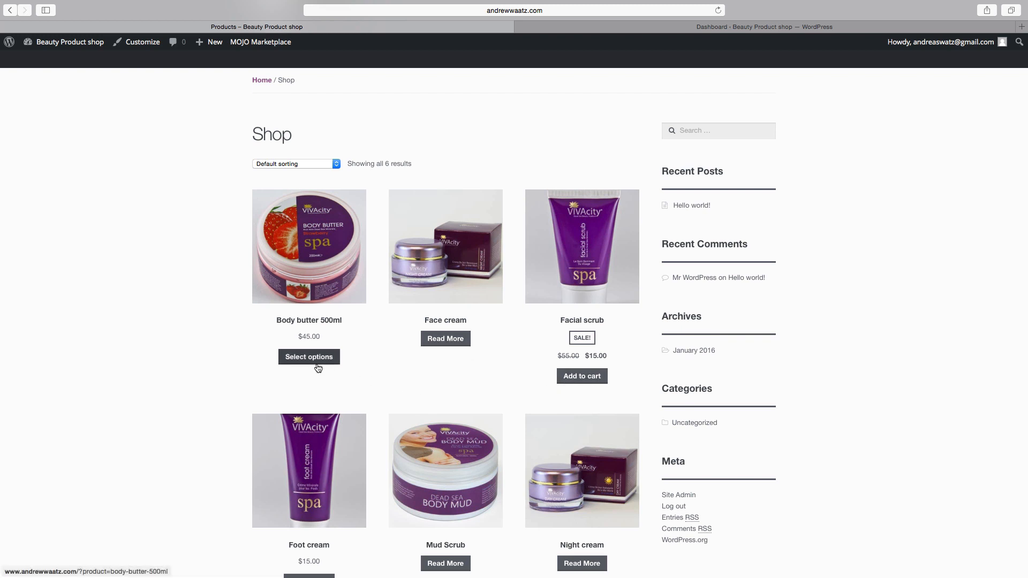
mouse_move(143, 45)
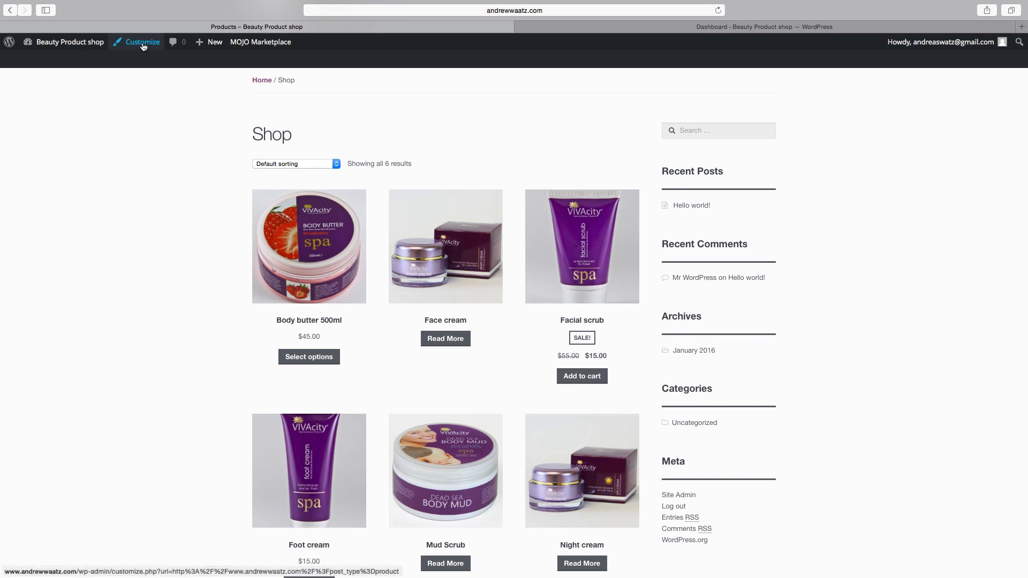
click(142, 42)
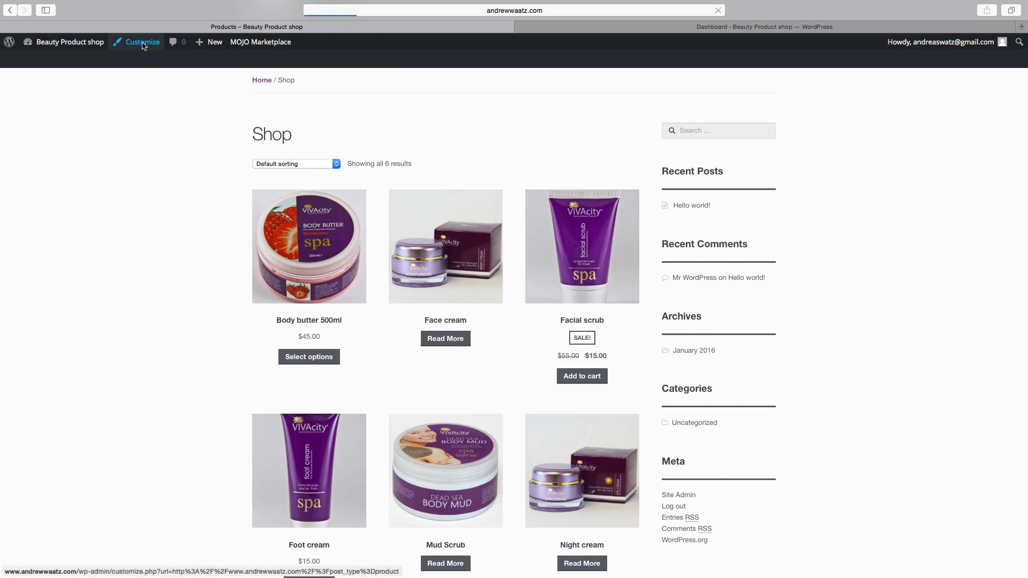
click(141, 41)
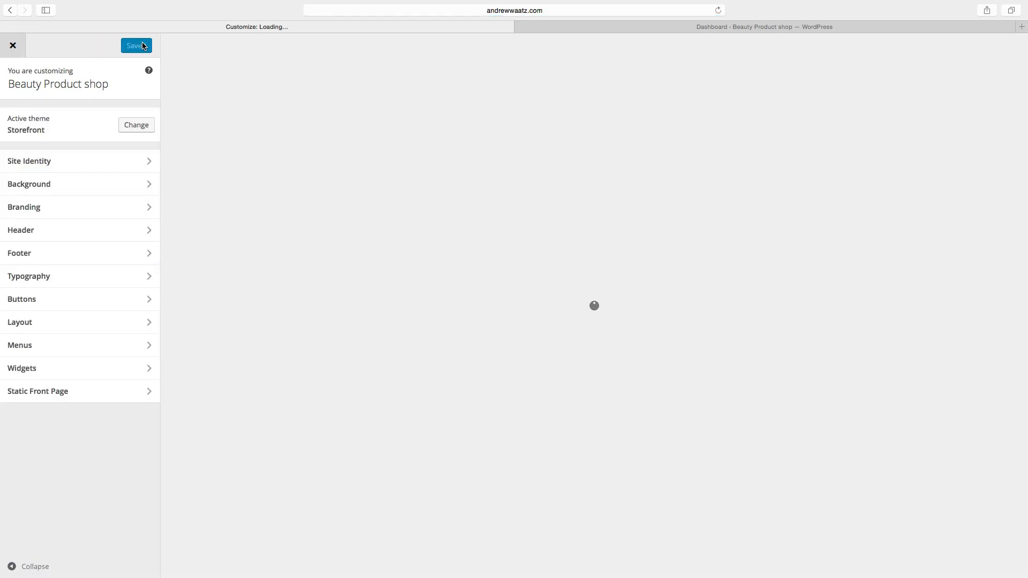
click(137, 45)
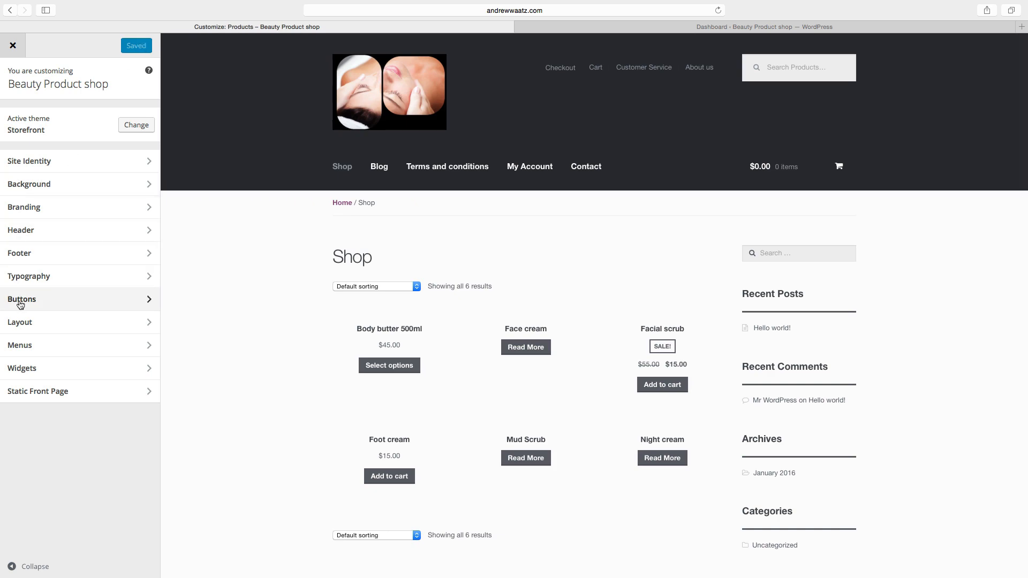
click(22, 300)
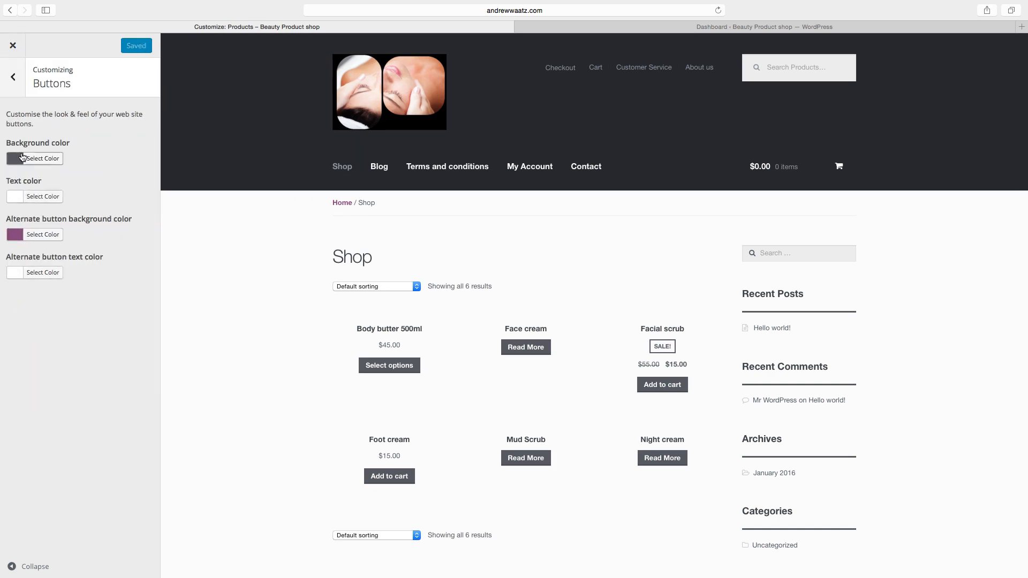
Set the button background colour to red #dd3333 and save & publish the change
click(43, 158)
text(#dd3333)
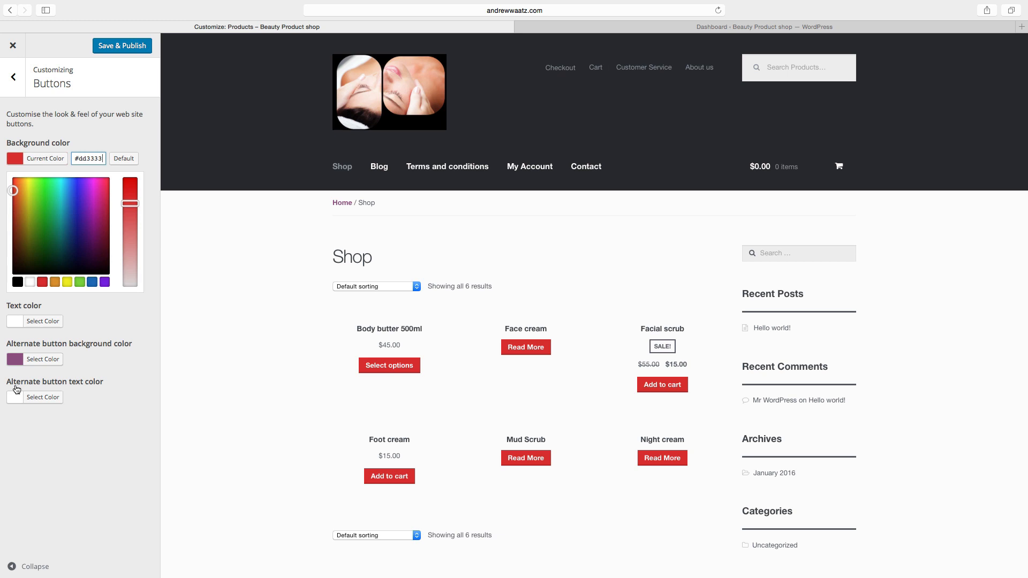
mouse_move(73, 389)
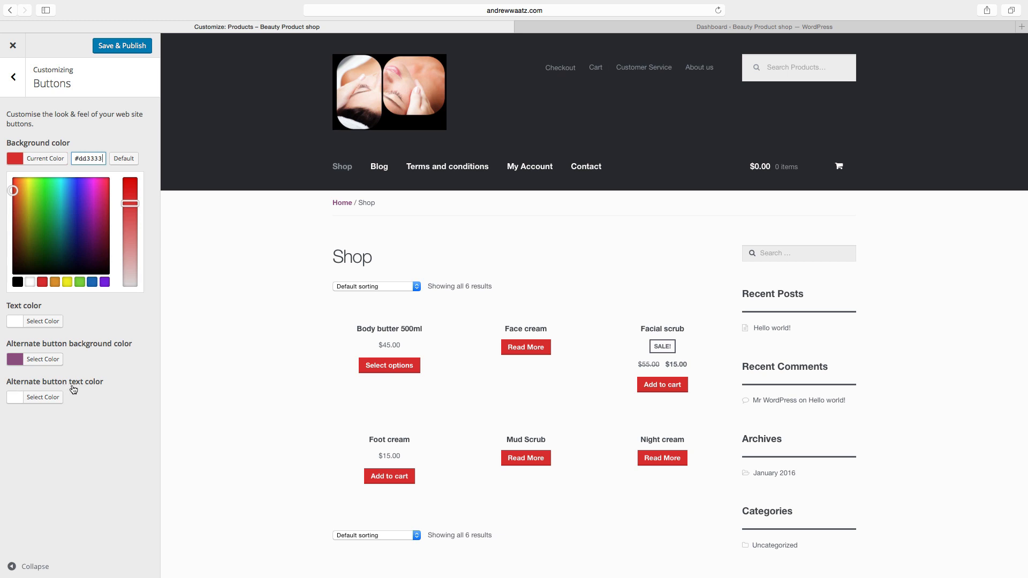
mouse_move(107, 362)
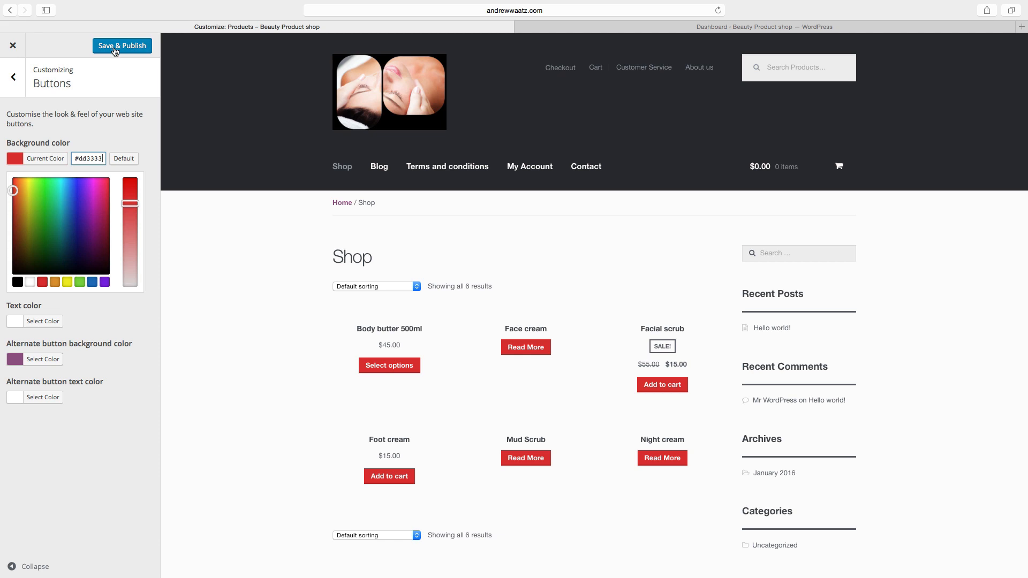
click(44, 158)
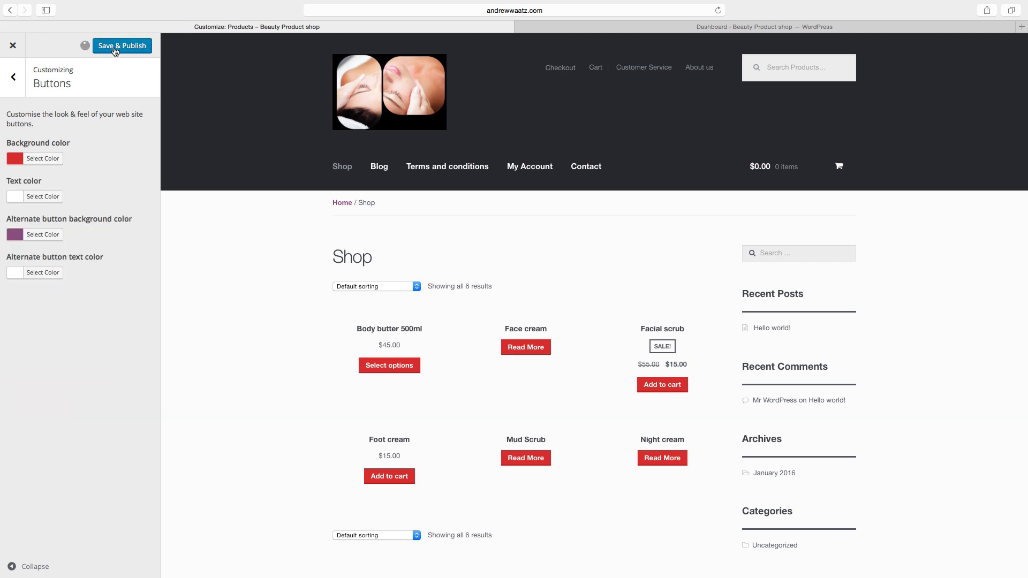
click(122, 45)
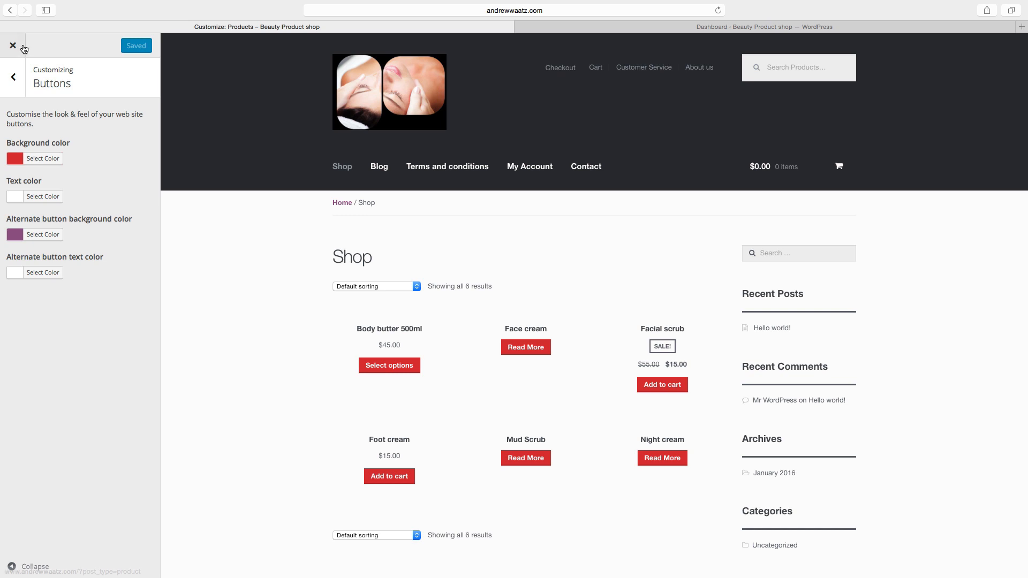
click(12, 45)
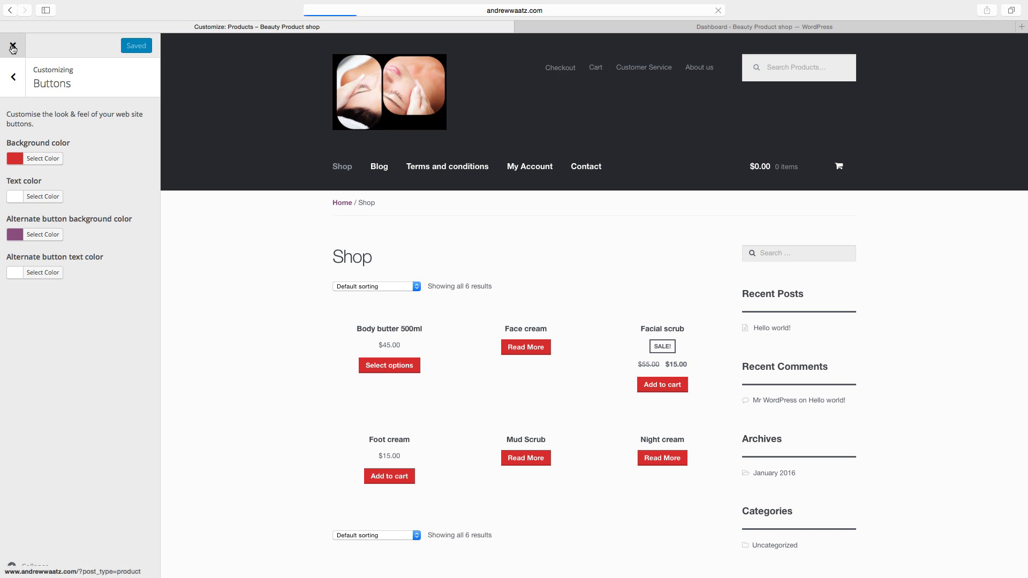
Return to the live Shop page and review the products with their red buttons
click(12, 45)
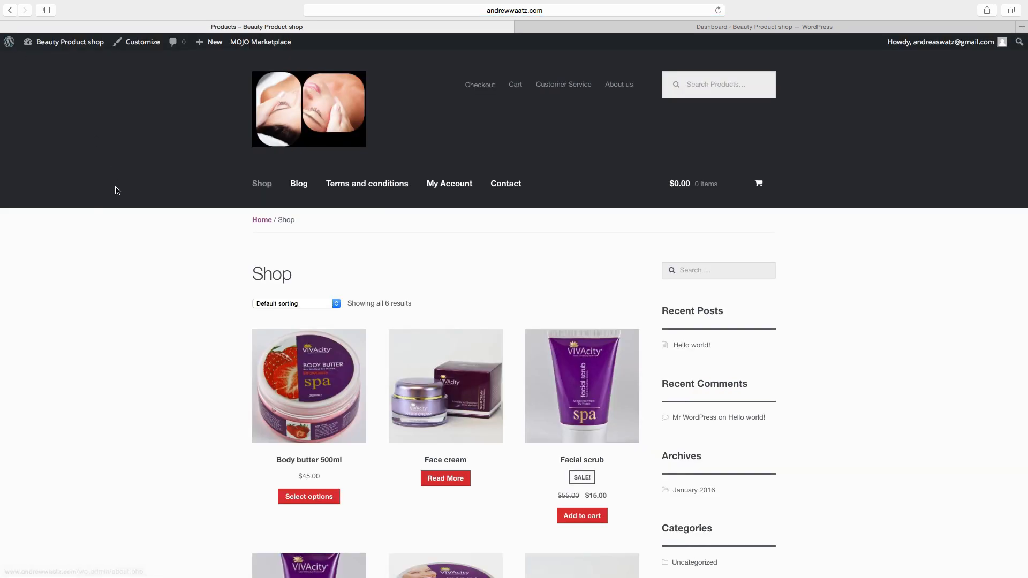
scroll(down, 3)
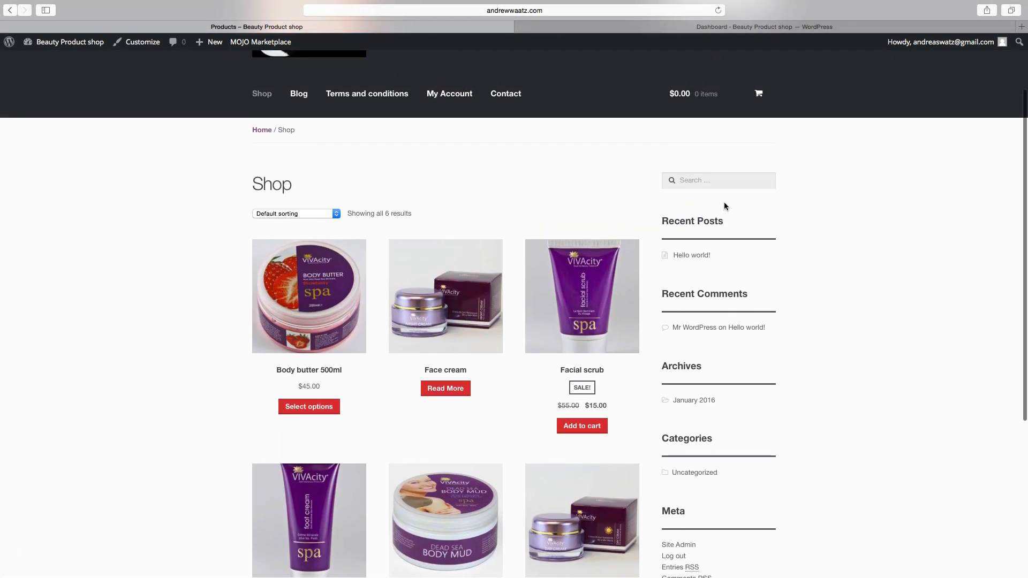
mouse_move(741, 404)
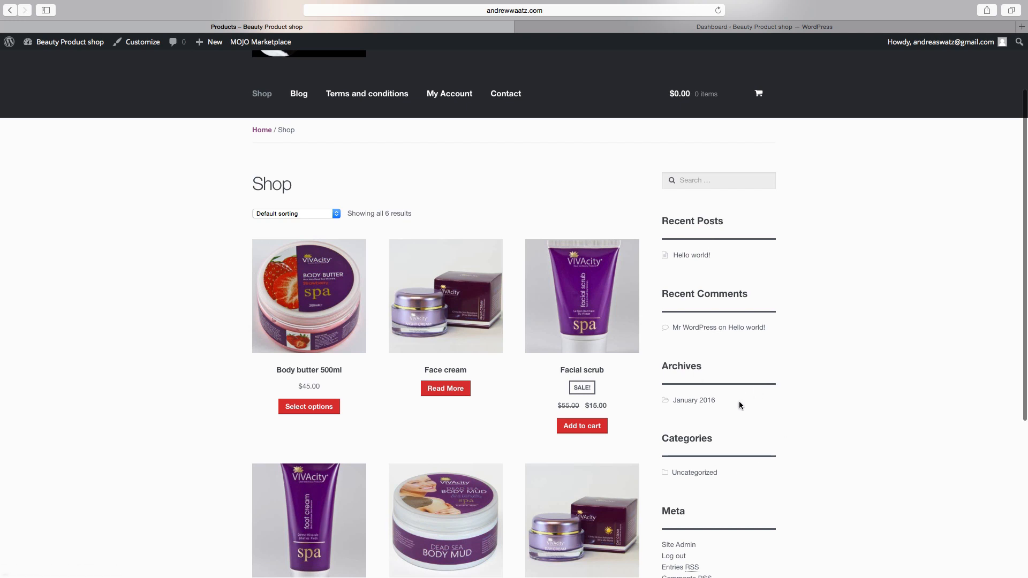
scroll(down, 3)
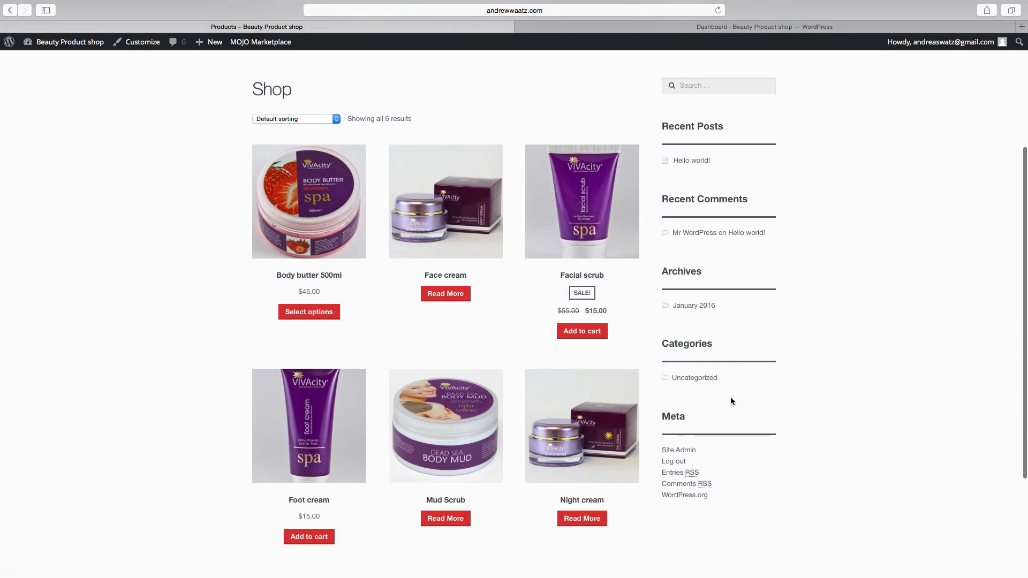
click(70, 41)
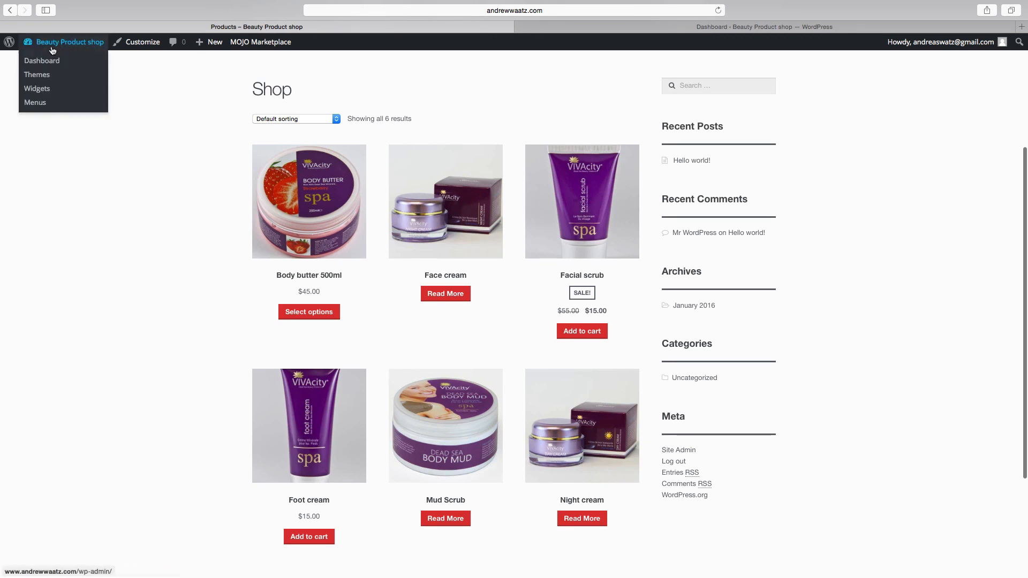
click(42, 60)
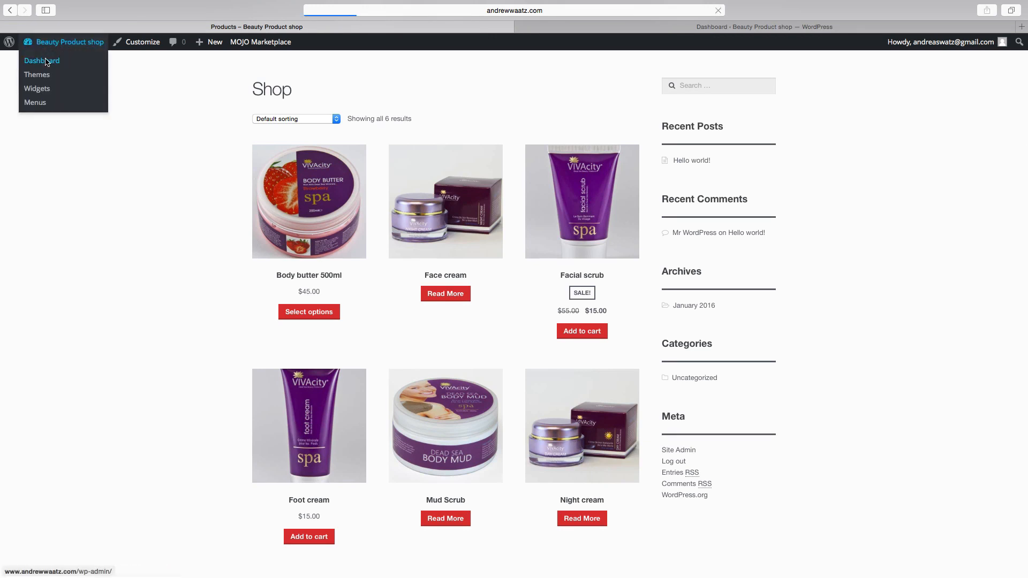
click(42, 60)
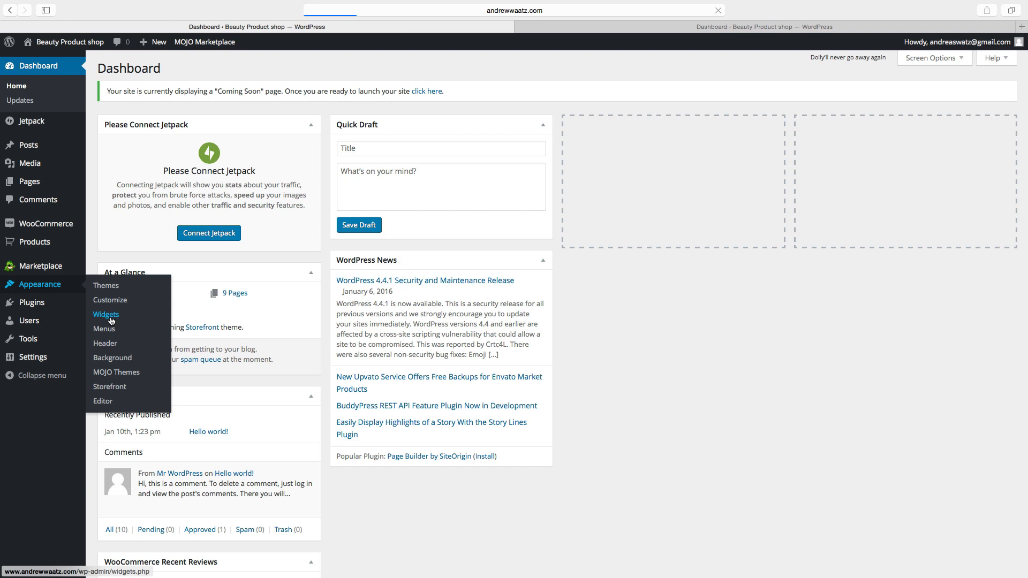
click(105, 315)
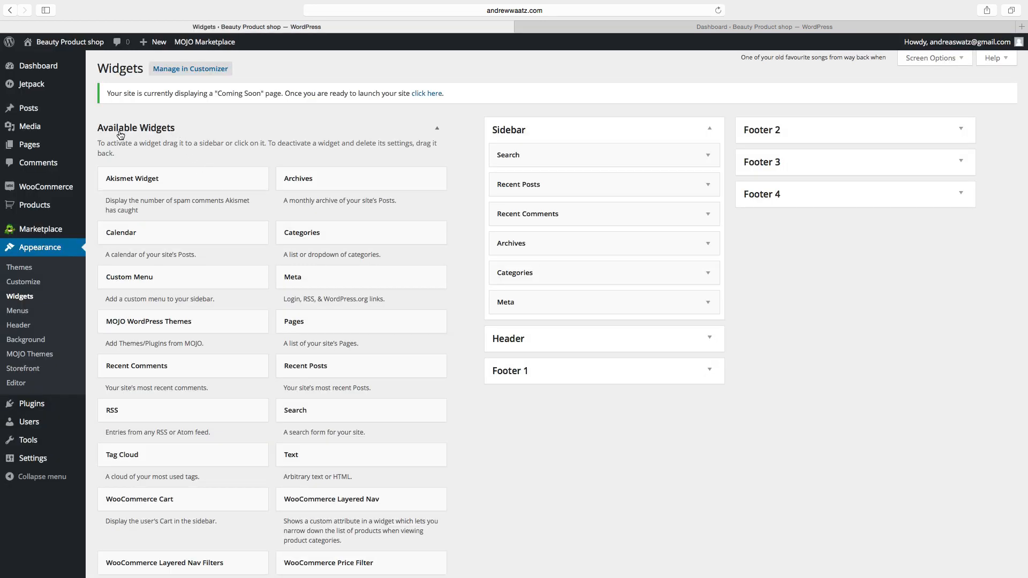
mouse_move(170, 133)
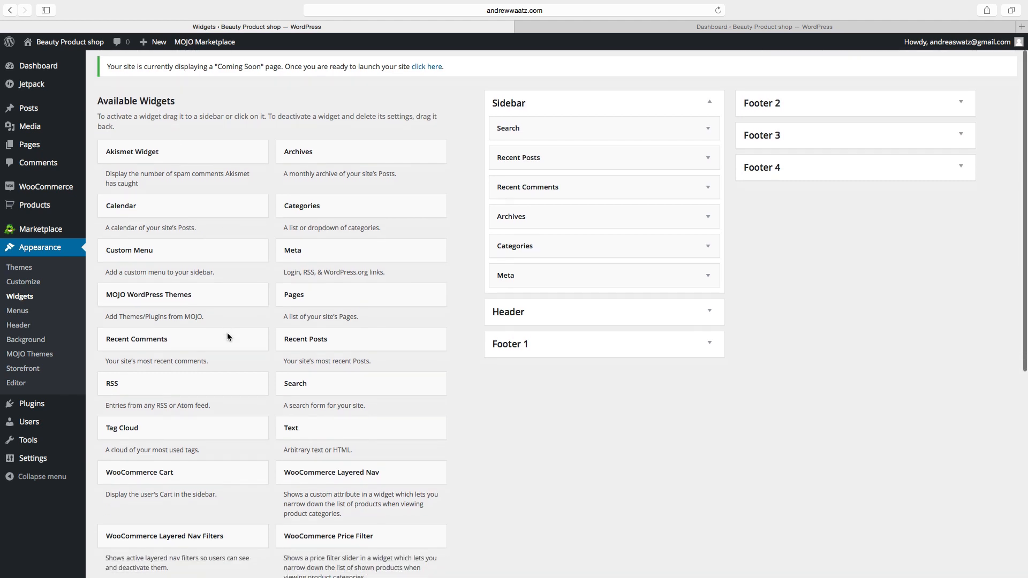
scroll(down, 3)
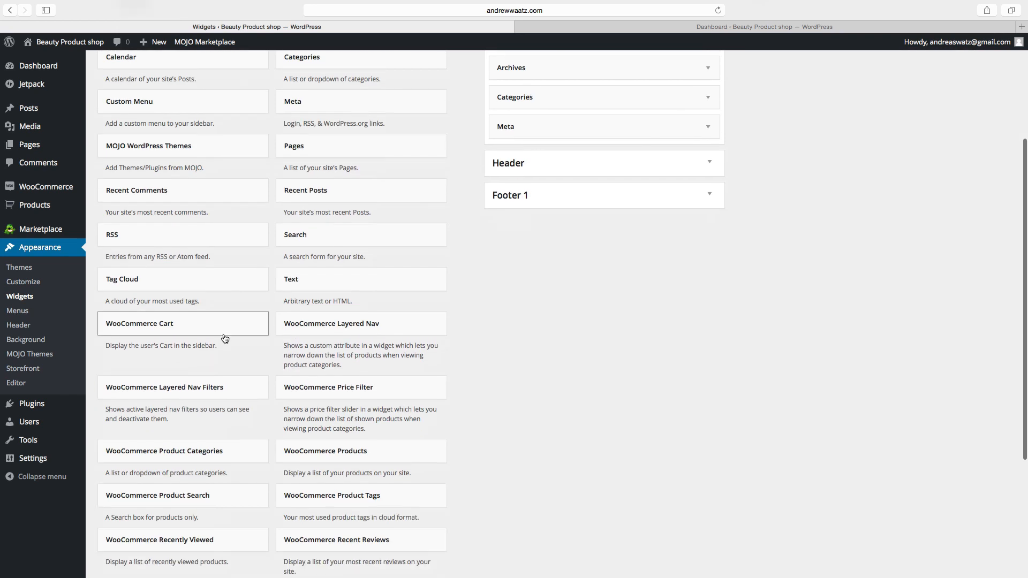
scroll(down, 3)
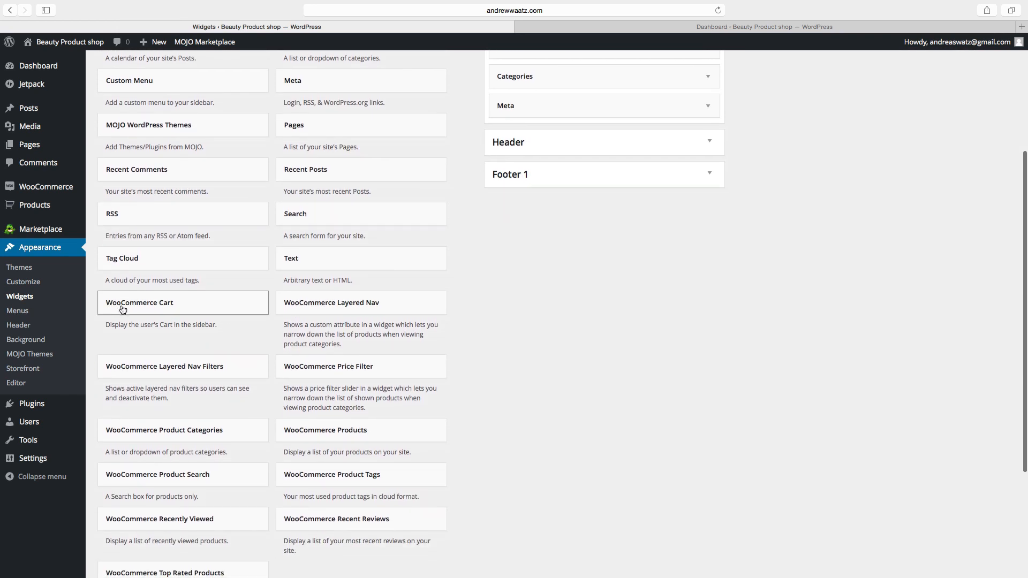
mouse_move(332, 309)
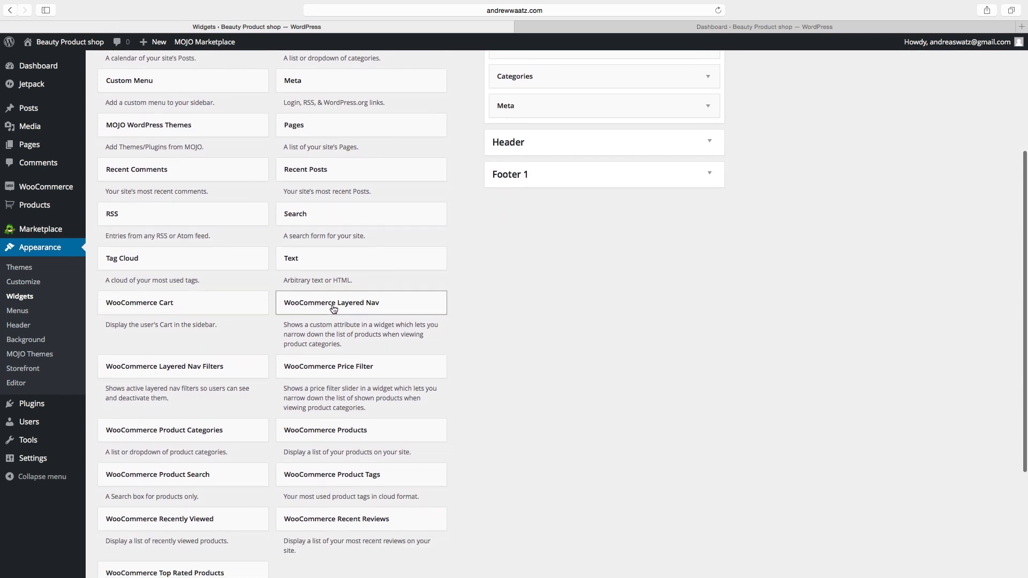
scroll(down, 3)
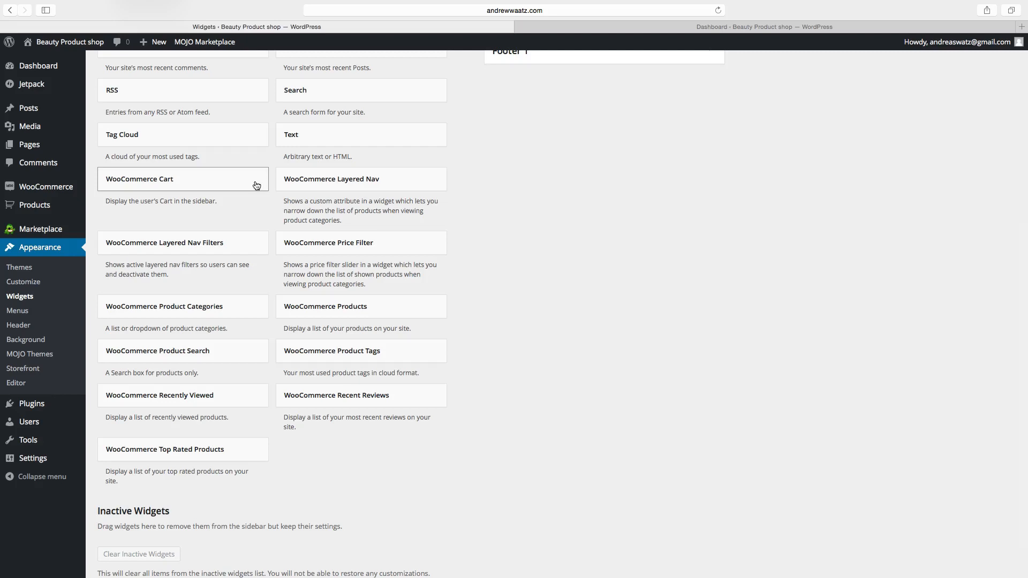
mouse_move(188, 311)
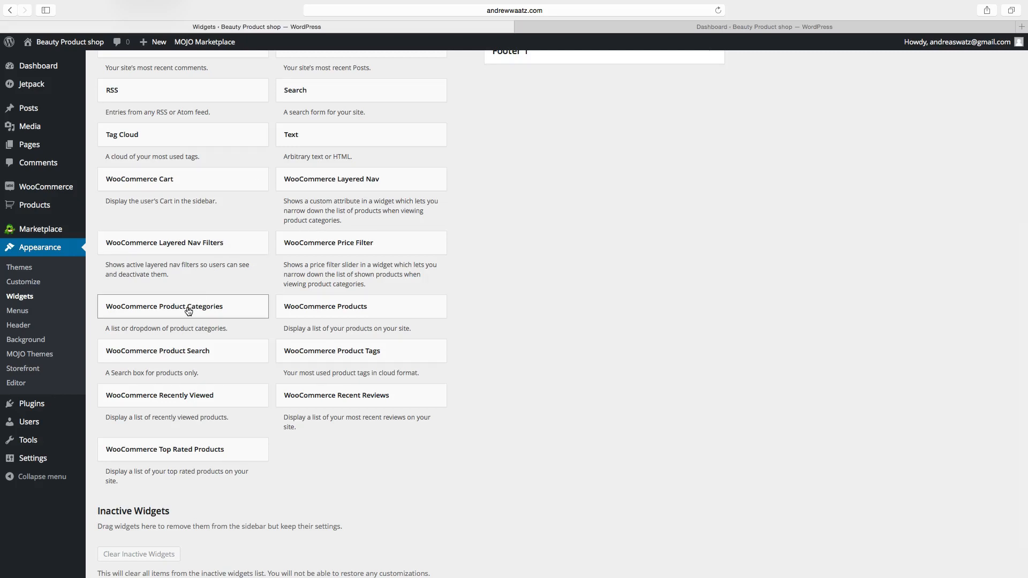
Add the WooCommerce Product Categories widget to the Sidebar and save it
click(184, 306)
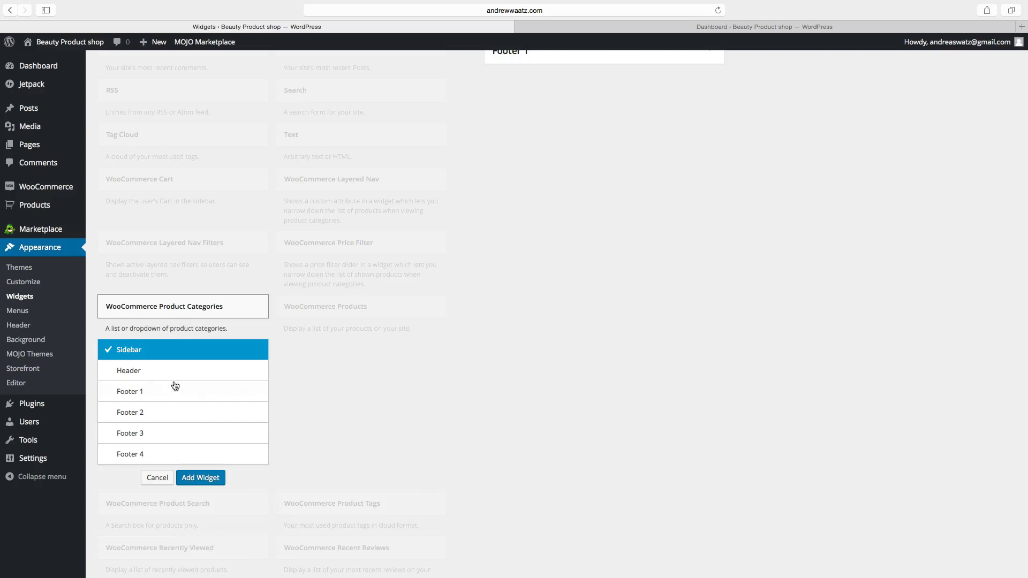
mouse_move(172, 415)
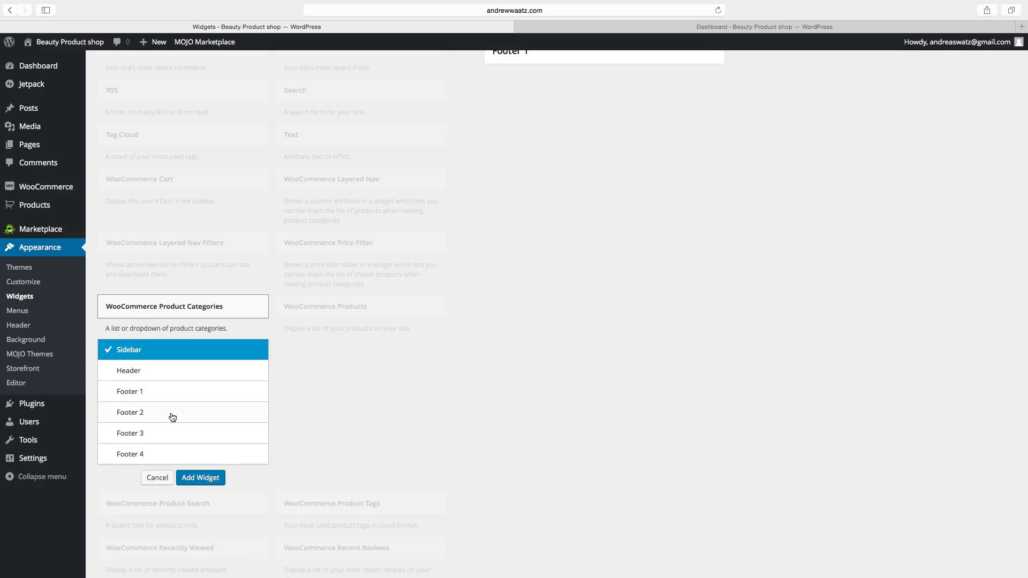
click(200, 477)
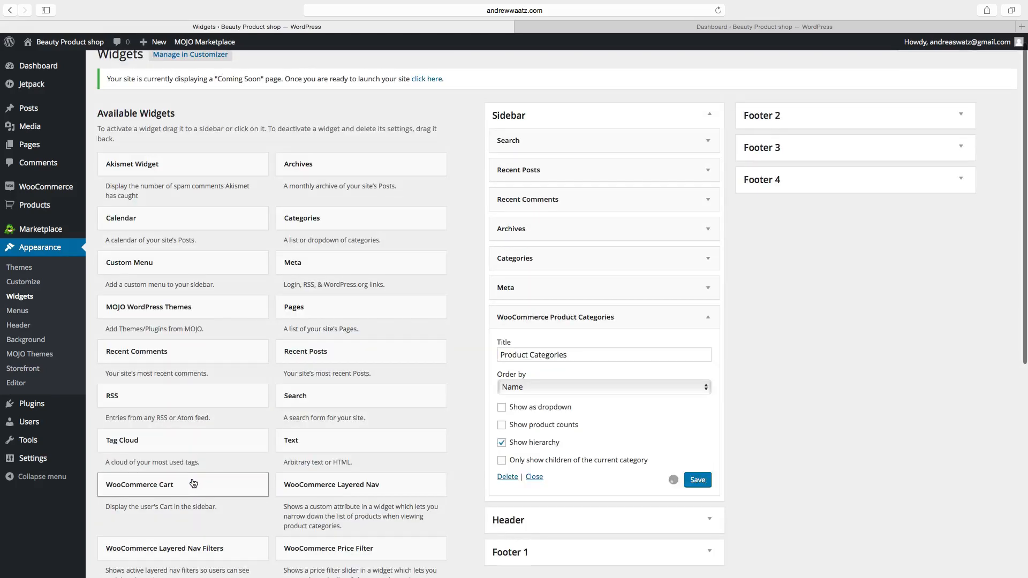
scroll(down, 3)
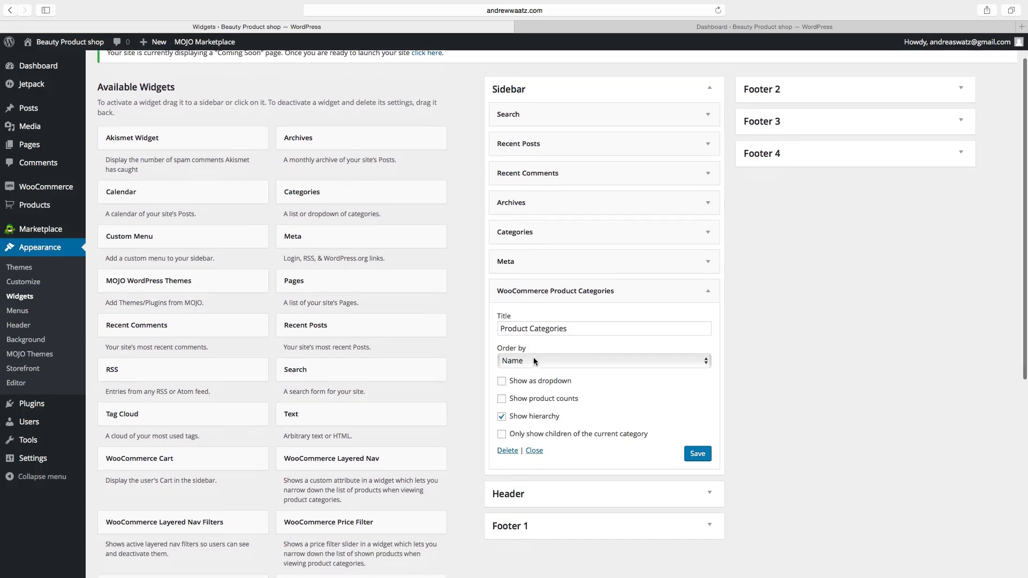
scroll(down, 3)
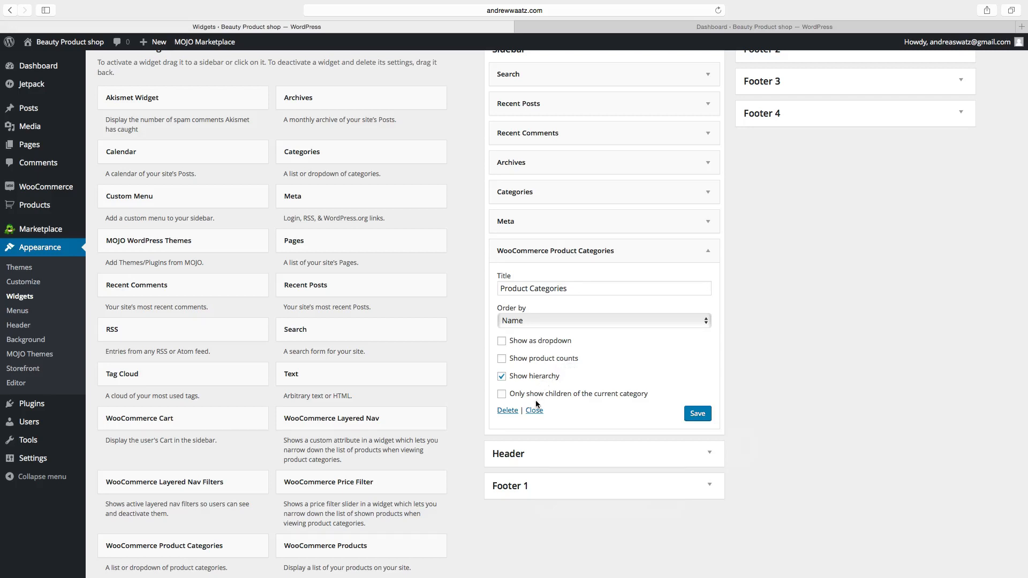
mouse_move(600, 403)
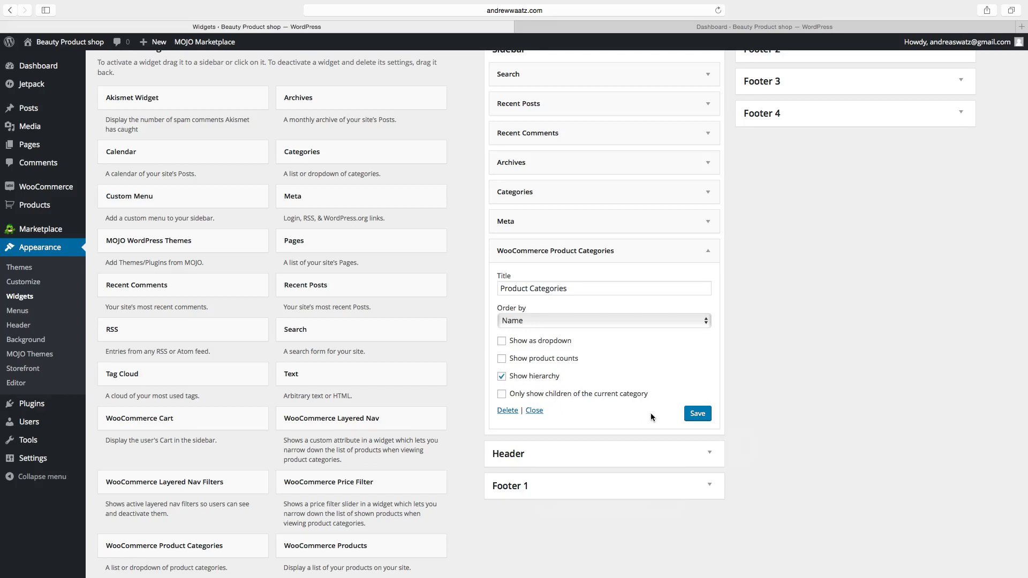
click(697, 413)
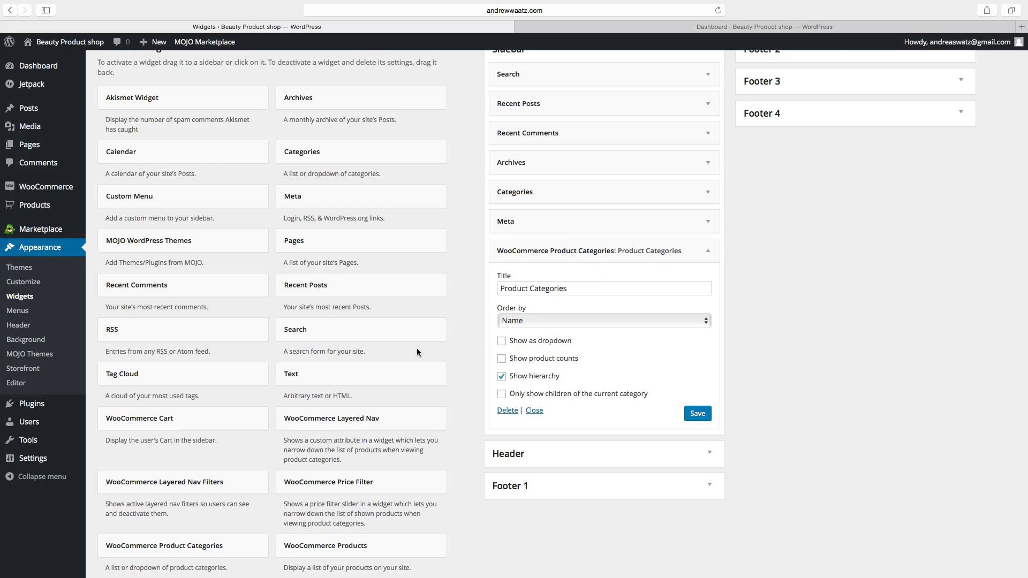
Add the WooCommerce Cart, Price Filter and Products widgets to the Sidebar
scroll(down, 3)
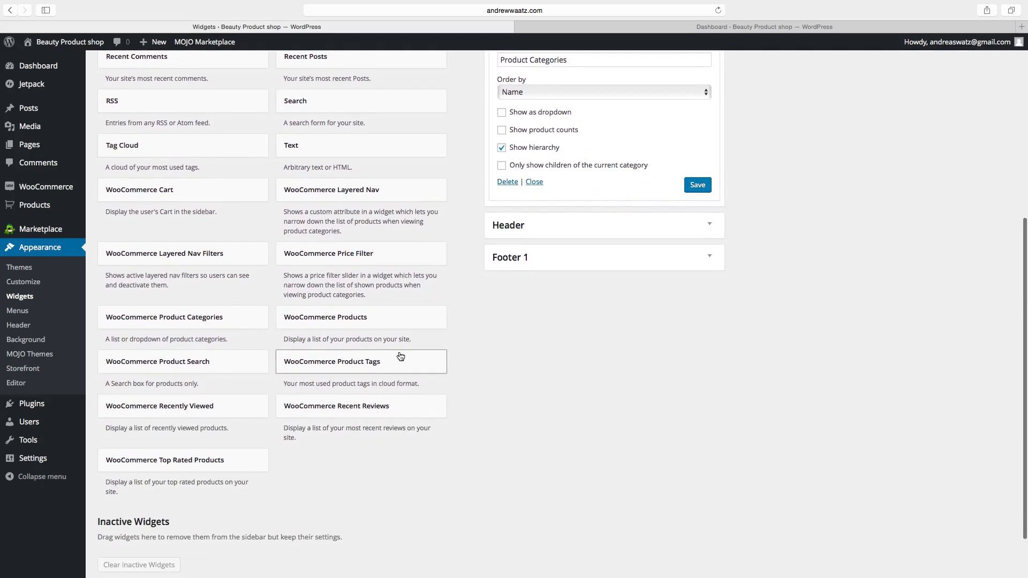
mouse_move(228, 210)
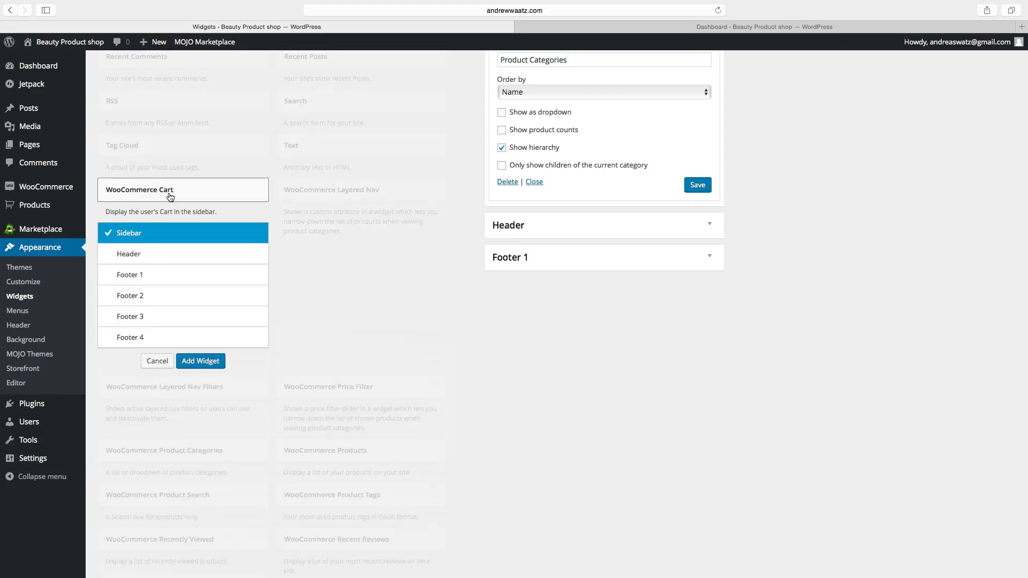
click(200, 361)
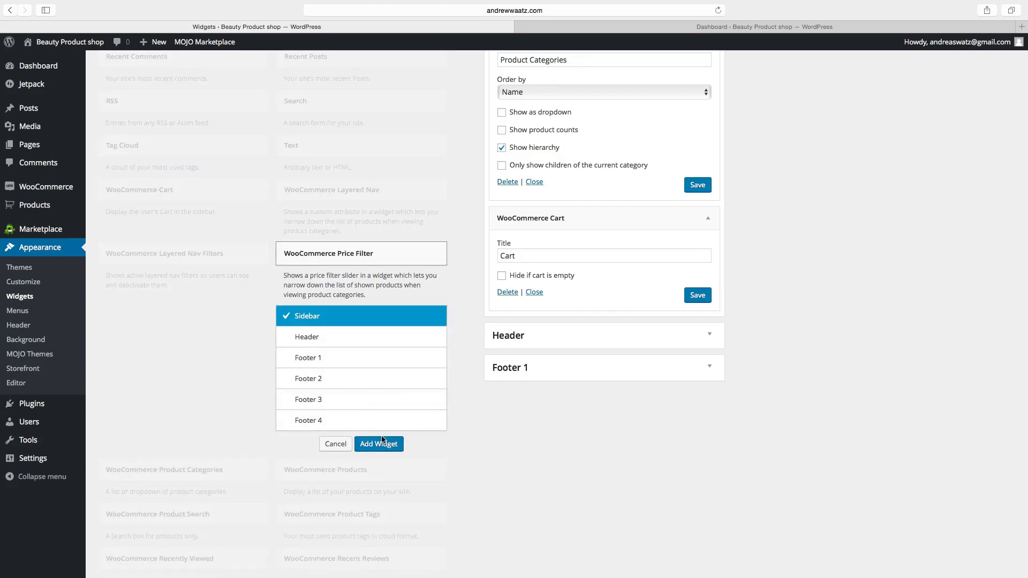
click(379, 443)
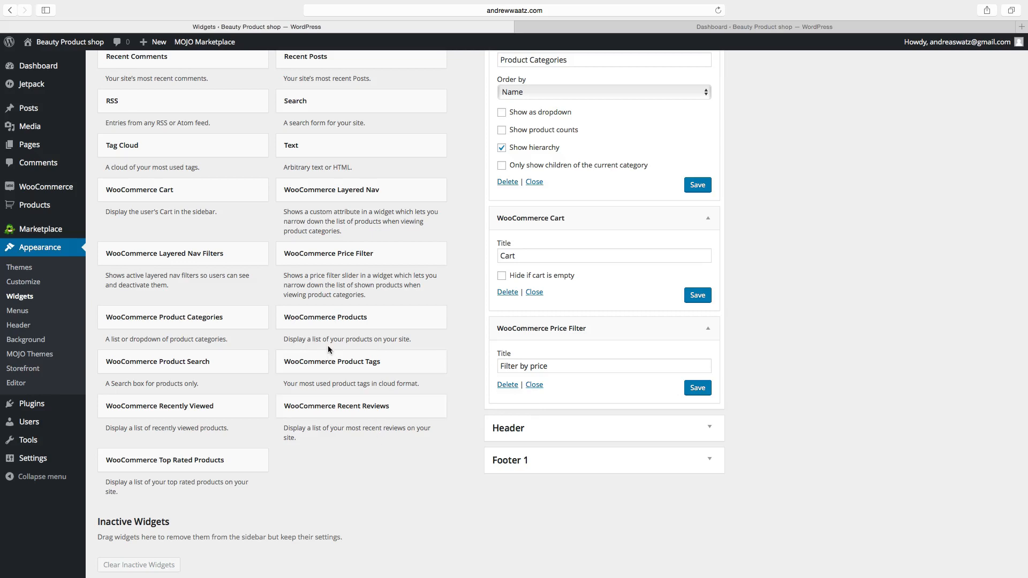
mouse_move(316, 328)
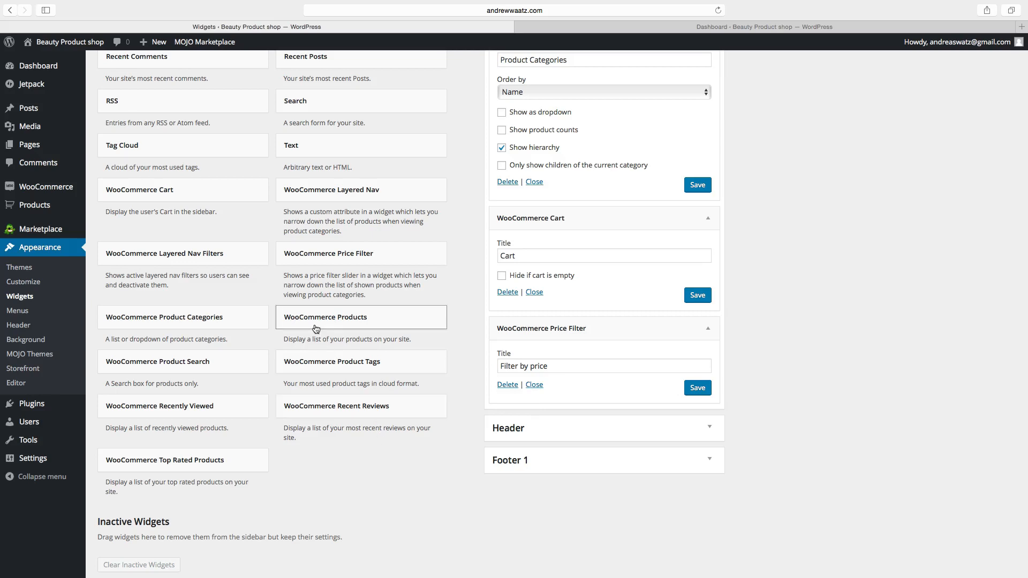
click(324, 317)
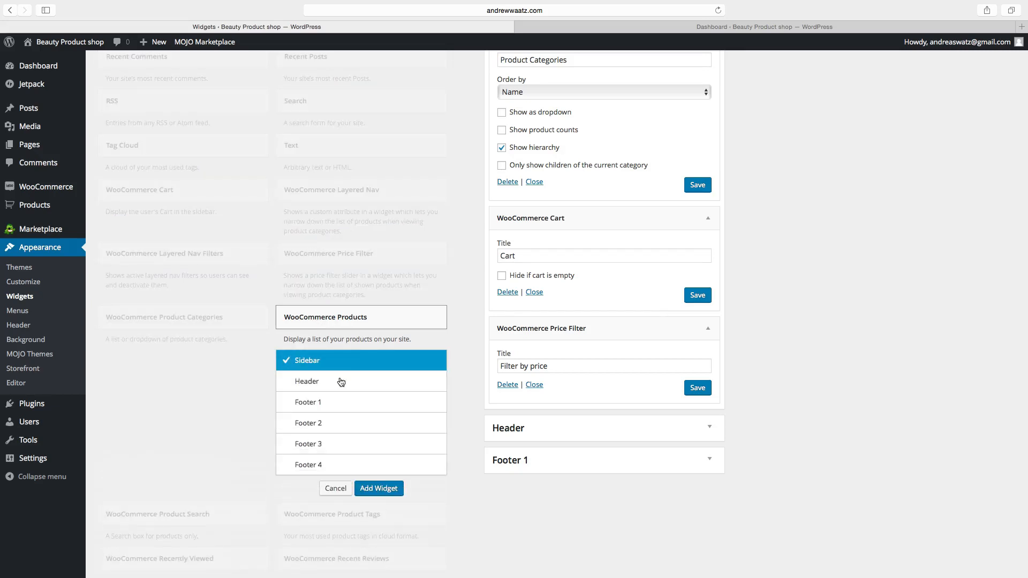
click(379, 488)
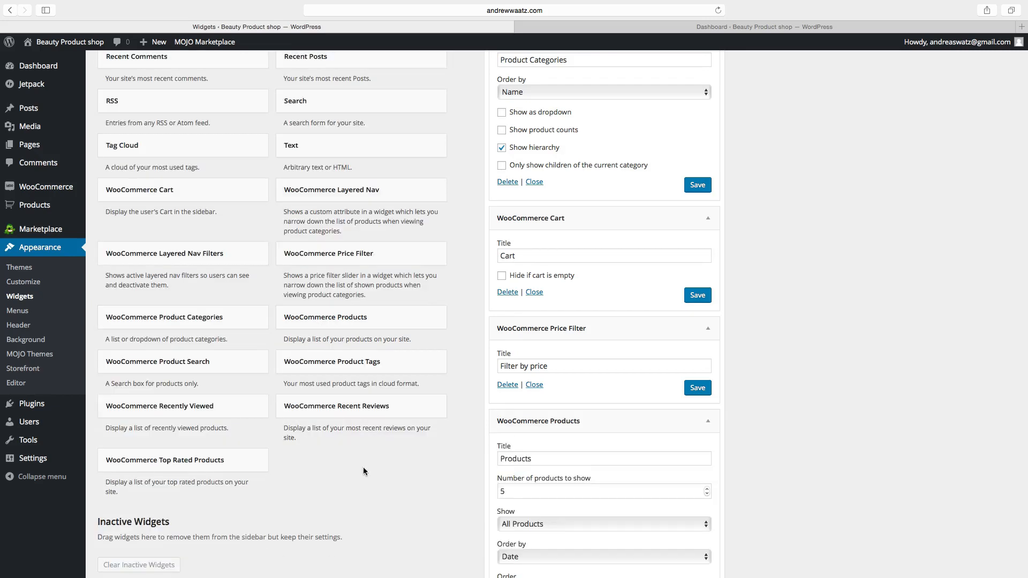
mouse_move(323, 385)
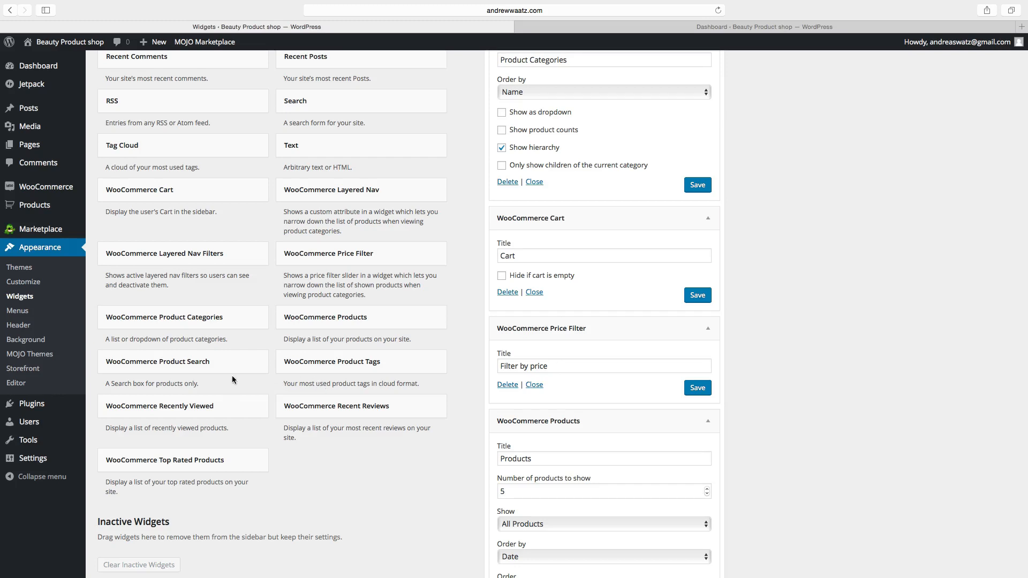
mouse_move(184, 414)
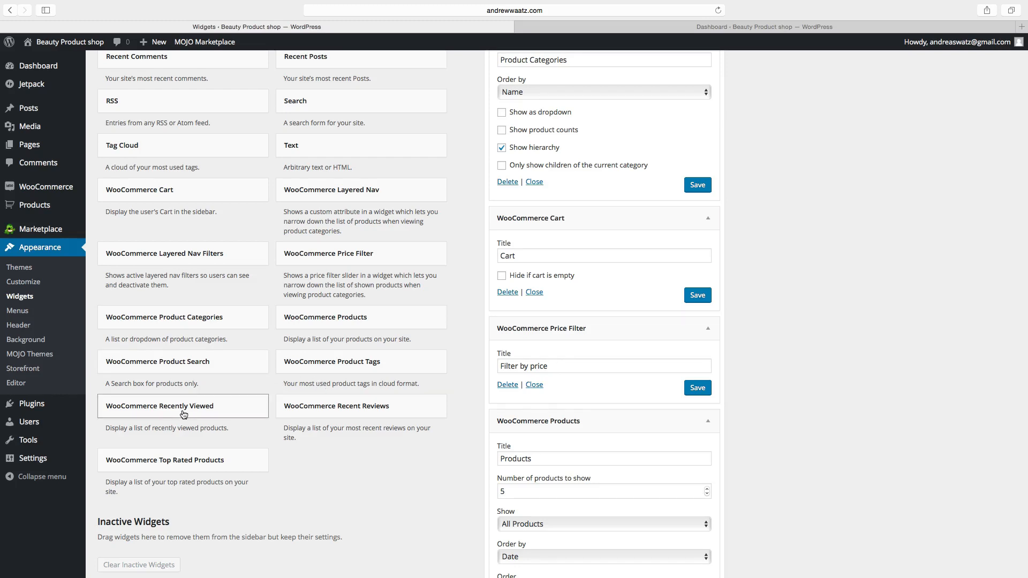
Add the WooCommerce Recently Viewed widget to the Sidebar and review the widget list
click(185, 409)
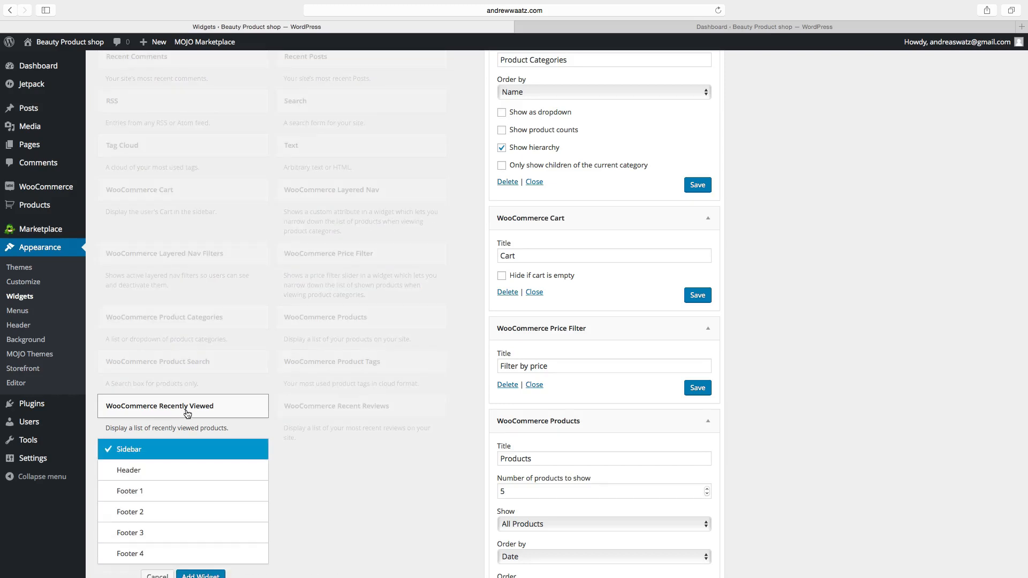
scroll(down, 3)
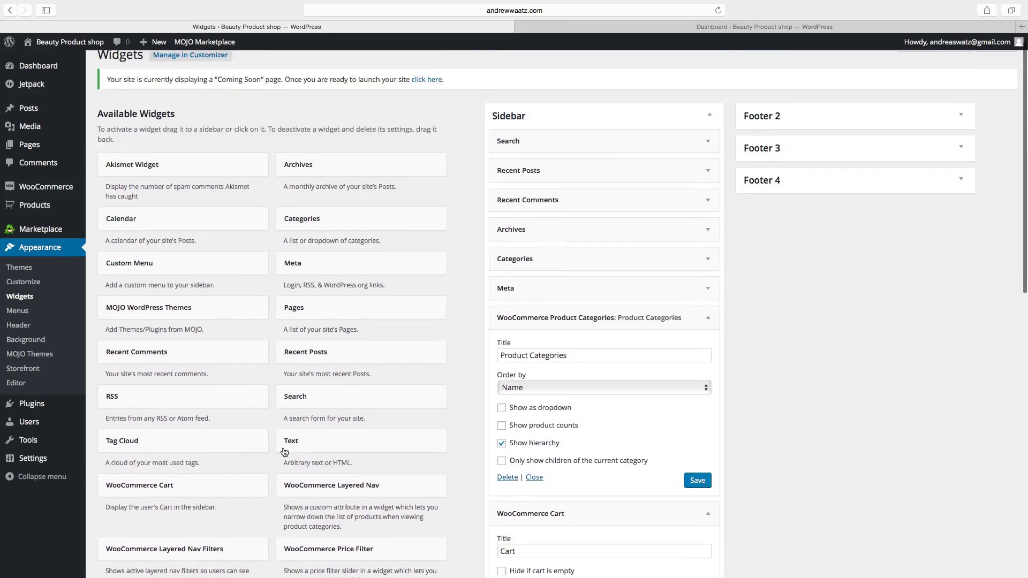
scroll(down, 3)
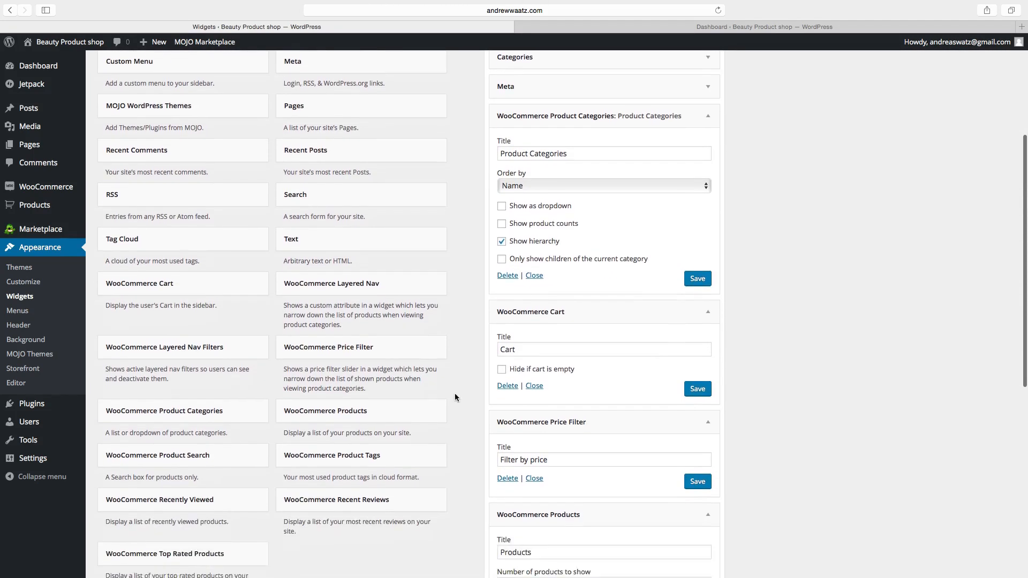
scroll(down, 3)
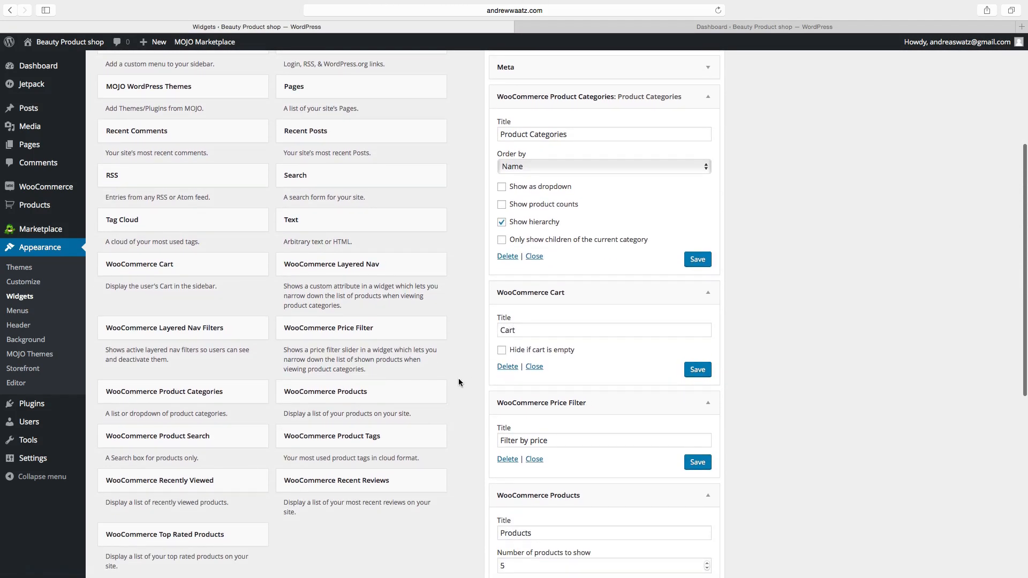
scroll(down, 3)
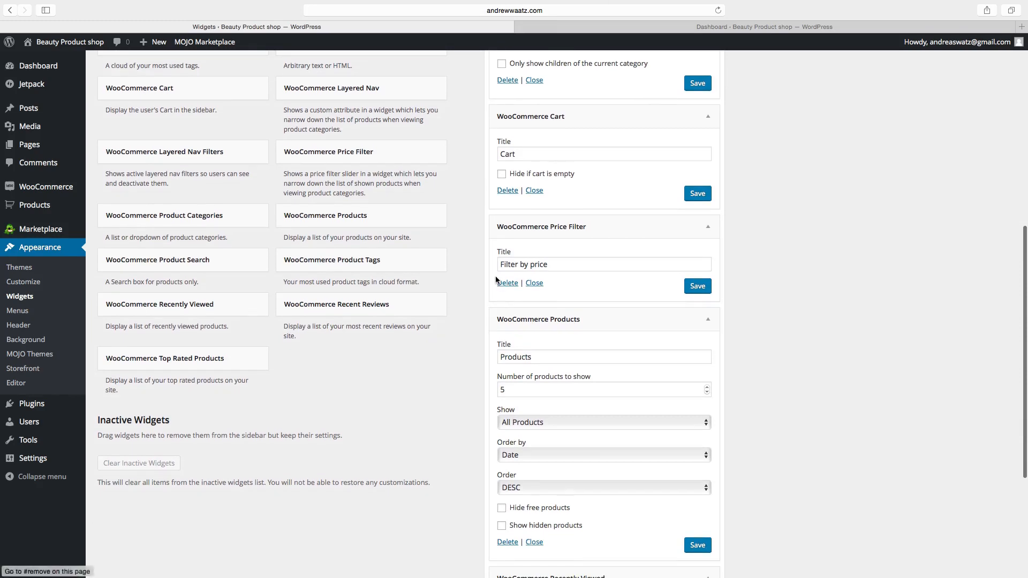
scroll(down, 3)
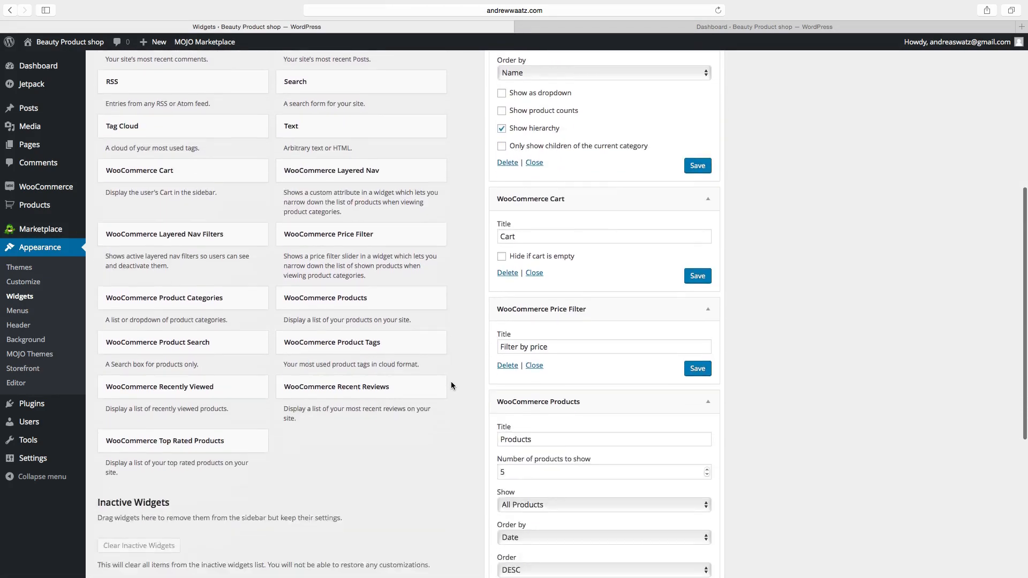
scroll(down, 3)
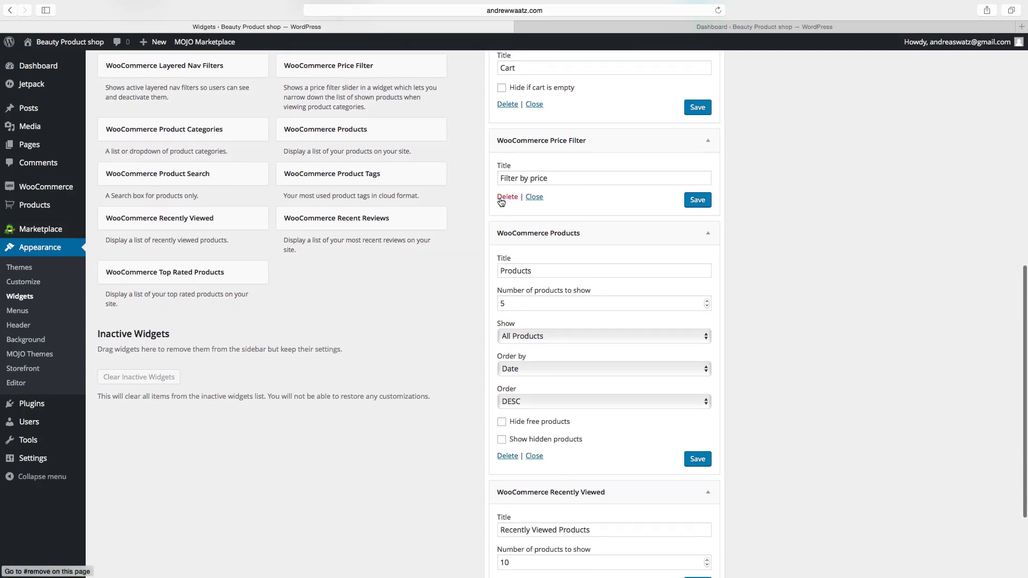
scroll(down, 3)
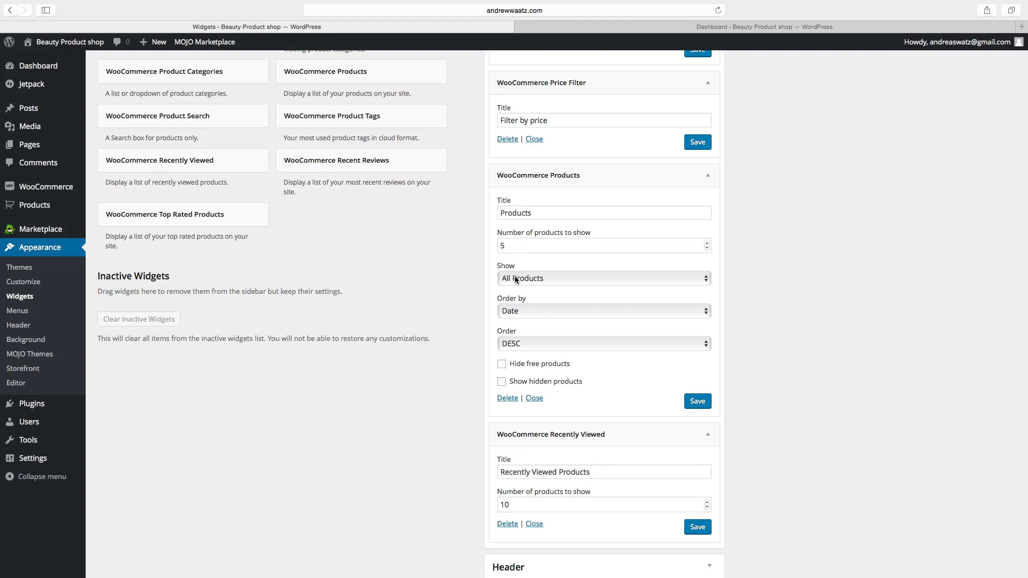
Make the Products widget show On-sale Products sorted in DESC order
click(603, 279)
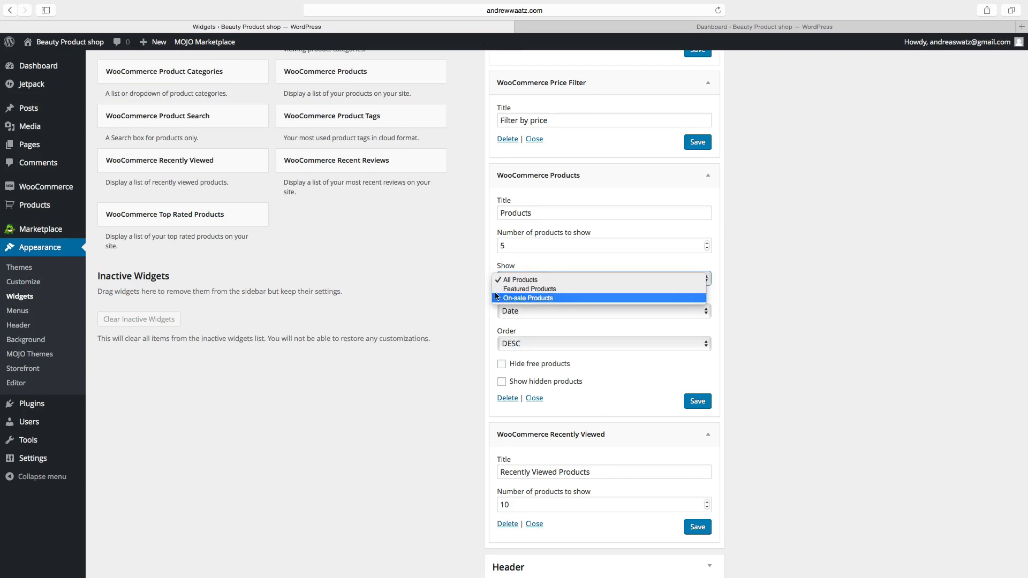
click(519, 279)
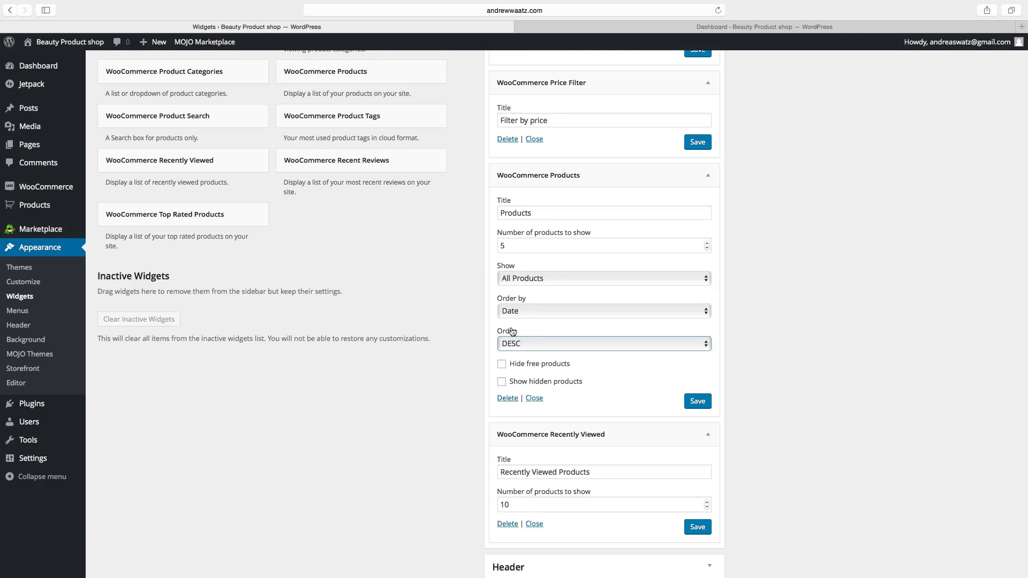
click(603, 344)
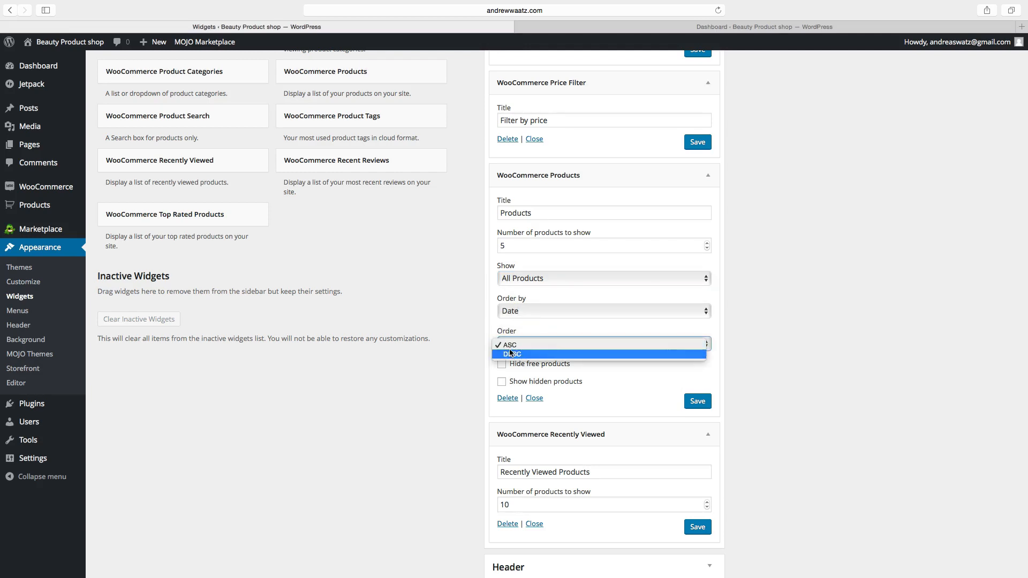
click(511, 353)
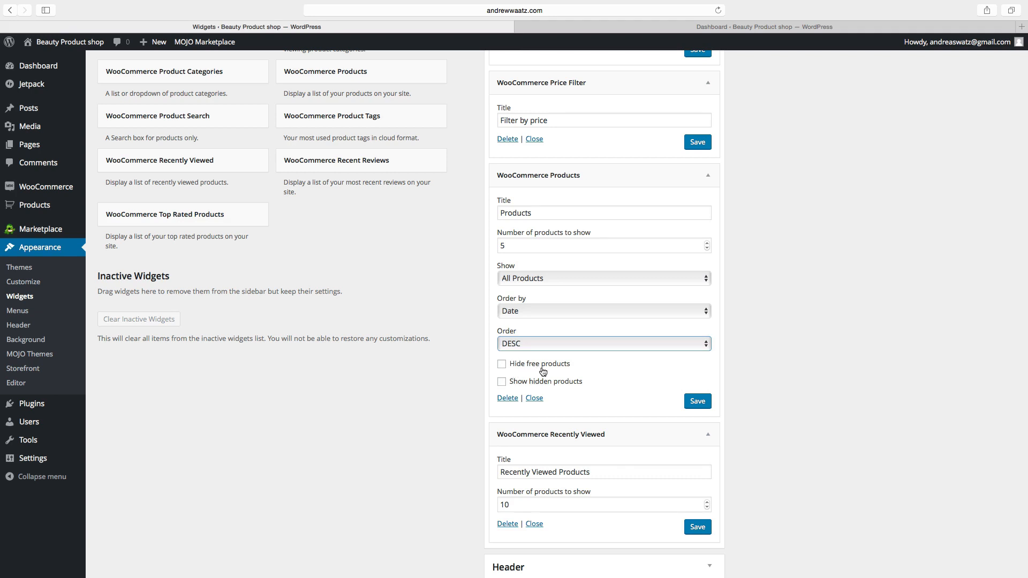
mouse_move(596, 391)
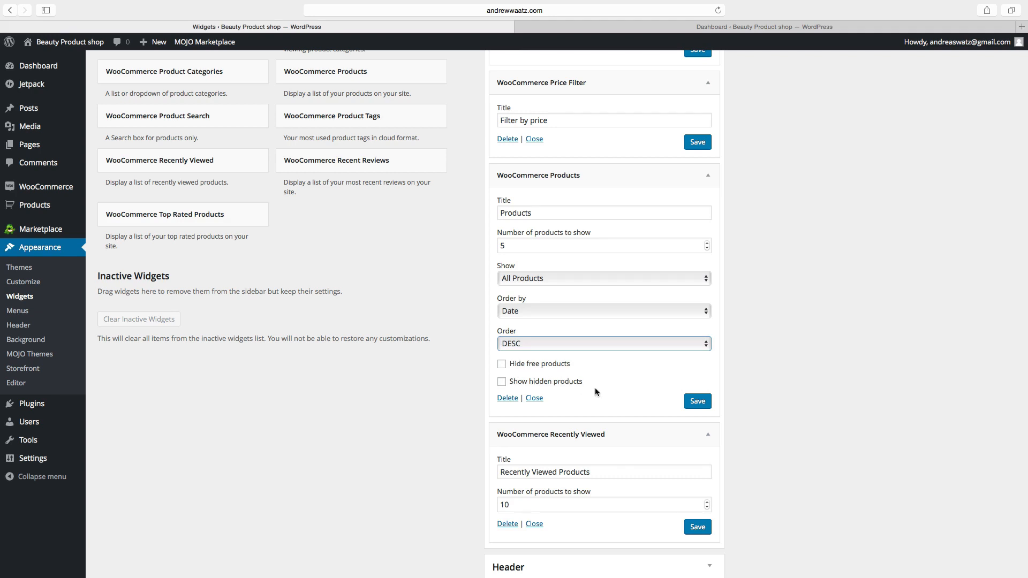
Save the Recently Viewed widget settings in the sidebar
scroll(down, 3)
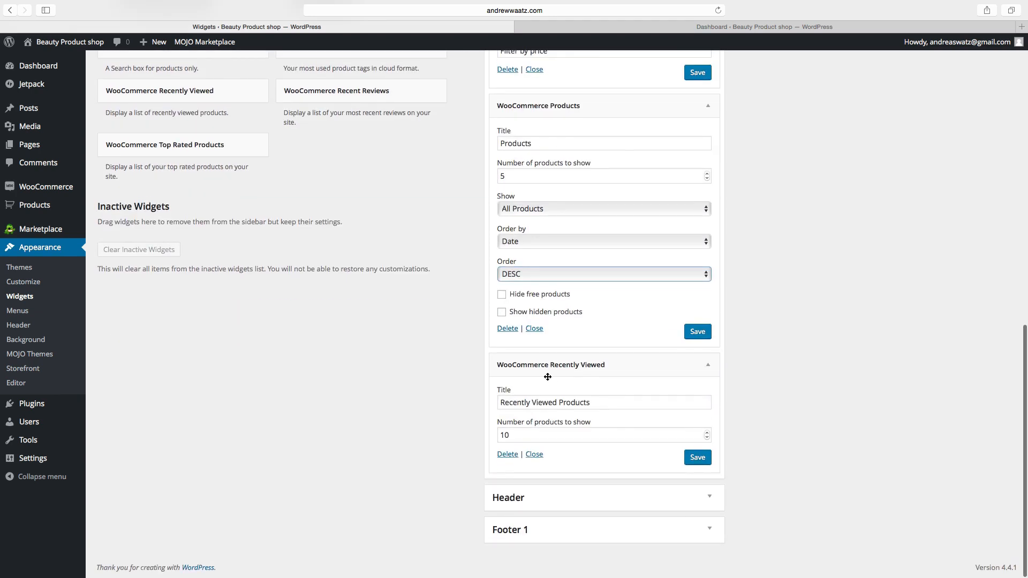
mouse_move(554, 389)
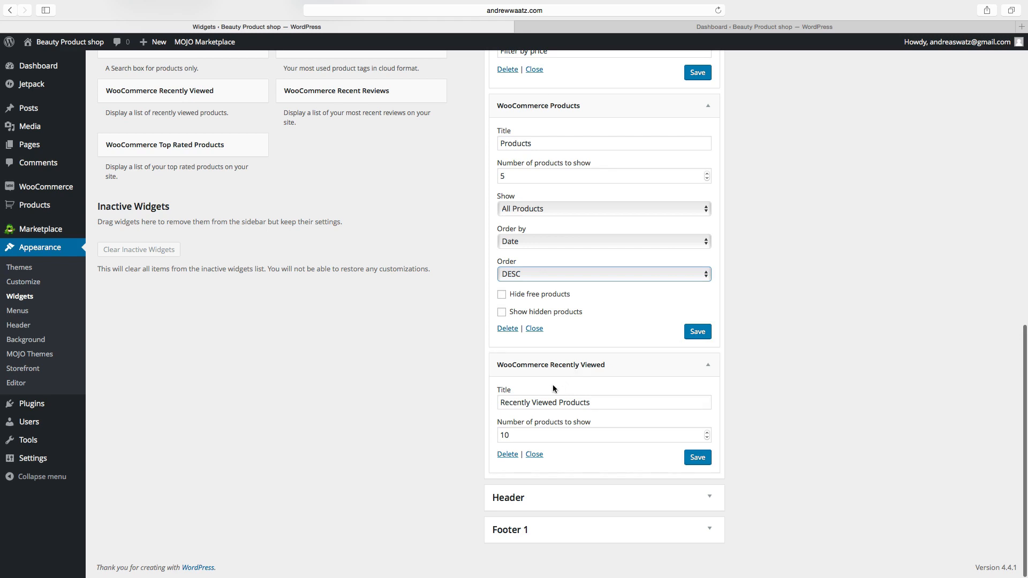
mouse_move(534, 430)
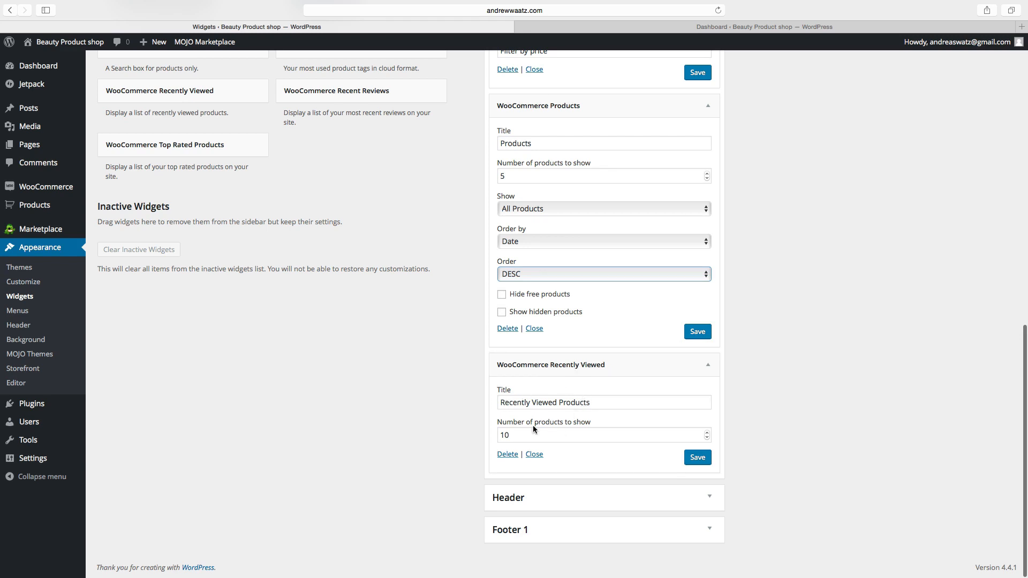
mouse_move(547, 430)
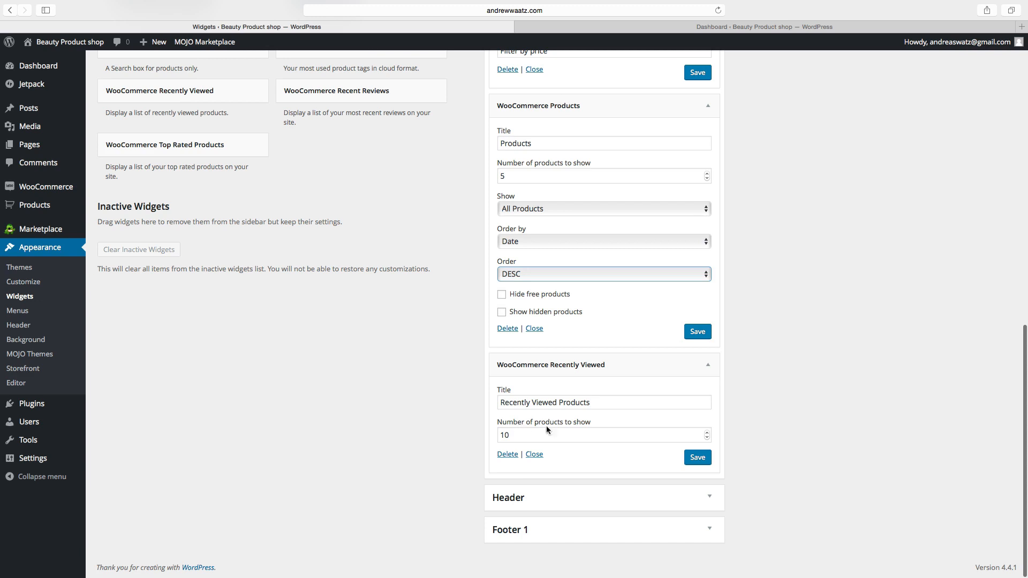
mouse_move(651, 458)
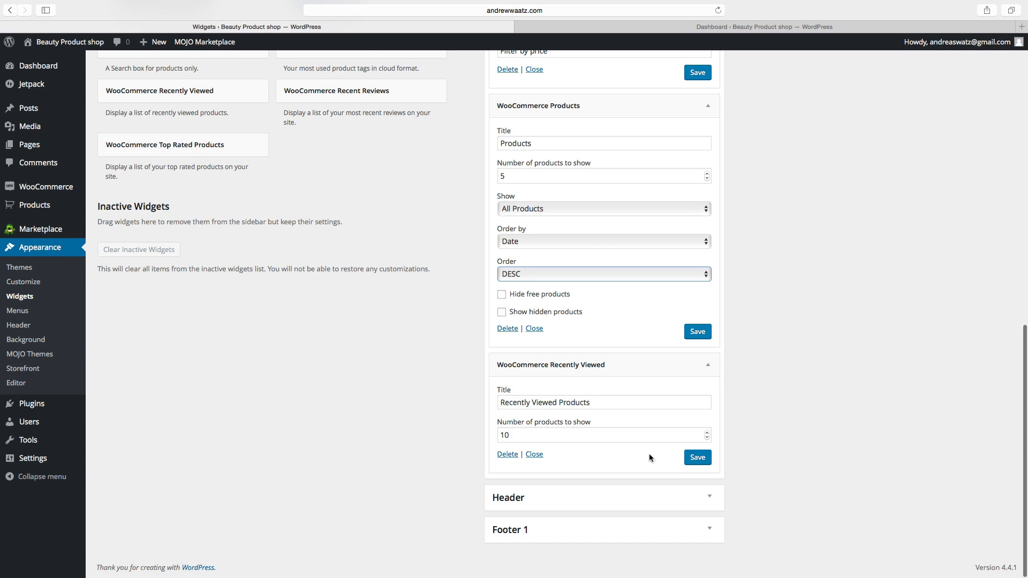
click(697, 458)
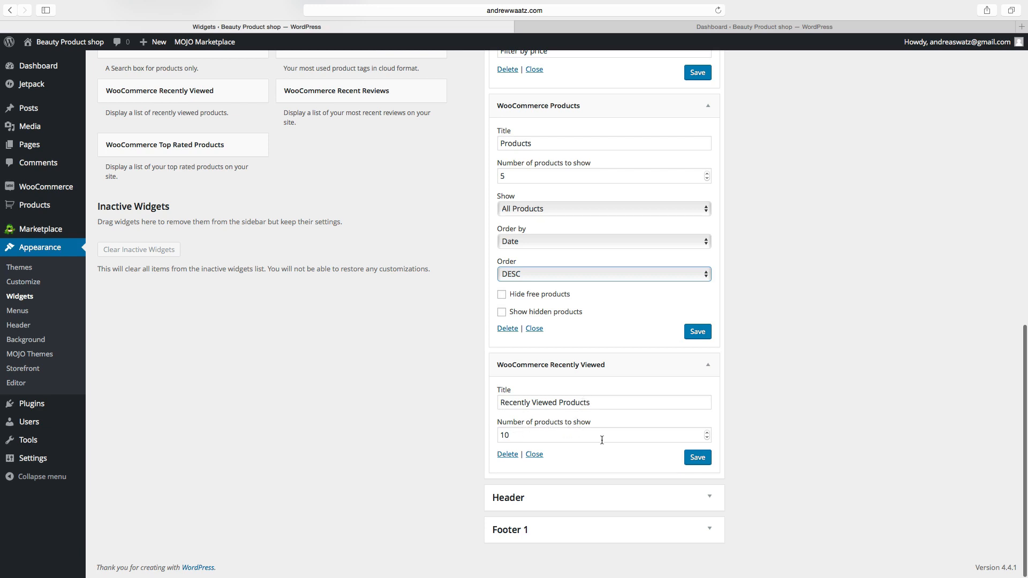
click(697, 457)
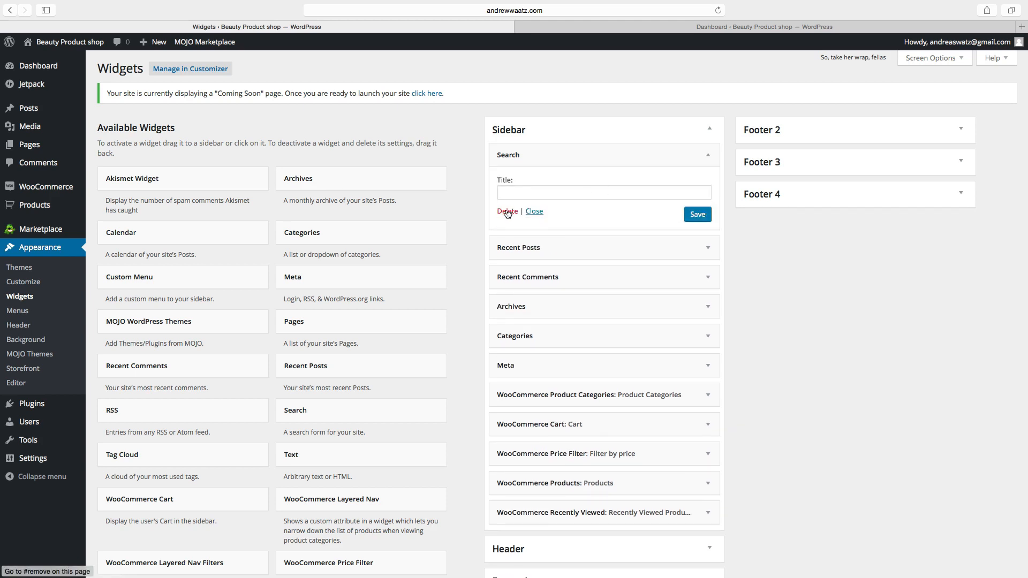
Delete the Search, Recent Posts and Recent Comments widgets from the sidebar
click(508, 211)
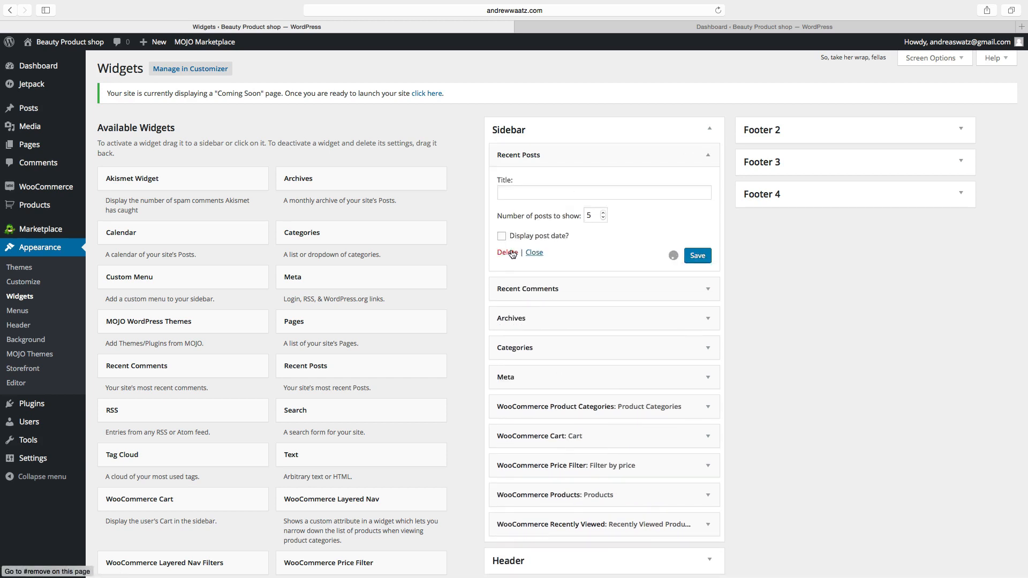
click(508, 252)
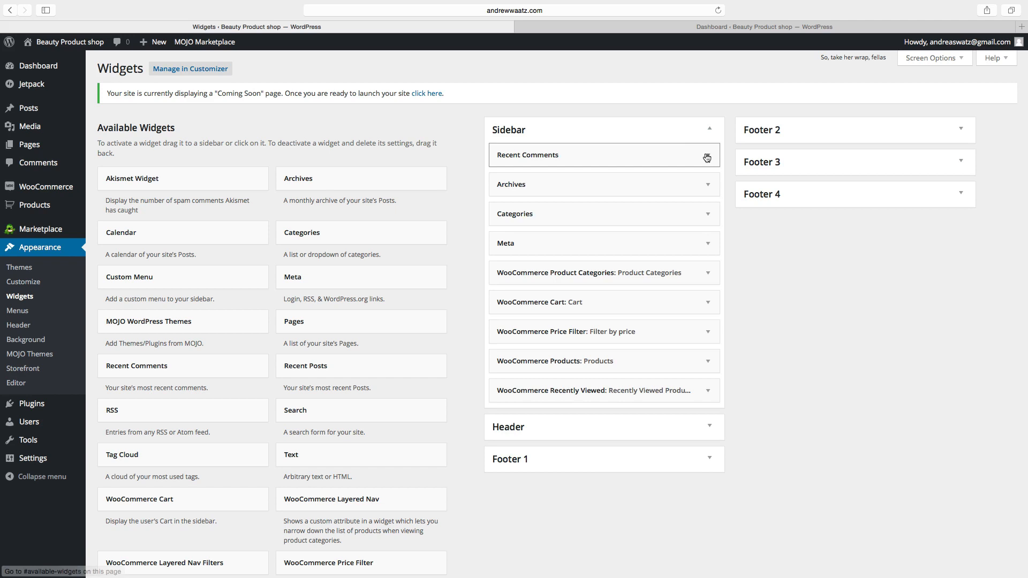
click(706, 157)
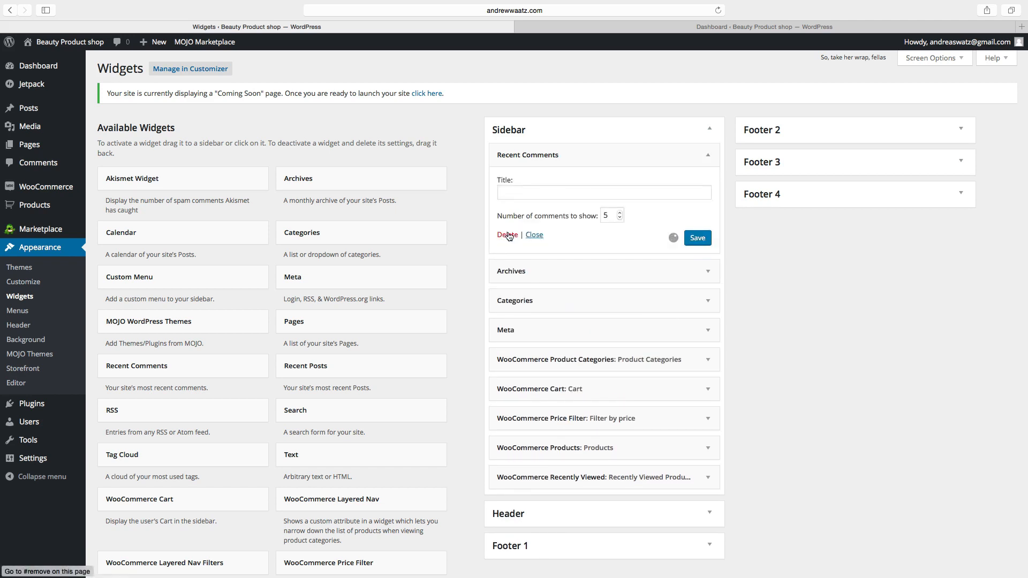
click(508, 235)
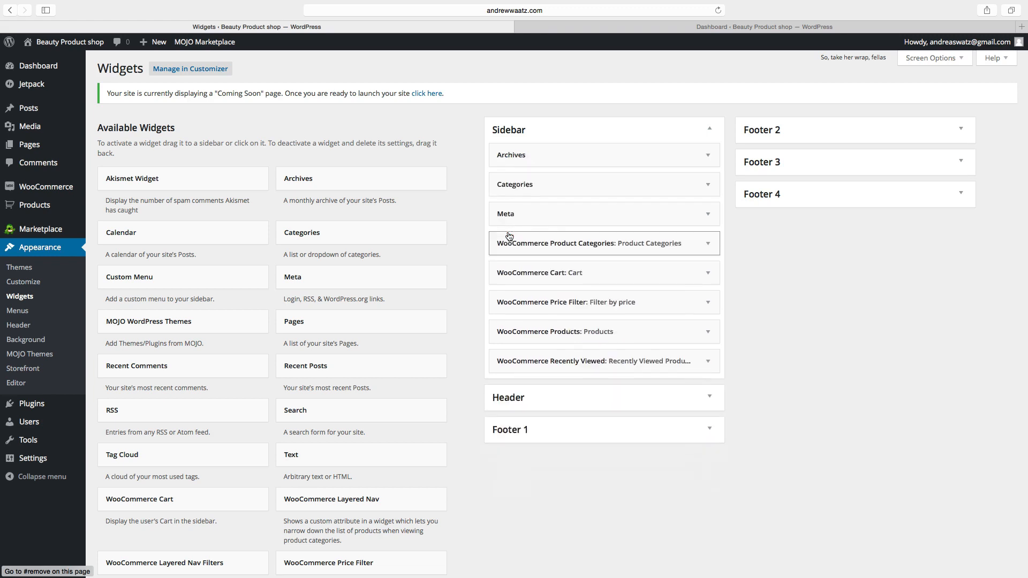
Delete the Archives, Categories and Meta widgets, leaving only WooCommerce widgets
click(511, 155)
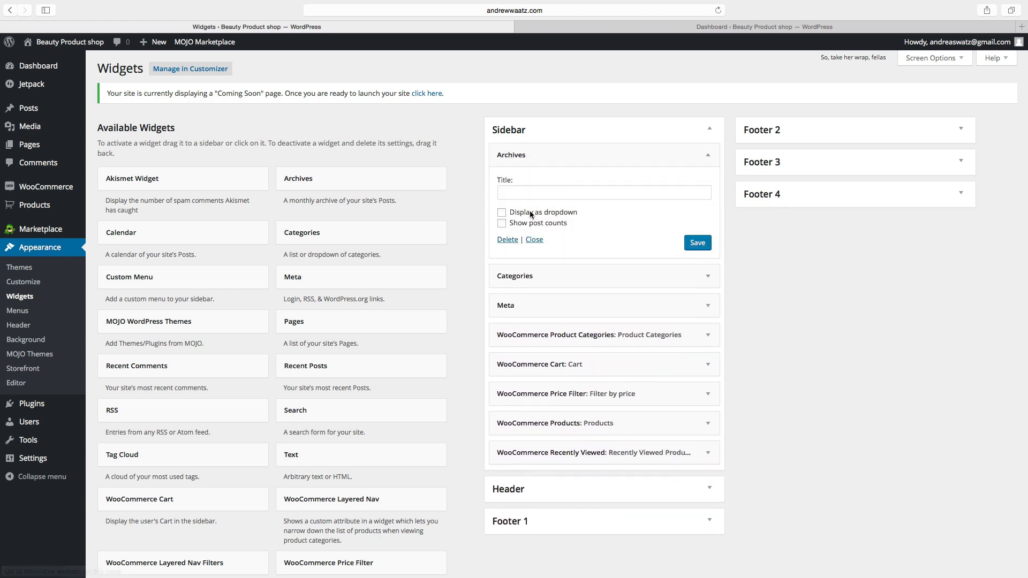
click(507, 240)
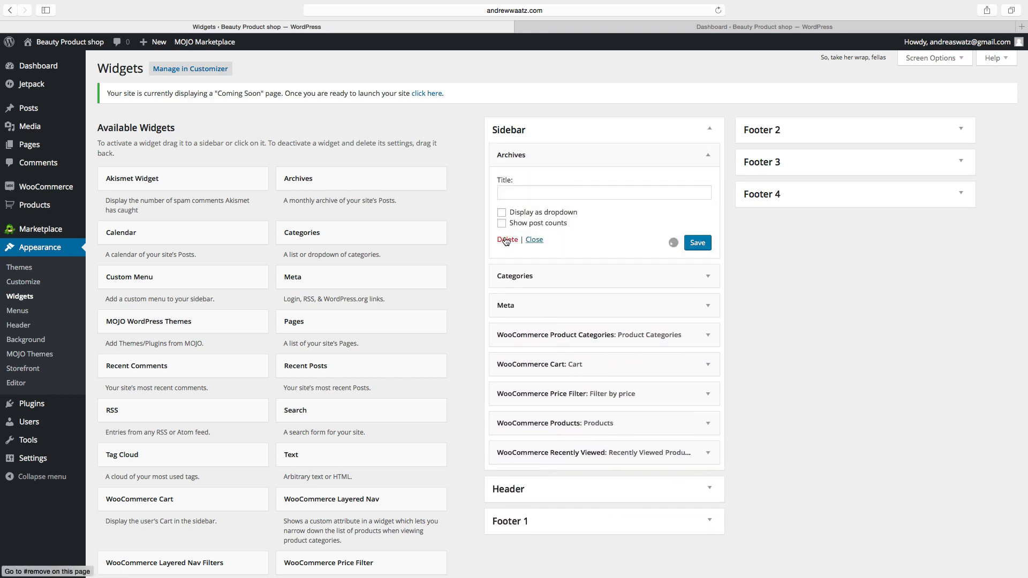
click(506, 239)
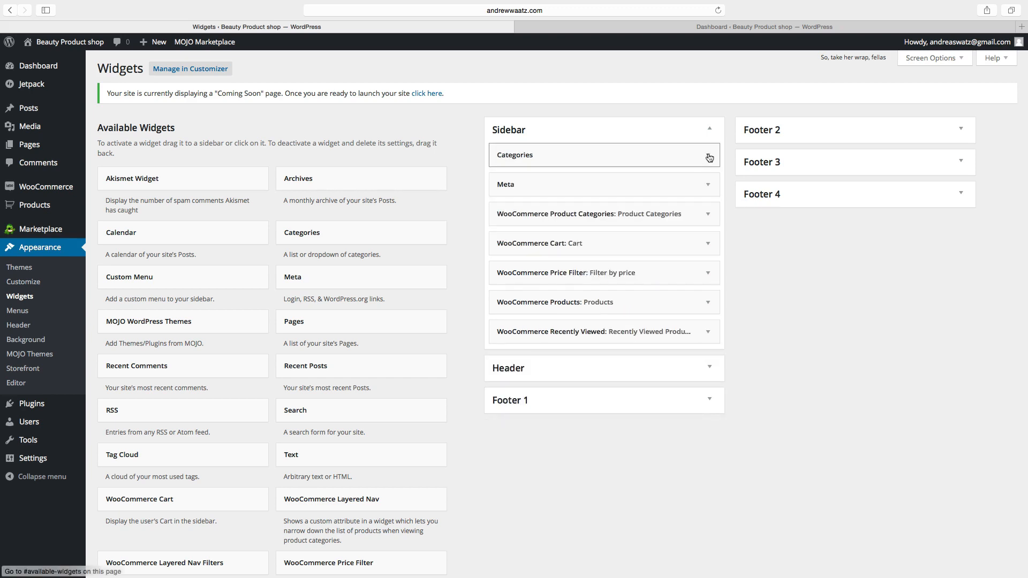
click(709, 155)
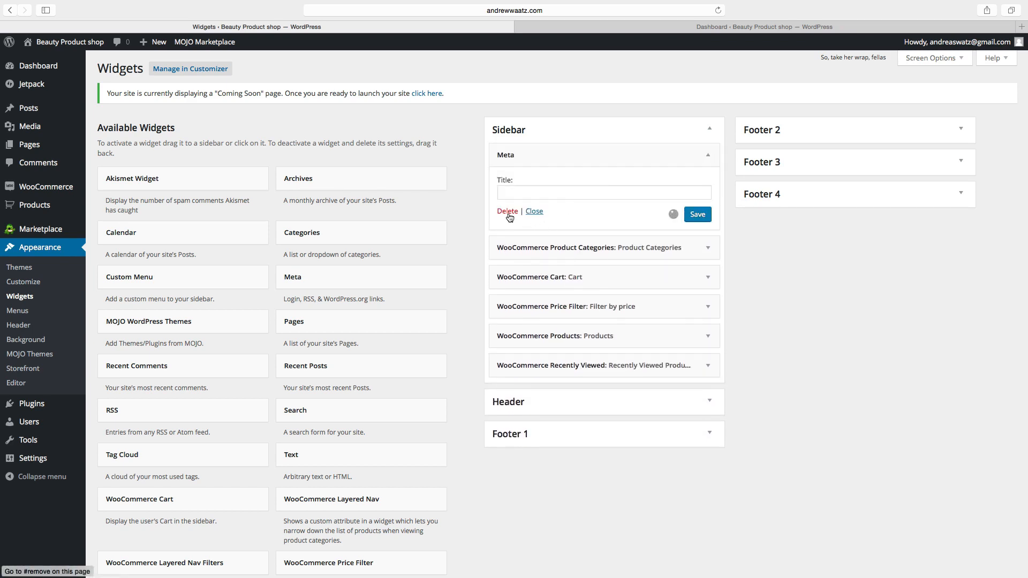
click(507, 211)
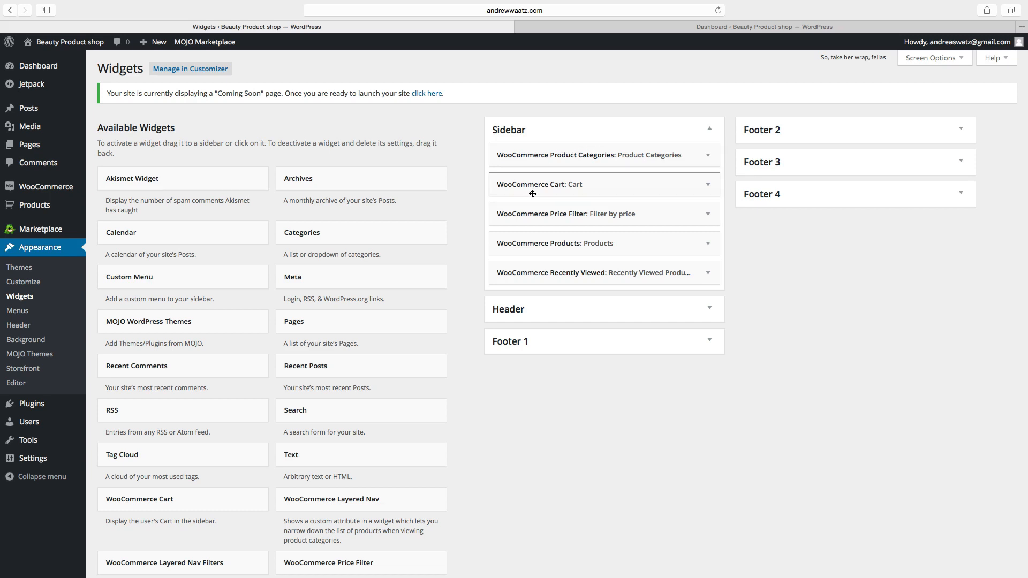
scroll(down, 3)
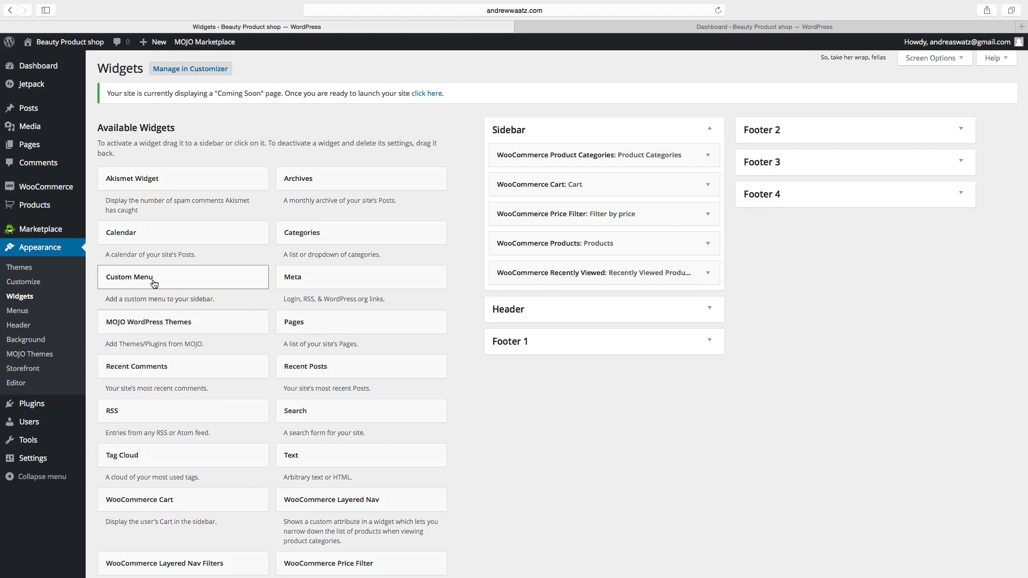
Add a Custom Menu widget to the Footer 2 area
click(154, 276)
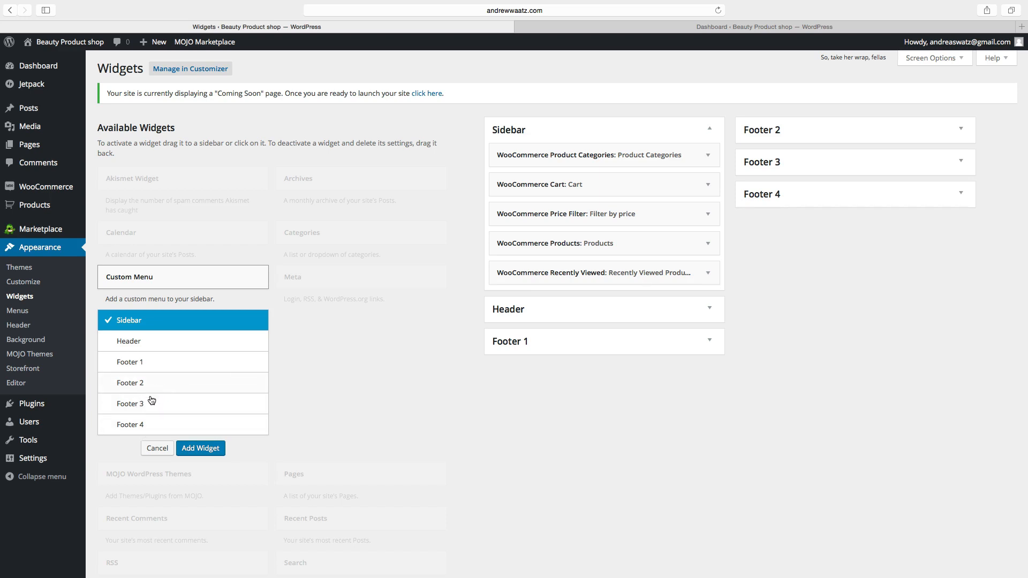
click(131, 382)
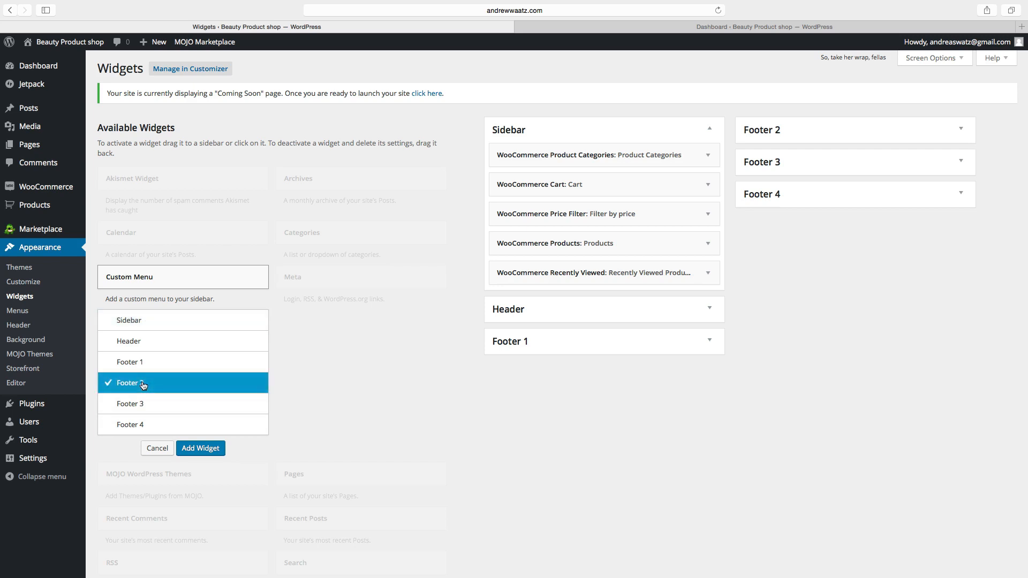
click(200, 448)
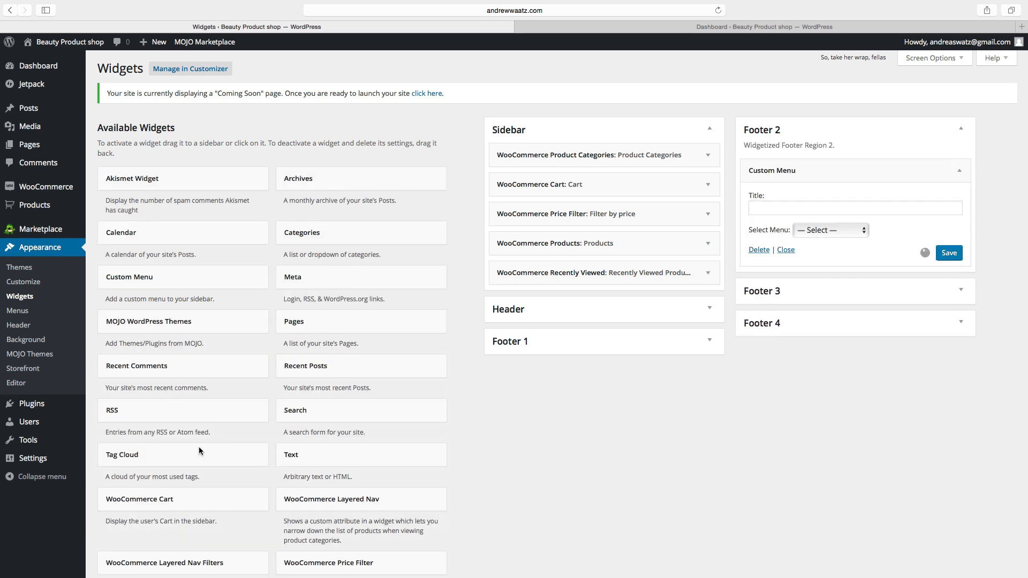
Title the widget 'Menu', select the Secondary menu and save it
click(854, 208)
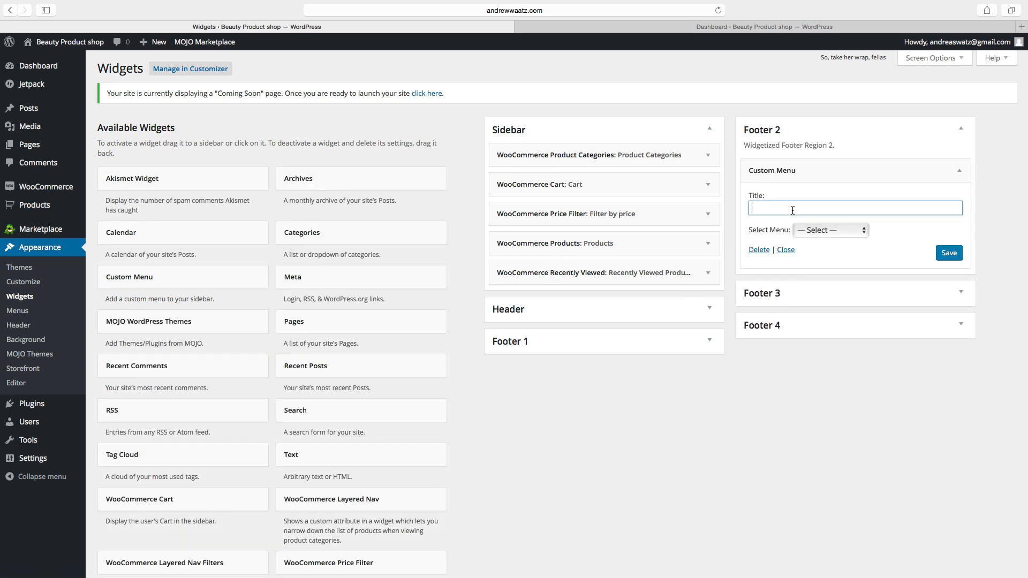
text(M)
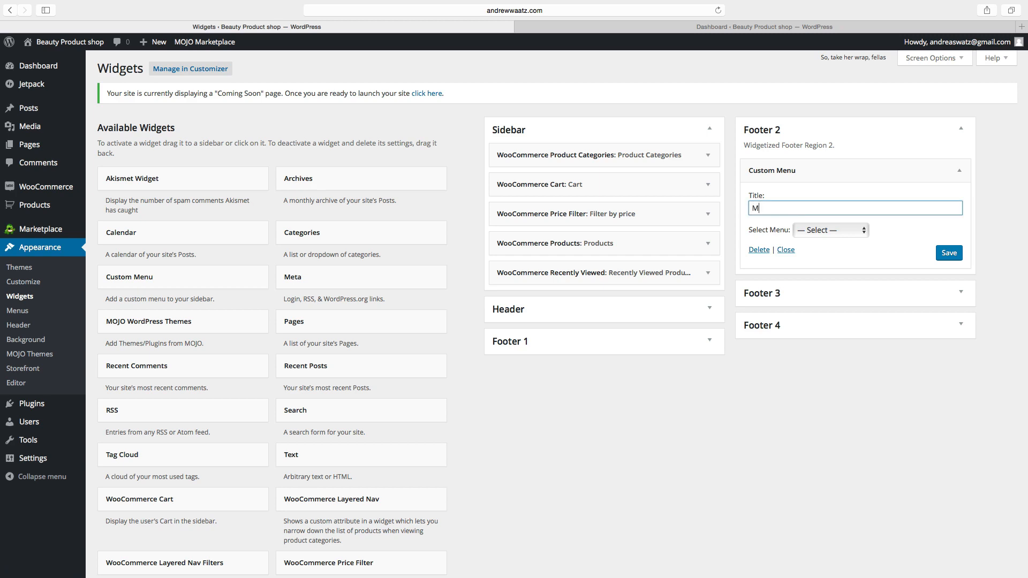
click(829, 229)
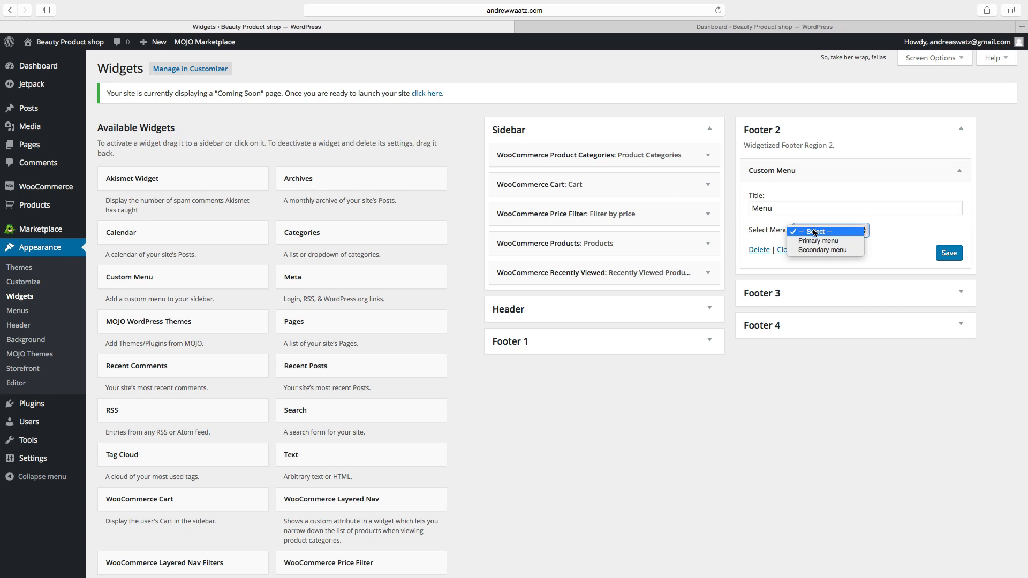
mouse_move(820, 254)
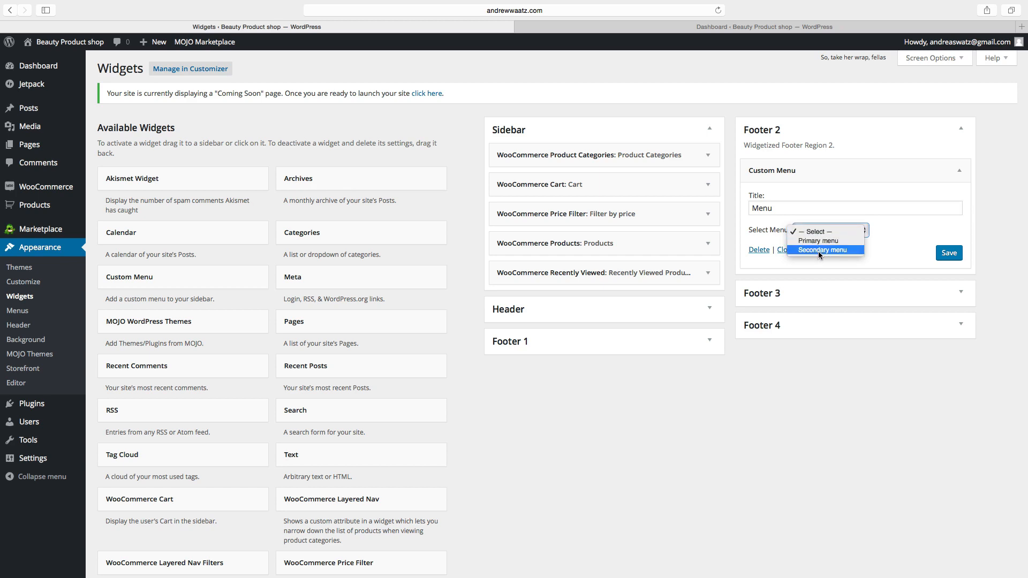
click(823, 249)
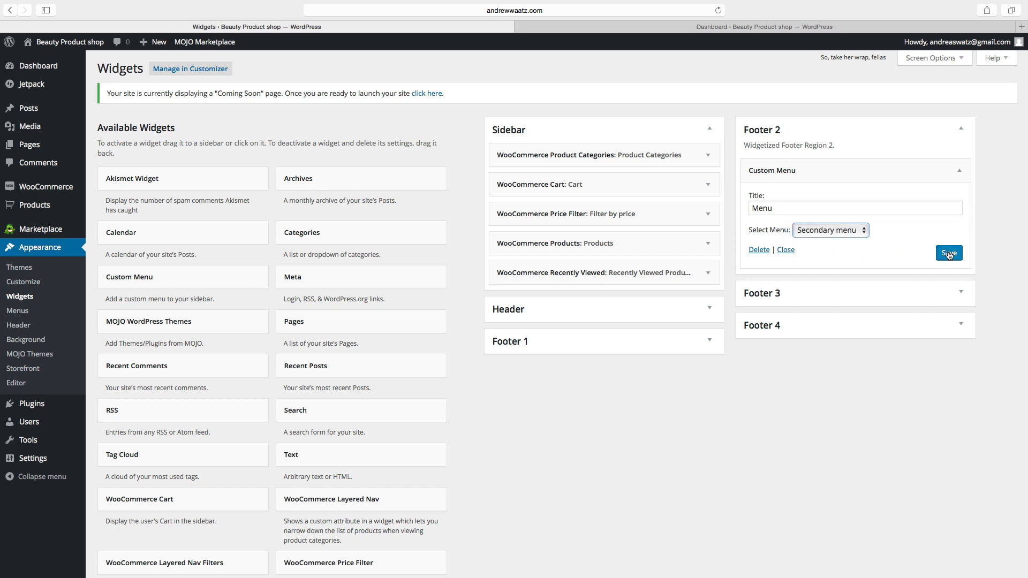
click(949, 253)
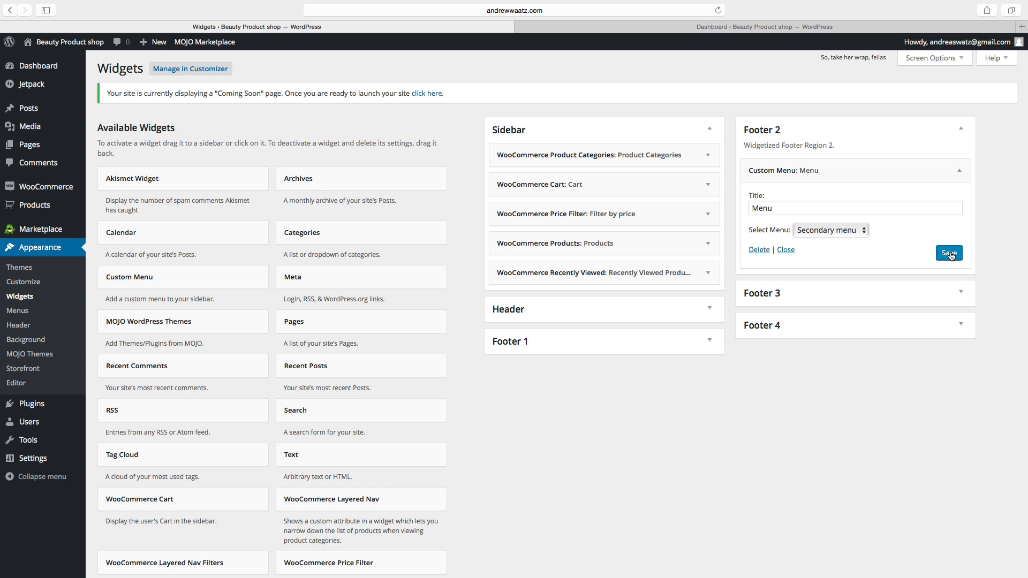
mouse_move(329, 340)
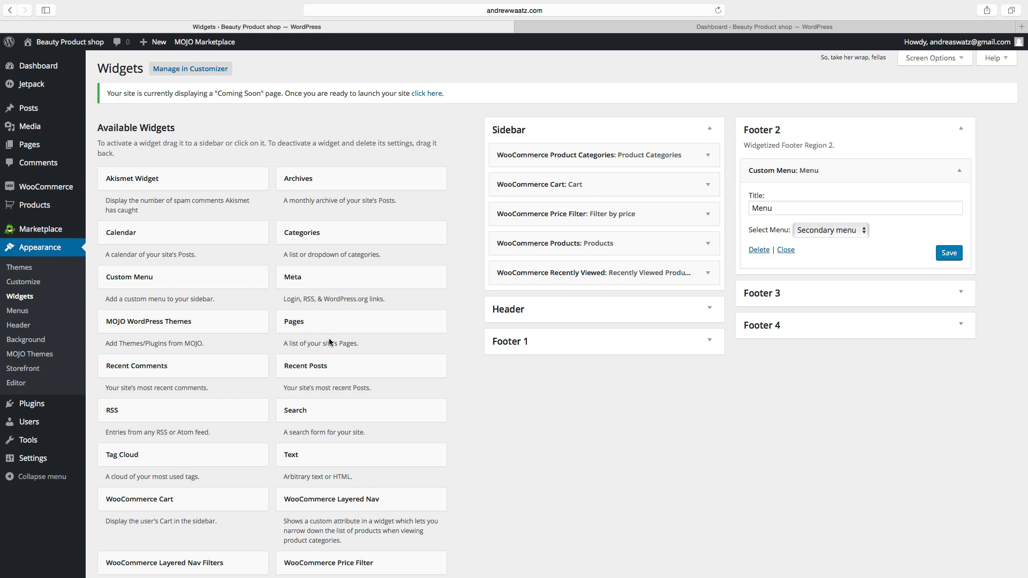
mouse_move(308, 457)
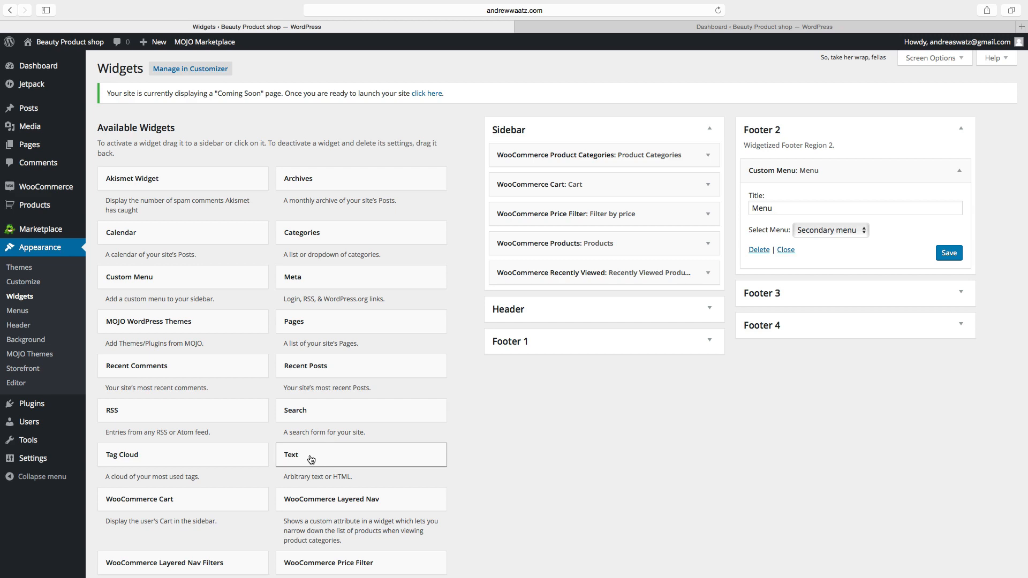
Add a Text widget to Footer 1 titled 'Contact us'
click(309, 455)
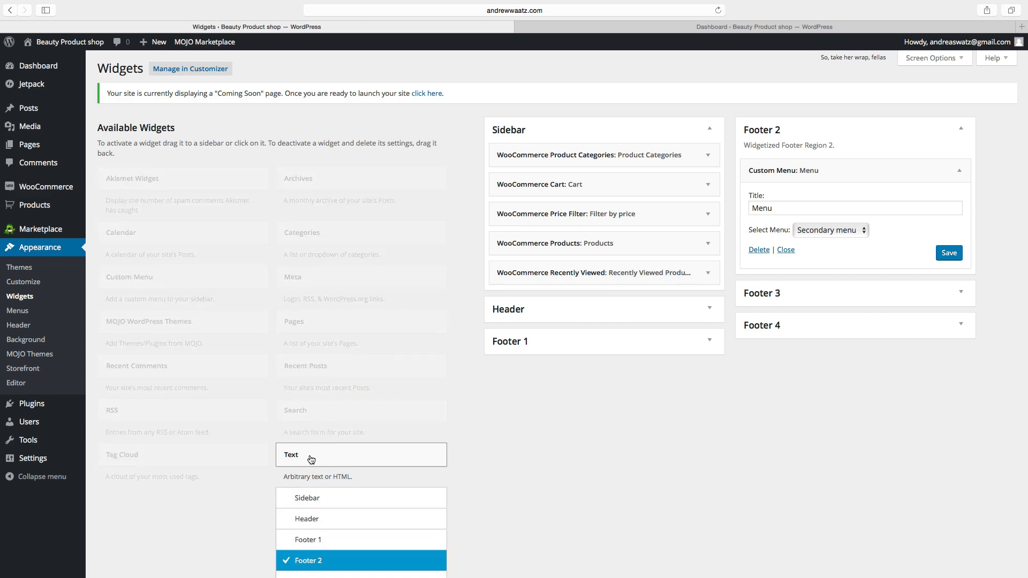
scroll(down, 3)
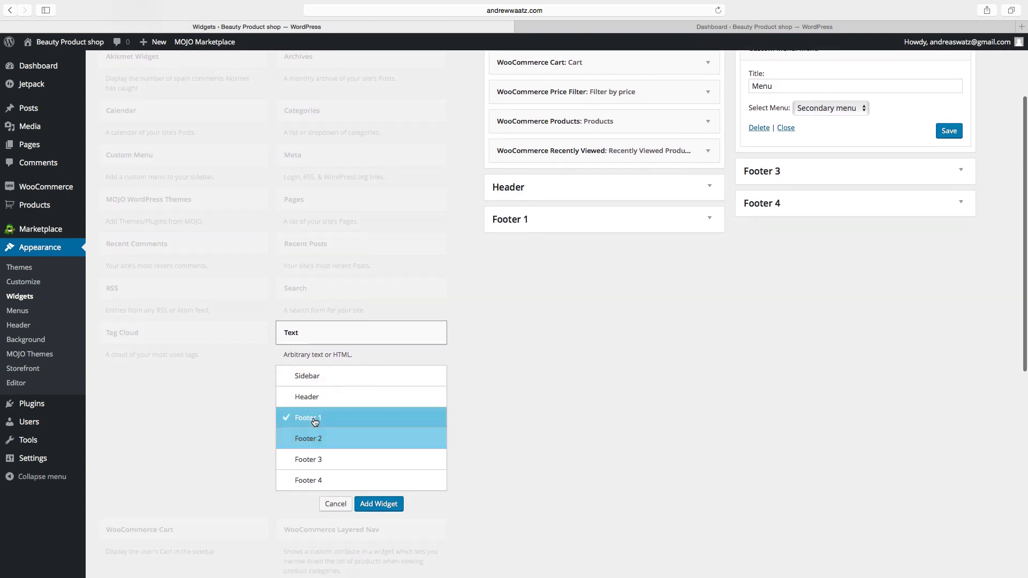
click(379, 503)
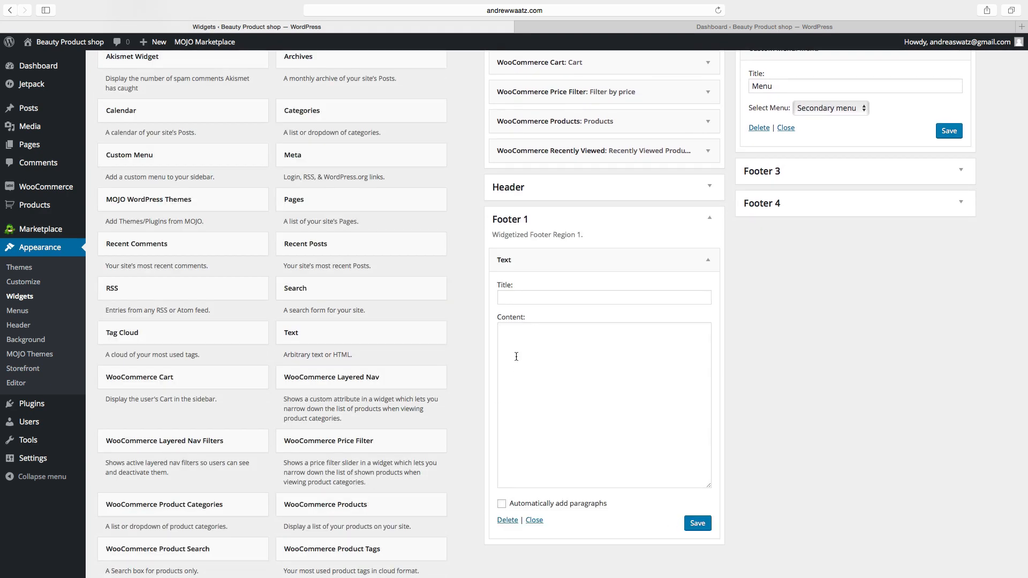
text(C)
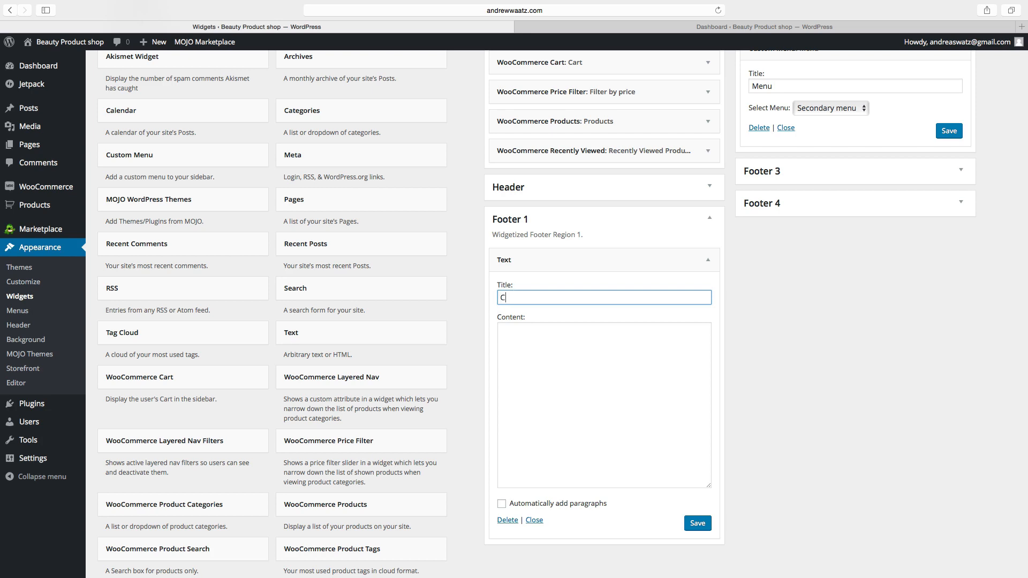
text(ontact)
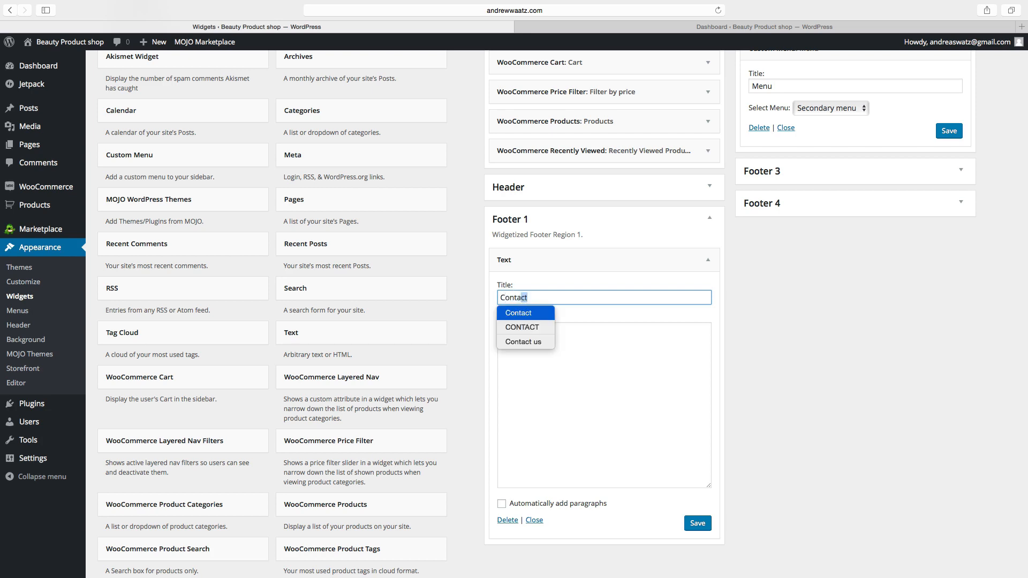
click(523, 342)
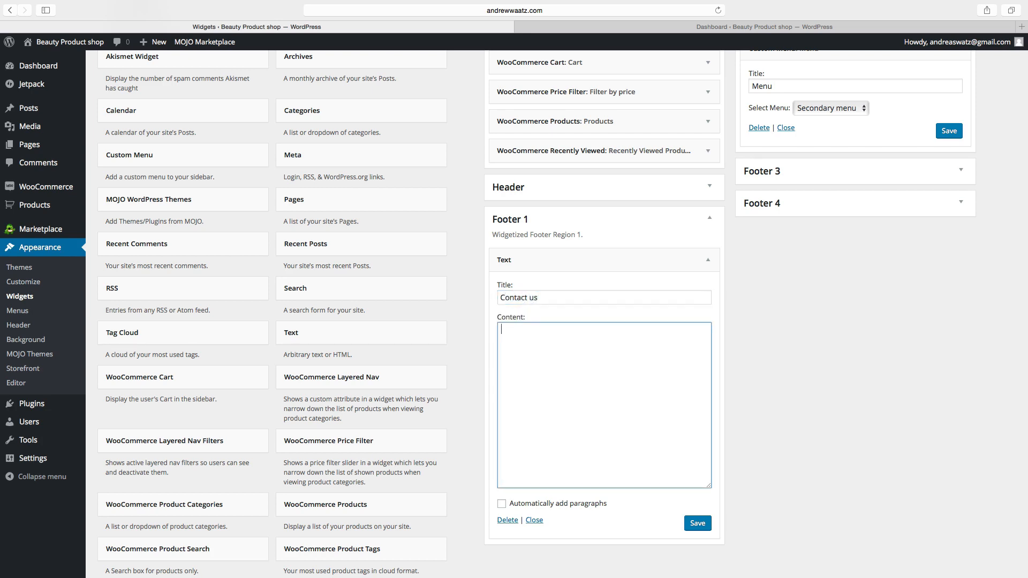
Enter Name, Street, City, Email and Phone lines as the widget content
text(Name)
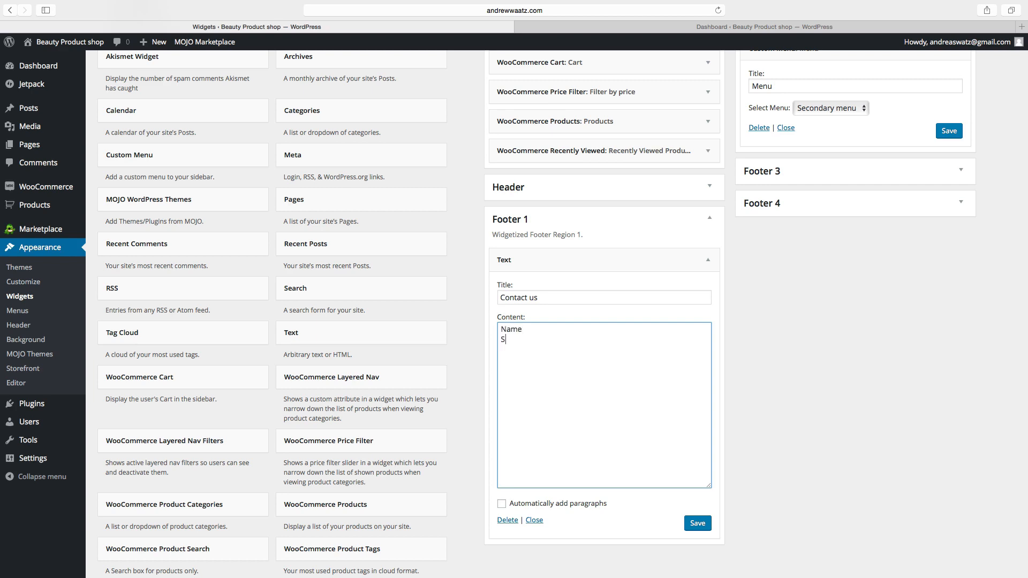
text(treet)
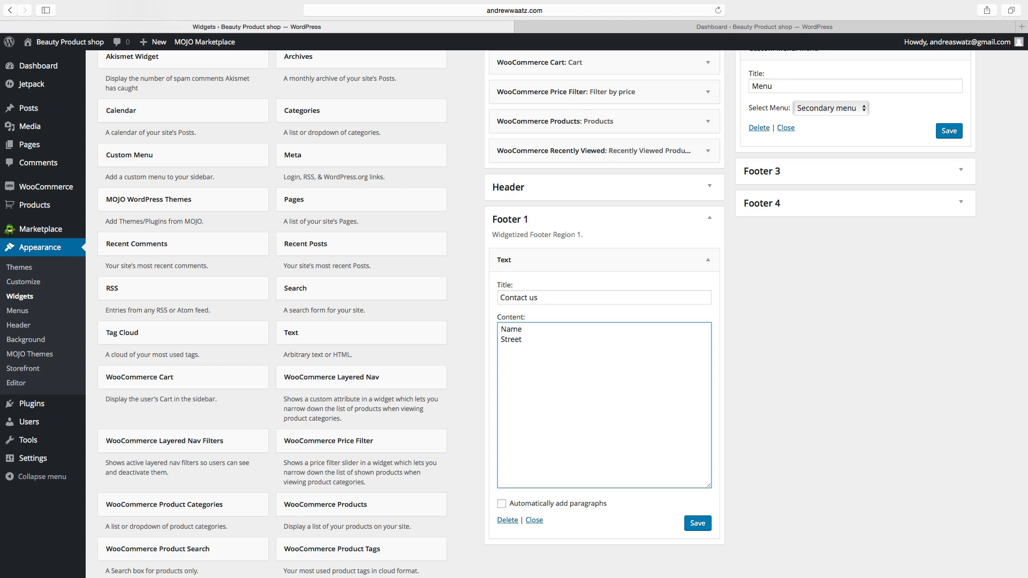
text(City)
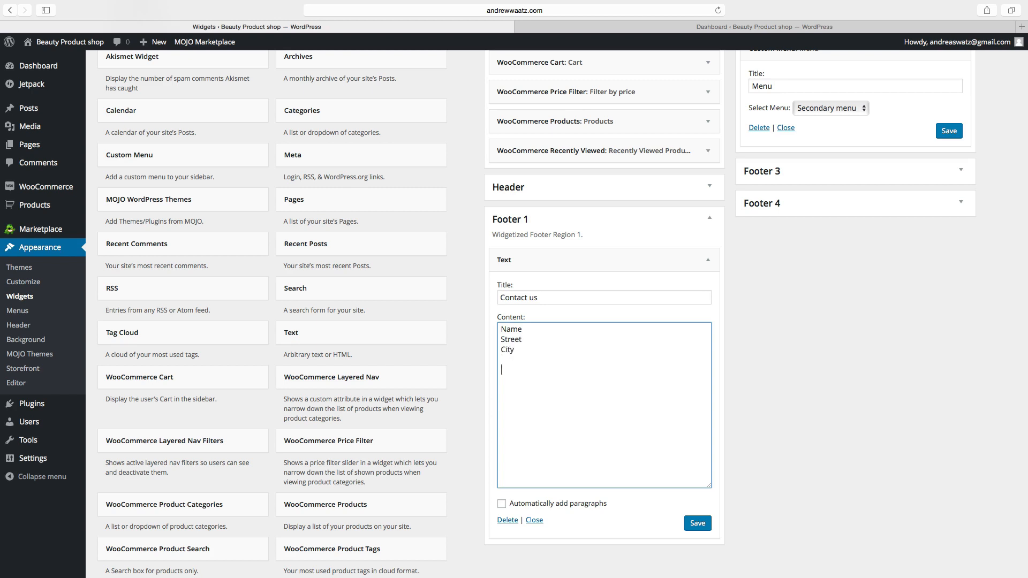
text(Email)
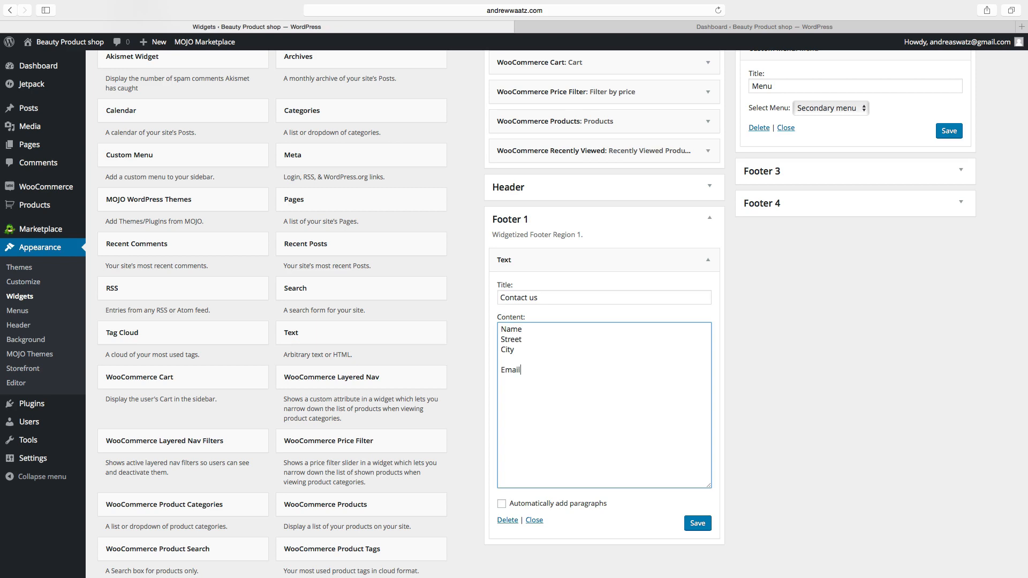
key(Enter)
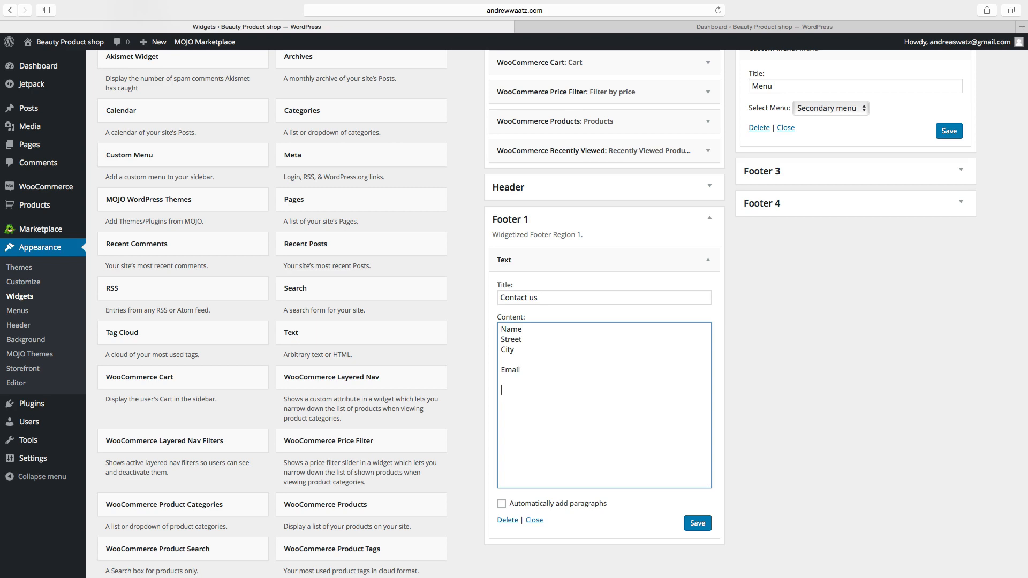
text(Ph)
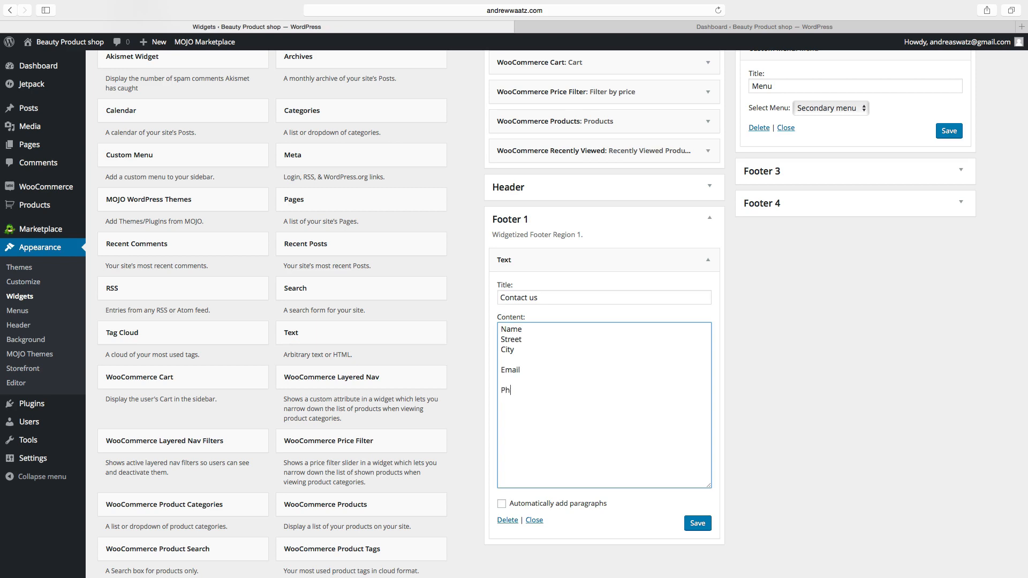
text(one)
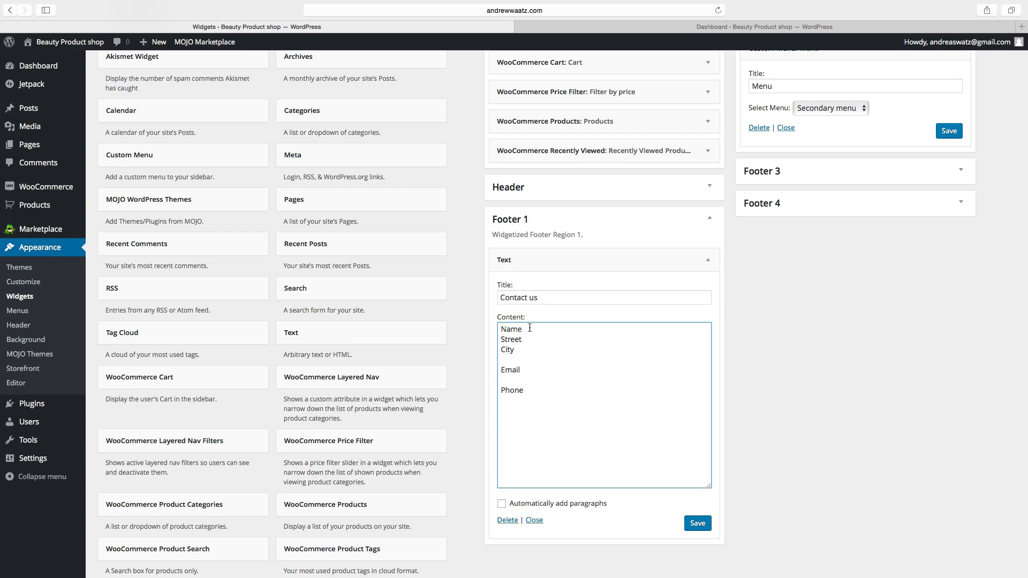
Type a <br> tag after Name and copy it for reuse
click(522, 330)
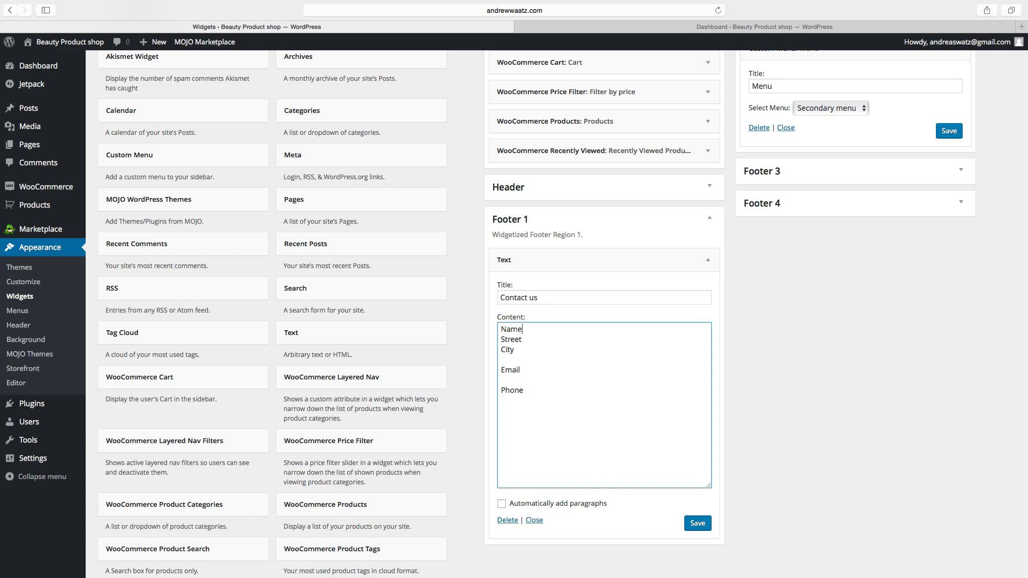
text(<b)
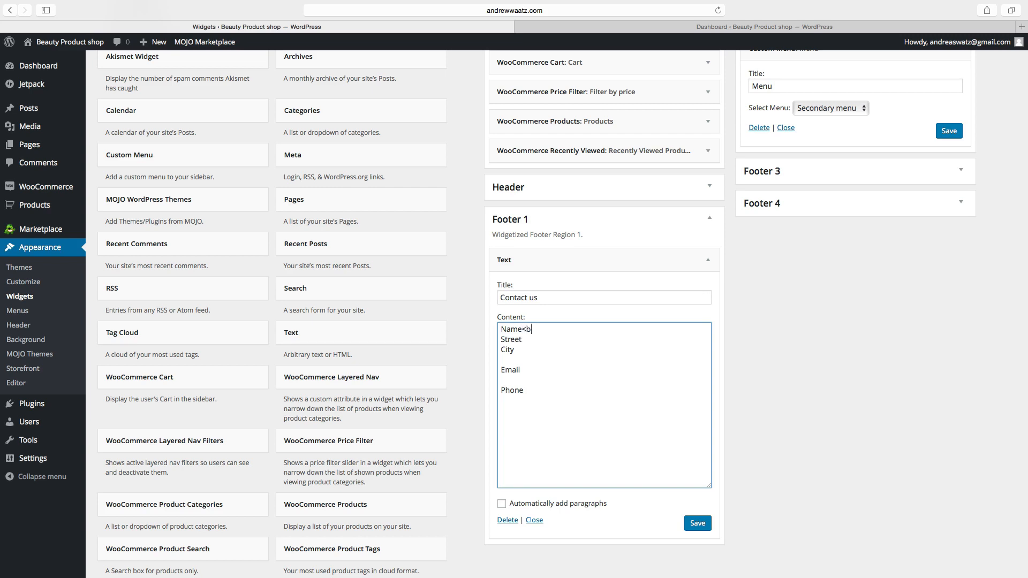
text(r>)
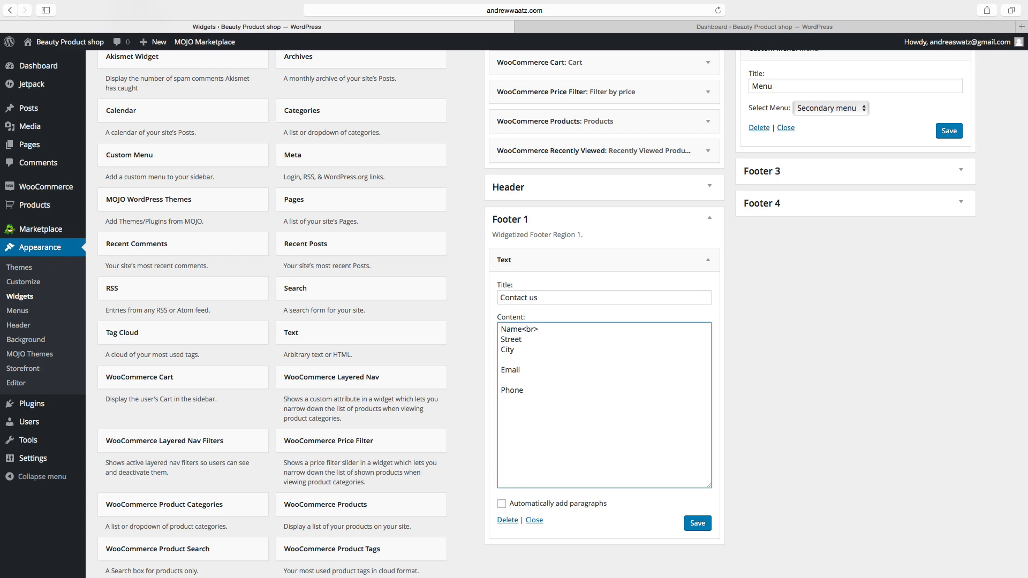
double_click(525, 330)
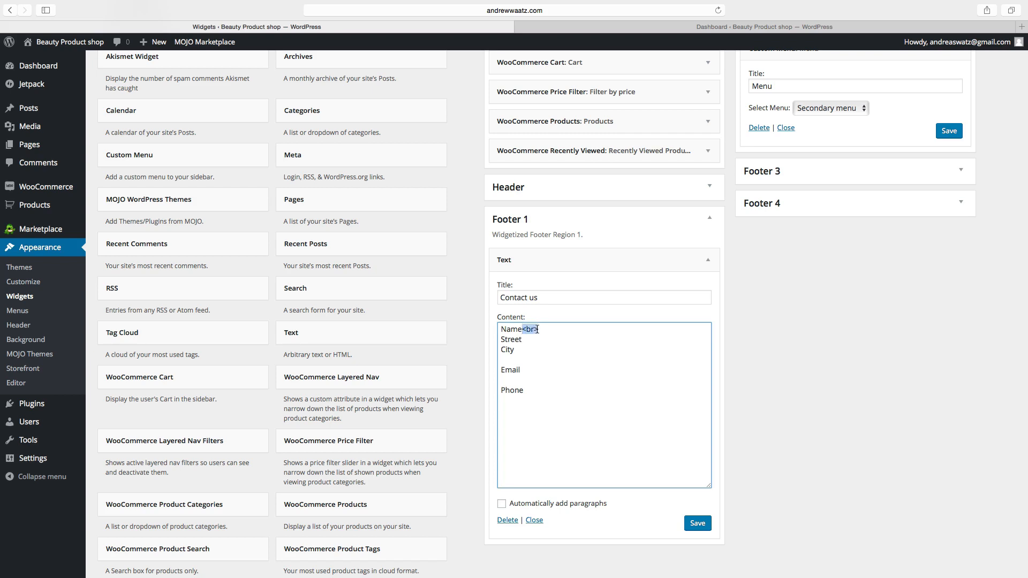
right_click(528, 330)
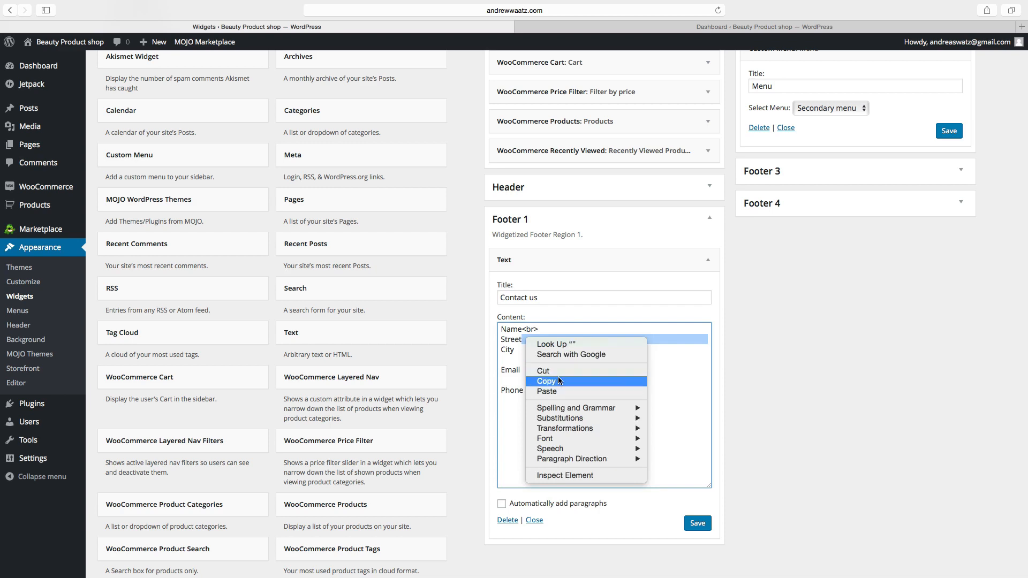
click(544, 381)
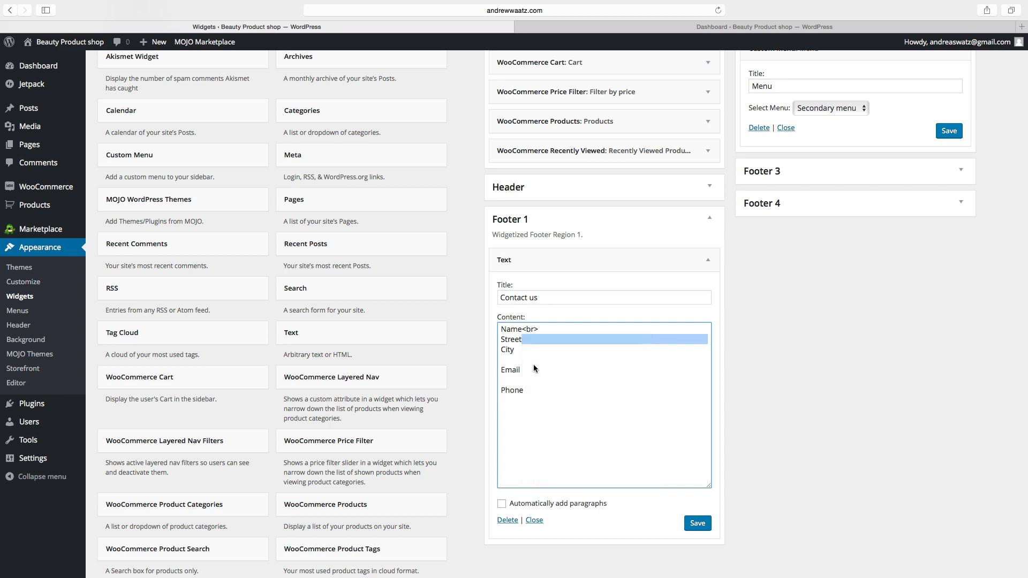
Add <br> tags after Street, City, Email and Phone, removing blank lines
text(<br>)
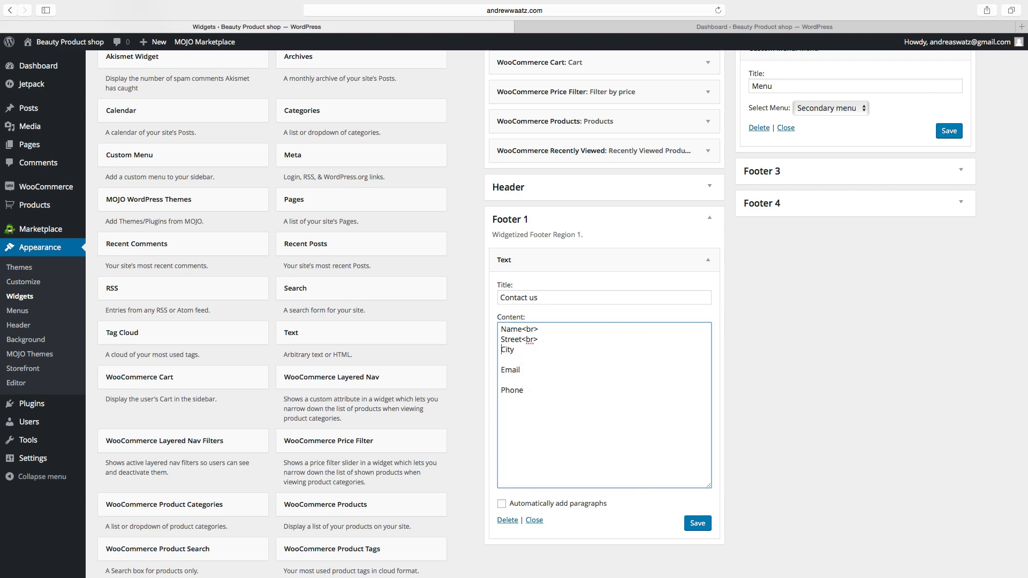
right_click(515, 349)
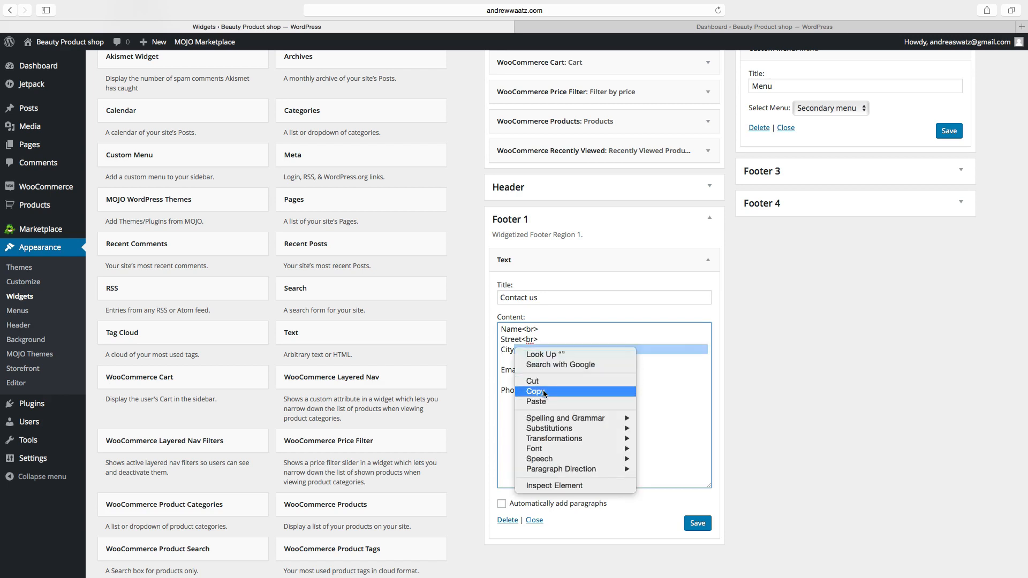
click(535, 390)
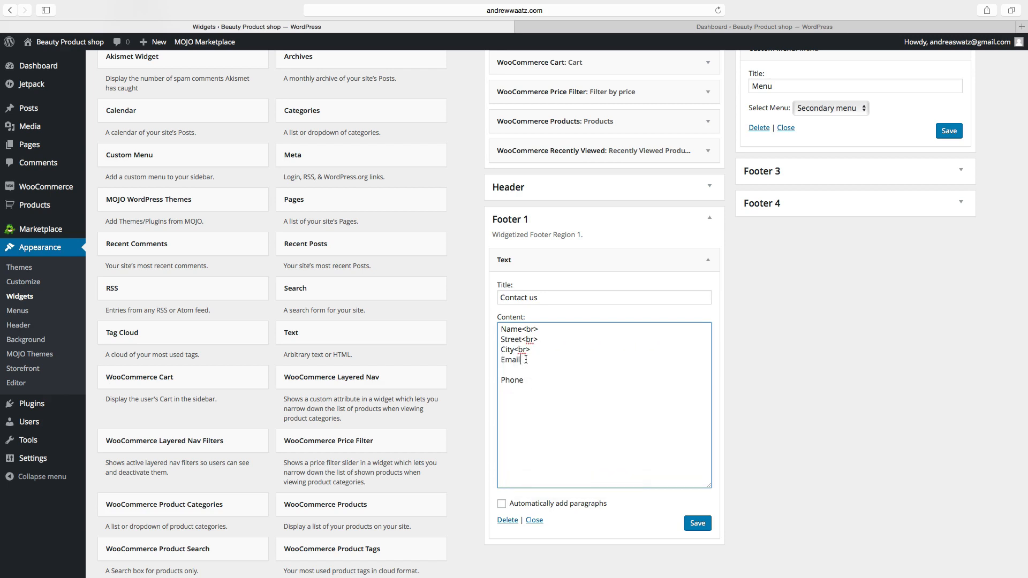
text(<br>)
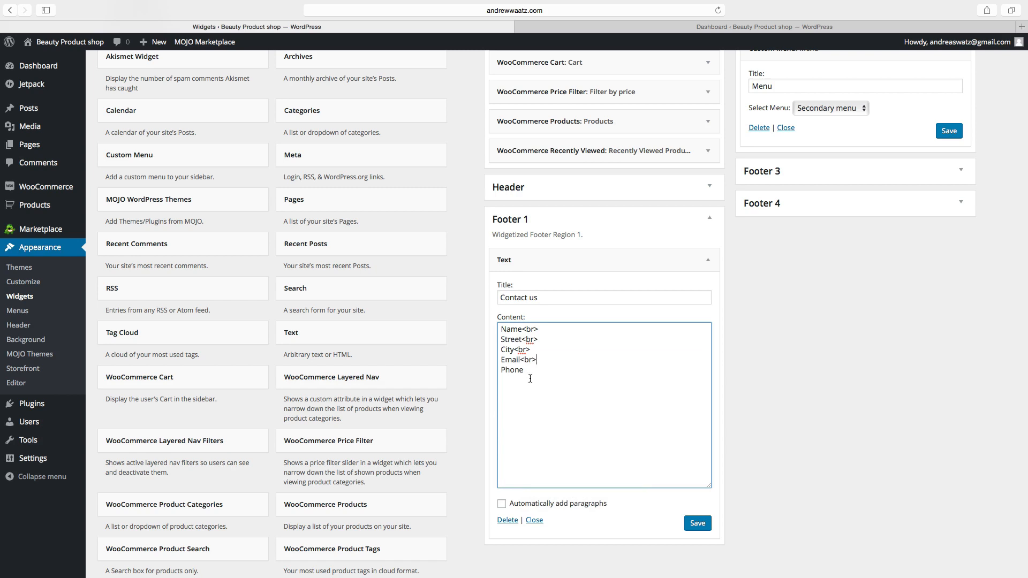
right_click(512, 370)
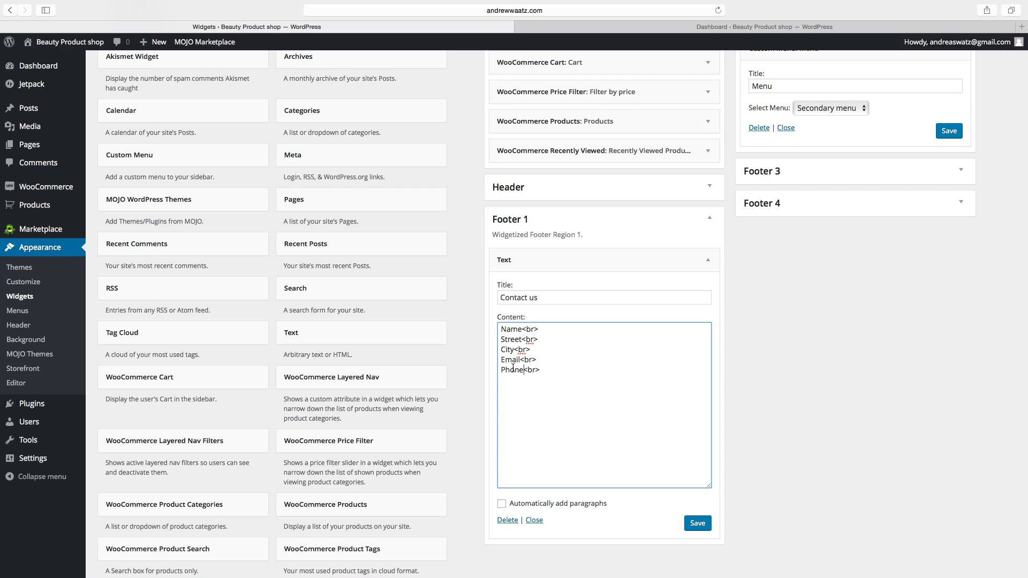
Save the Footer 1 'Contact us' Text widget and return to the live shop page
click(698, 523)
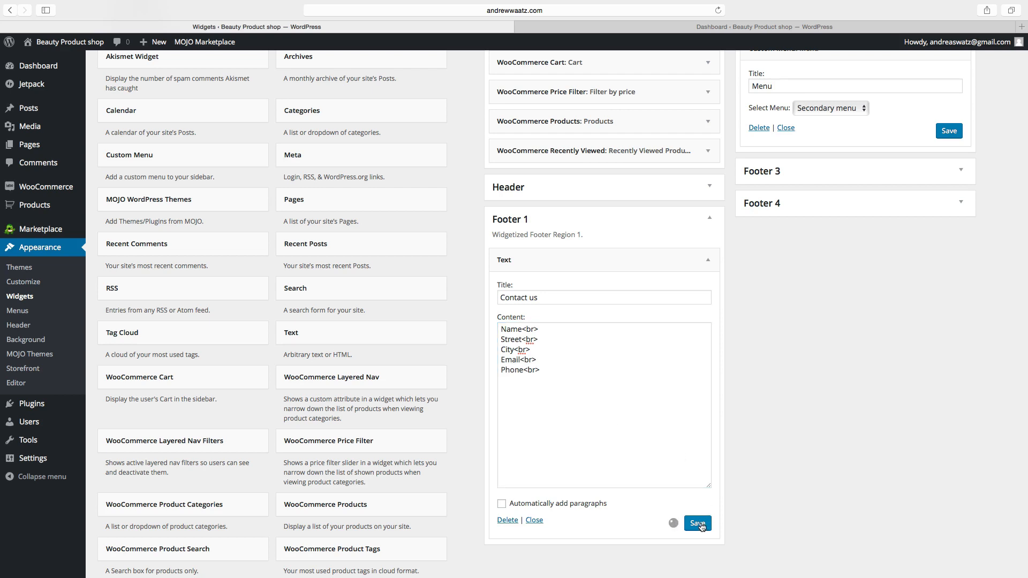
click(697, 522)
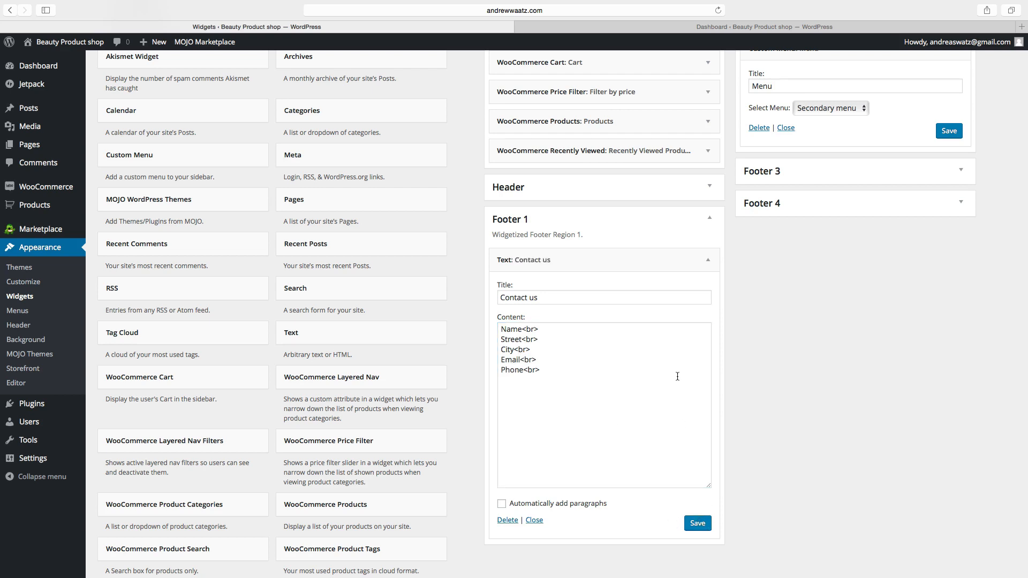
click(62, 41)
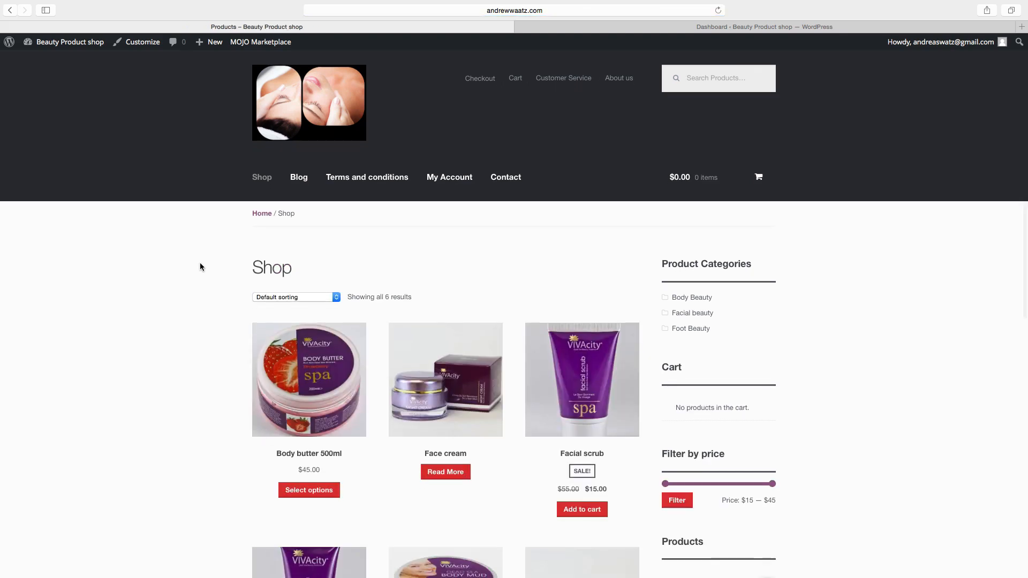
scroll(down, 3)
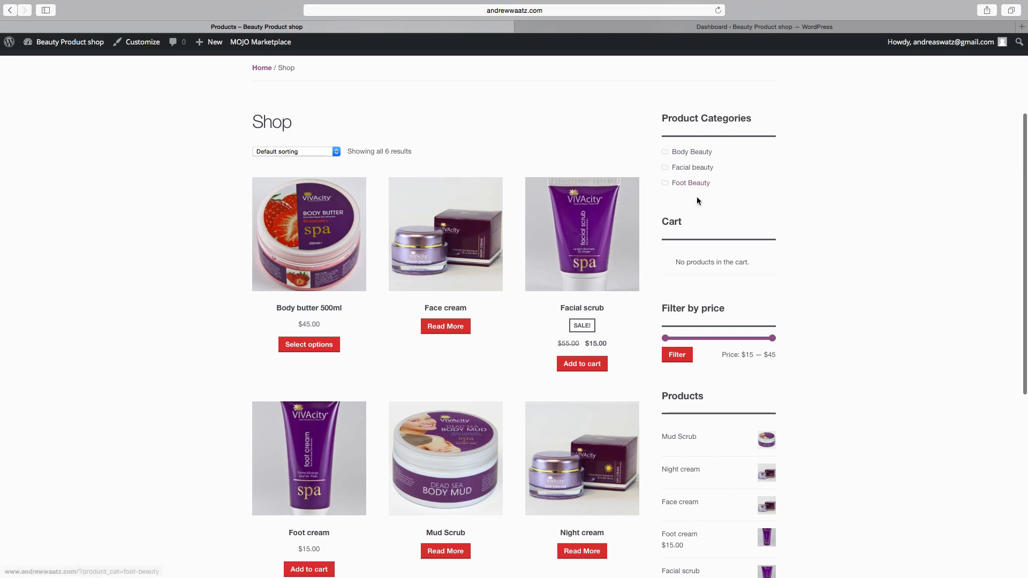
scroll(down, 3)
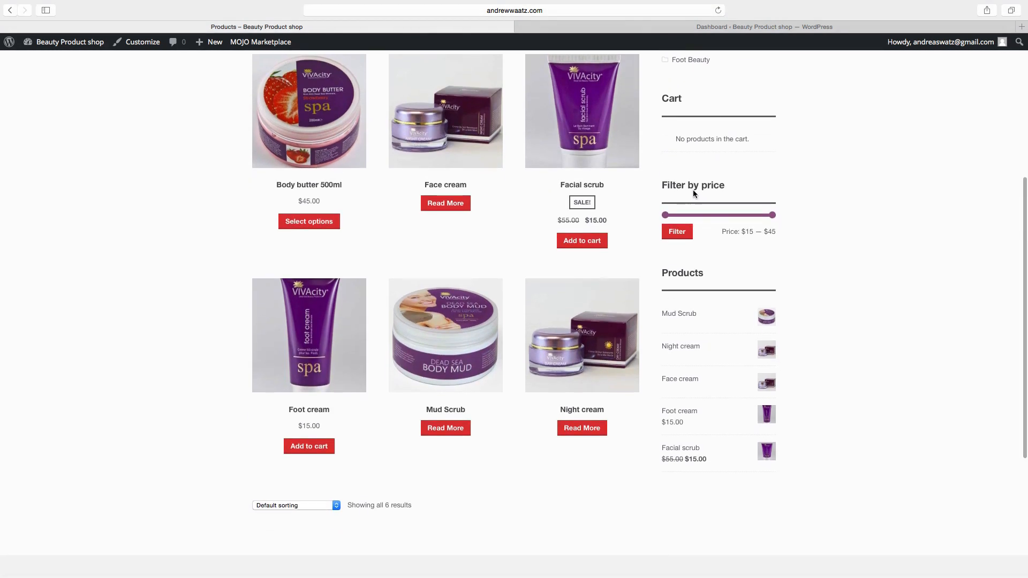
scroll(down, 3)
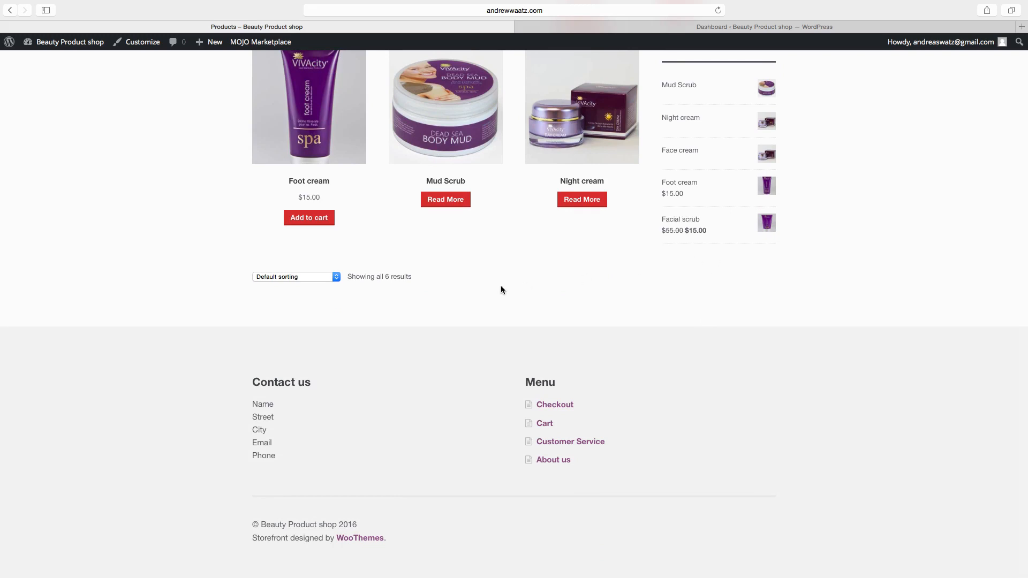
mouse_move(306, 375)
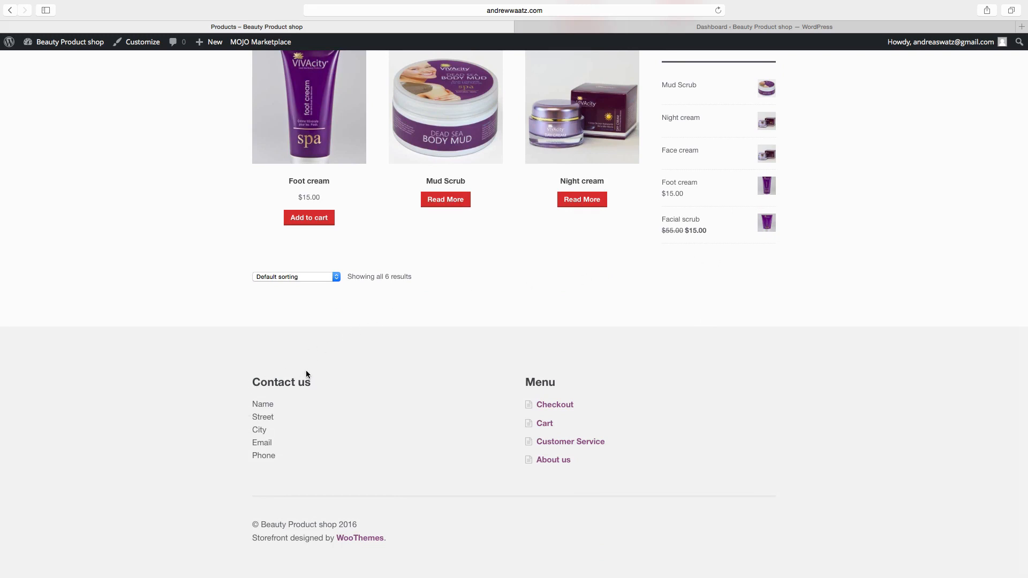
mouse_move(567, 436)
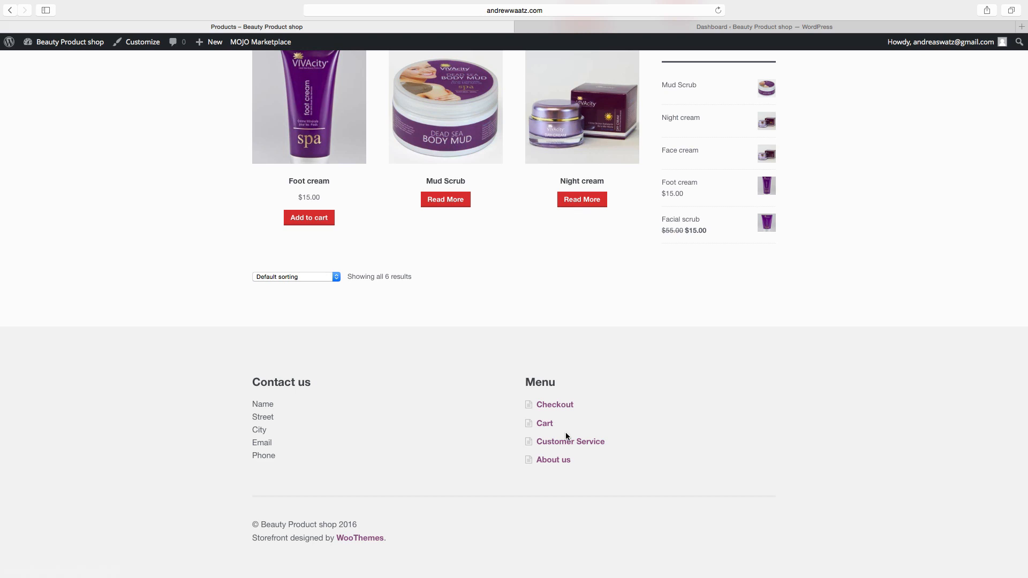
mouse_move(542, 429)
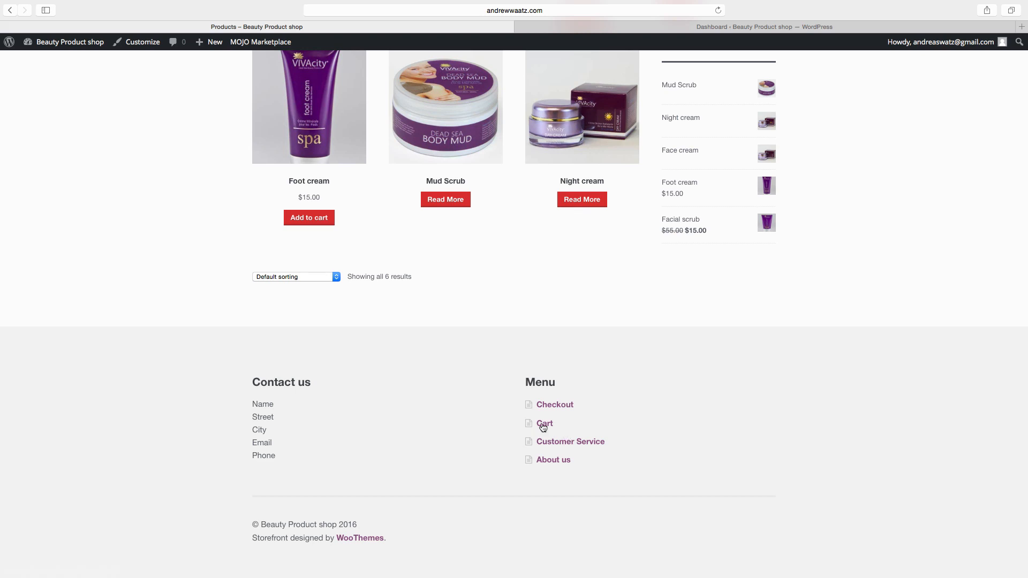
mouse_move(899, 373)
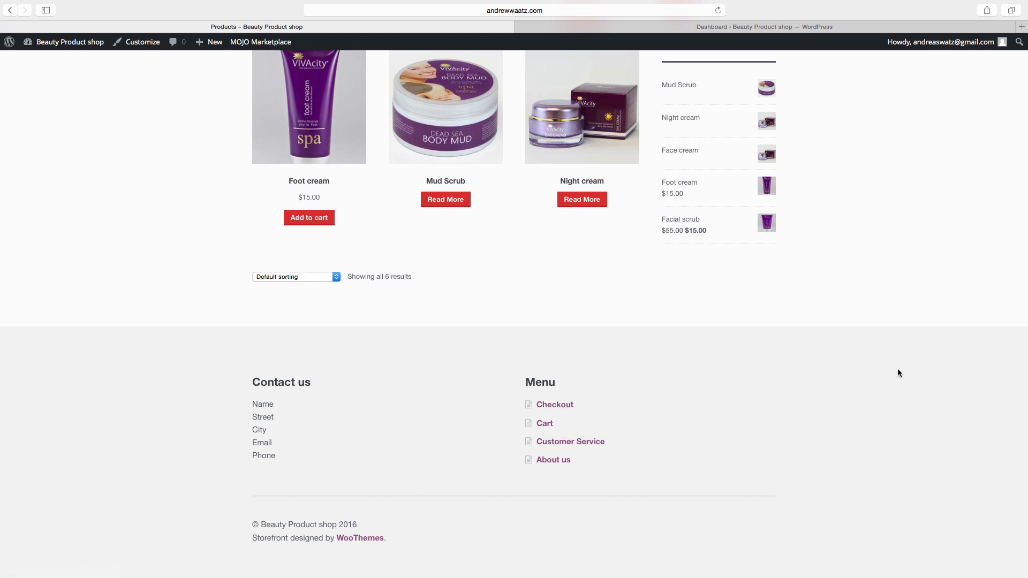
click(142, 43)
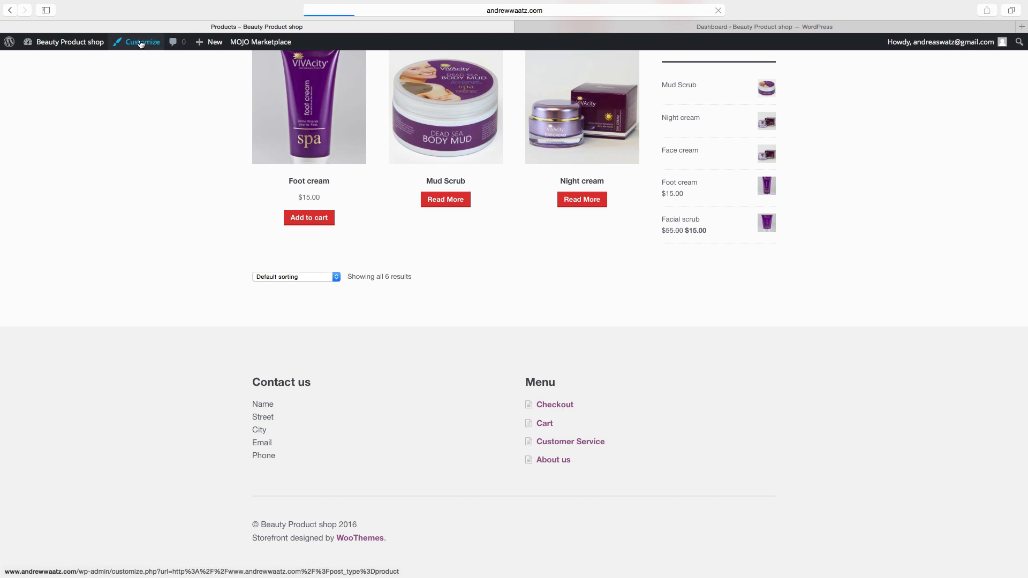
In the Customizer's Footer settings, set the background colour to black (#000000)
click(141, 42)
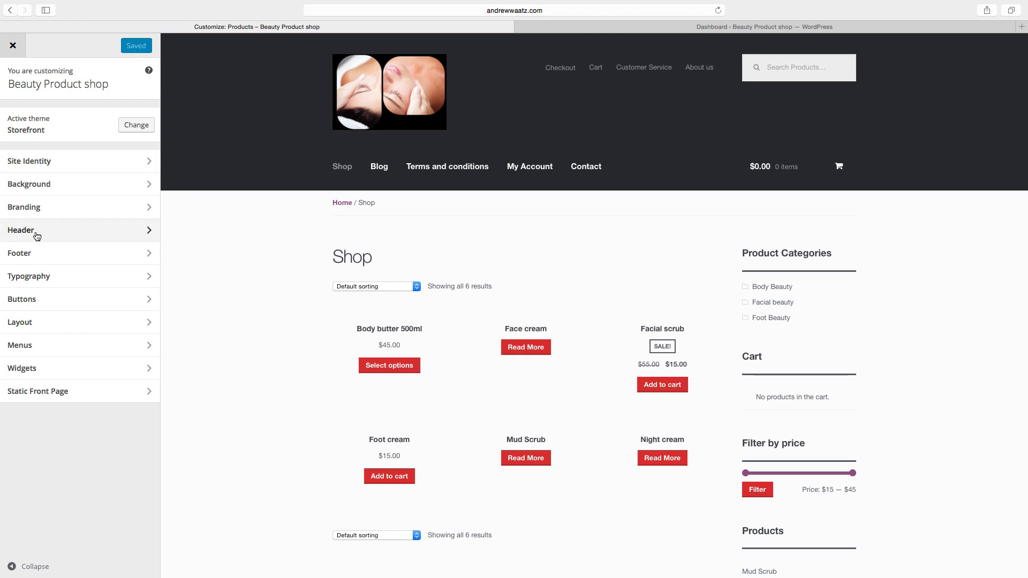
click(19, 253)
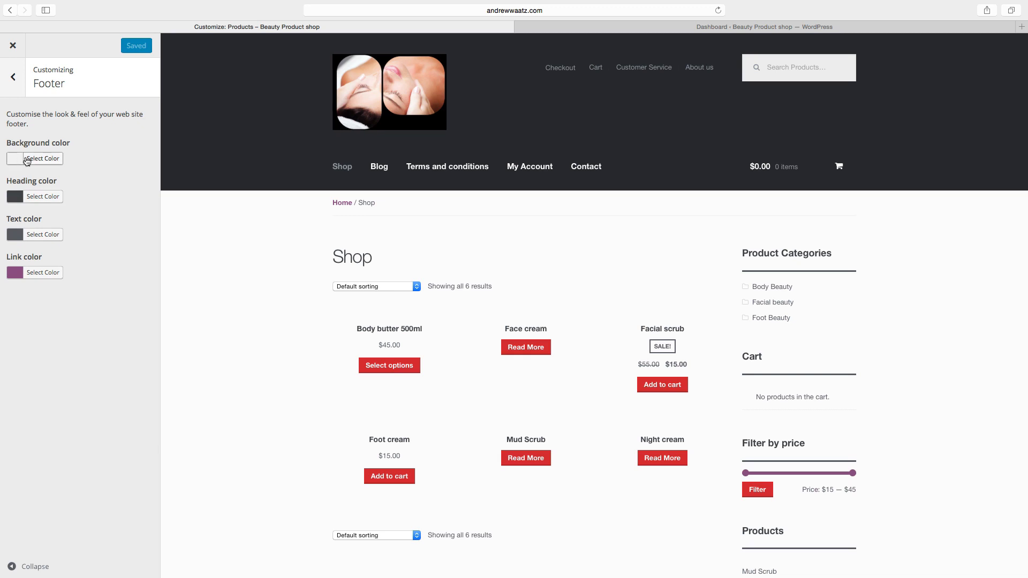
click(43, 158)
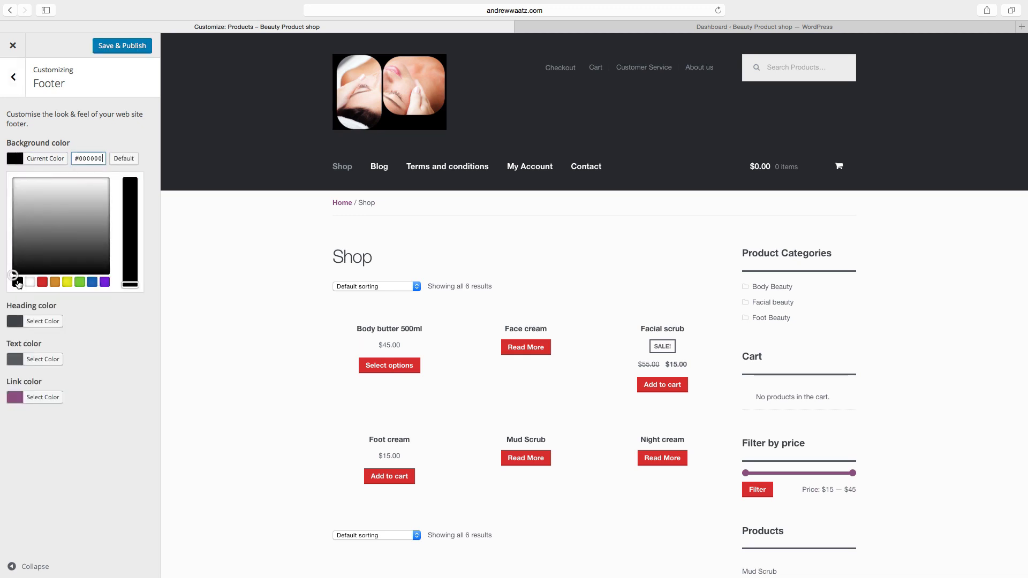
scroll(down, 3)
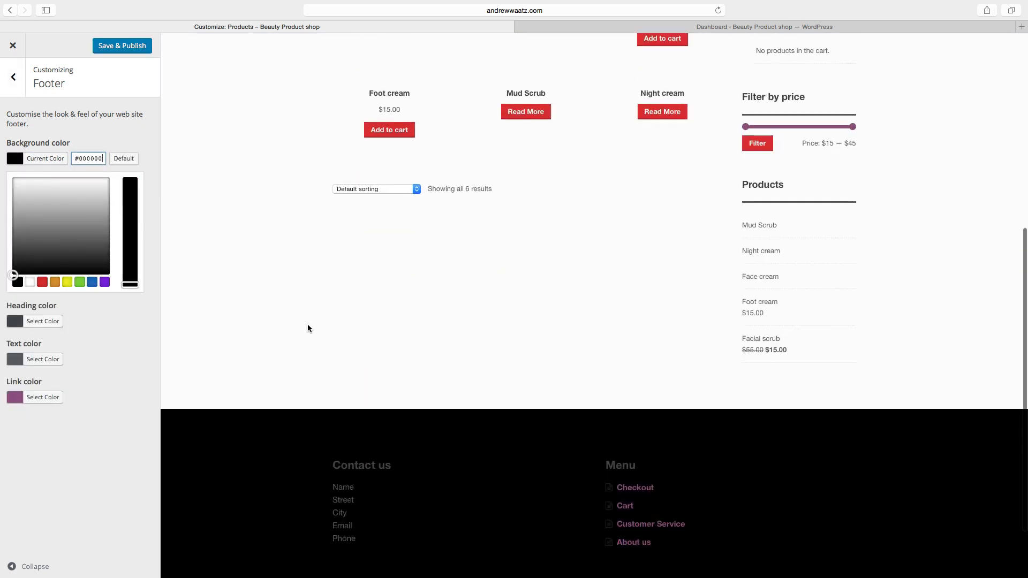
scroll(down, 3)
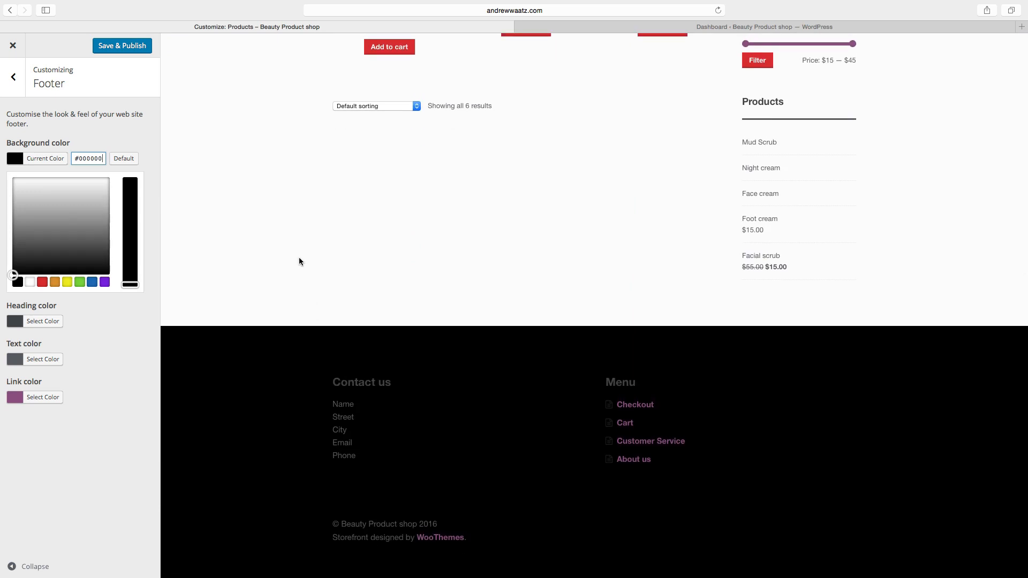
mouse_move(26, 357)
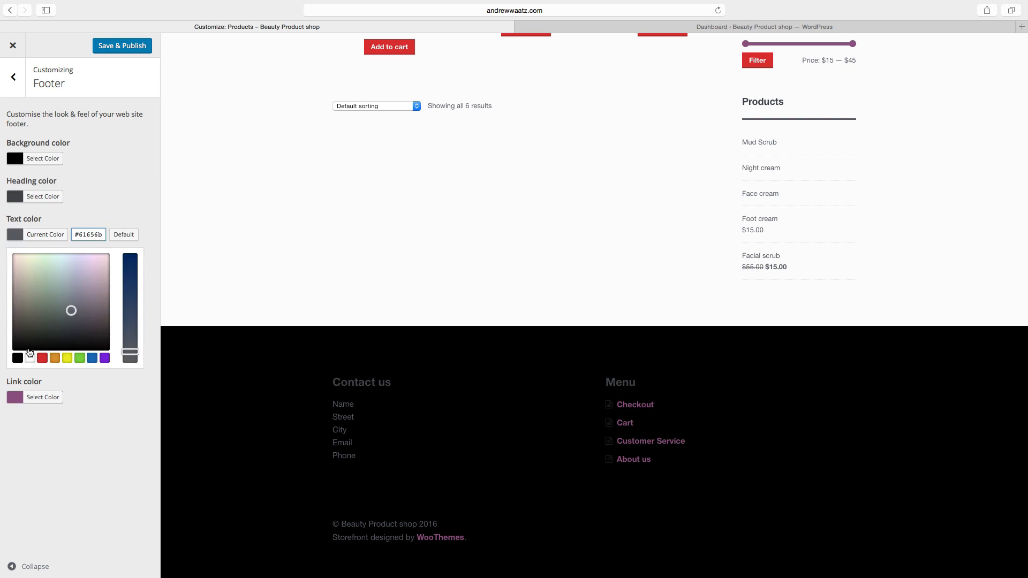
Set footer heading and text colour to white and pick a softer blue for links
click(30, 357)
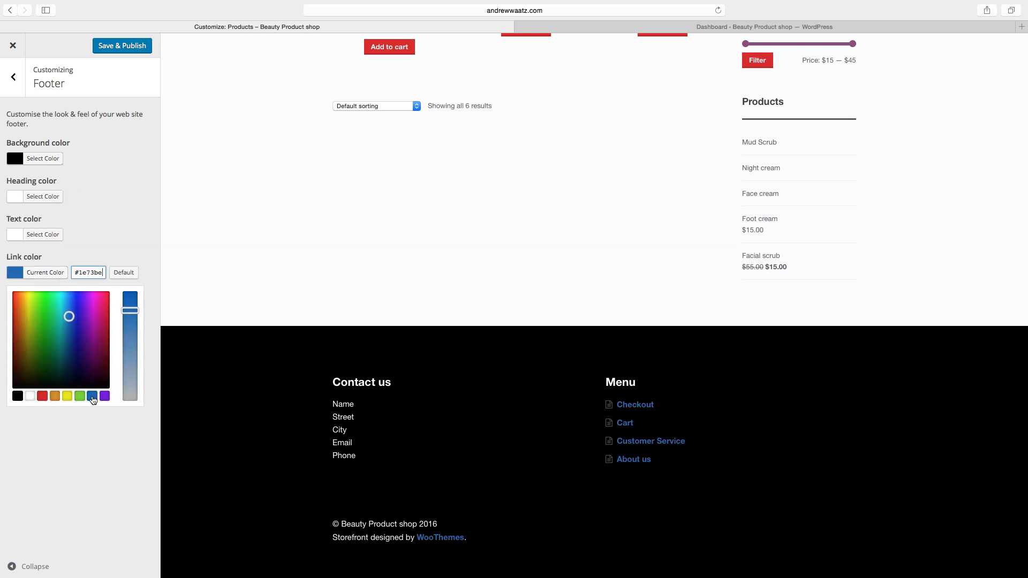
drag(131, 308, 130, 299)
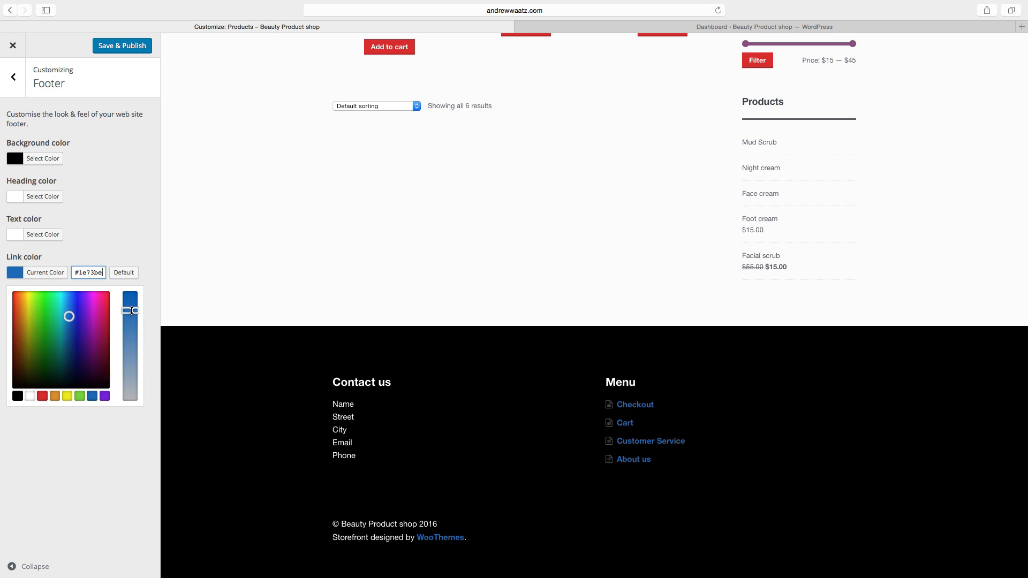
drag(130, 310, 130, 347)
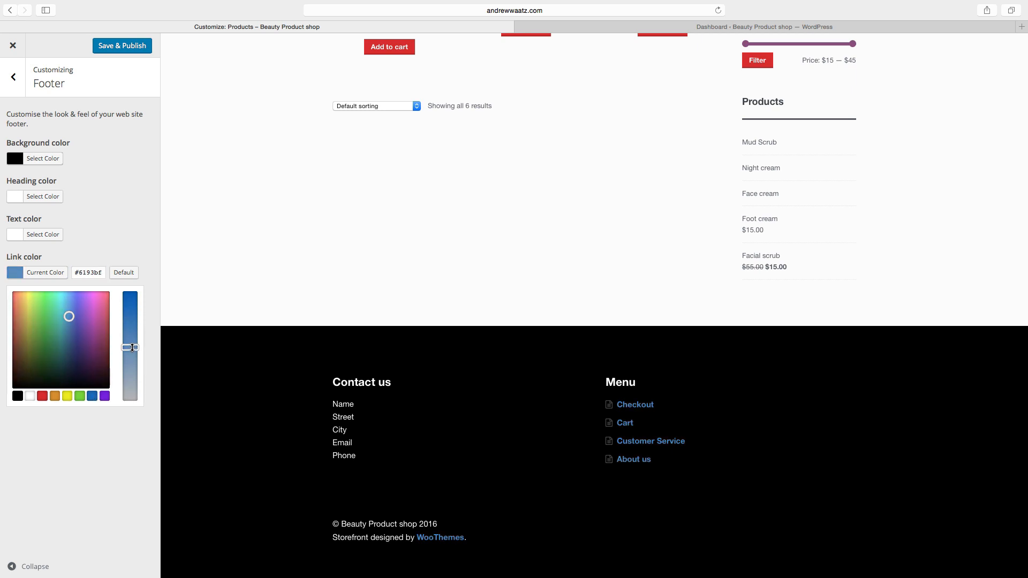
drag(131, 347, 133, 333)
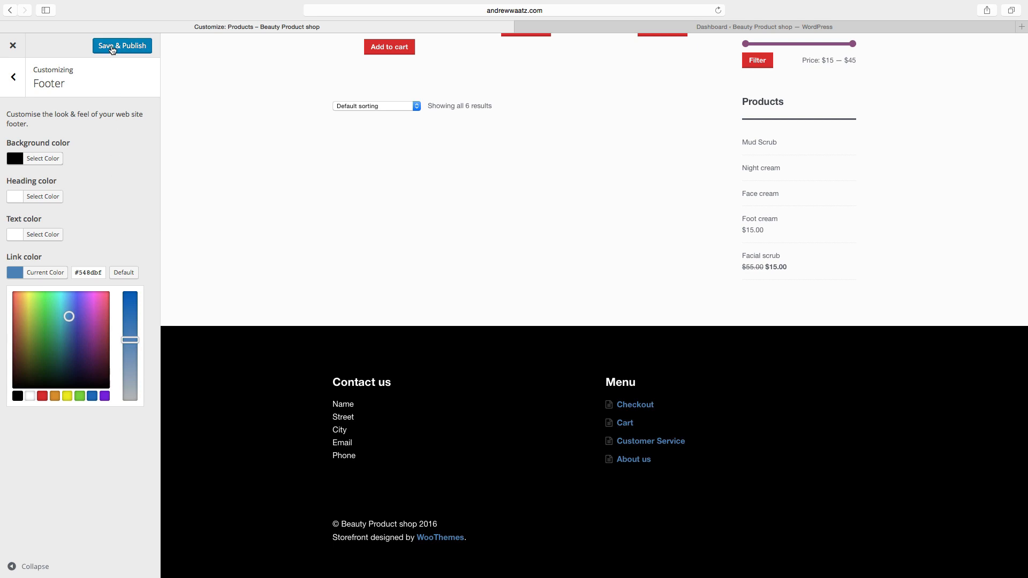
Save & Publish the footer colours and return to the live shop
click(122, 45)
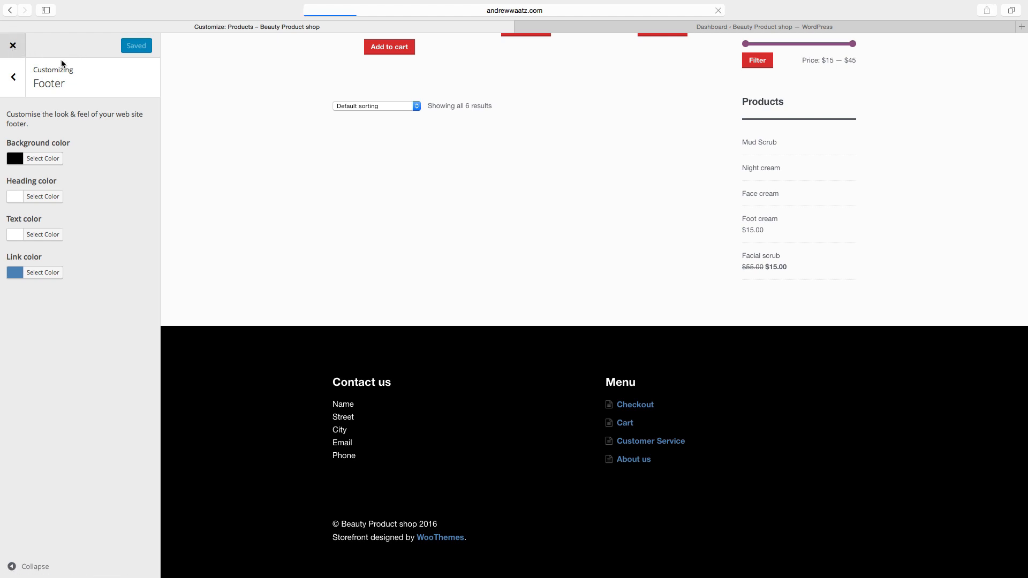
click(13, 45)
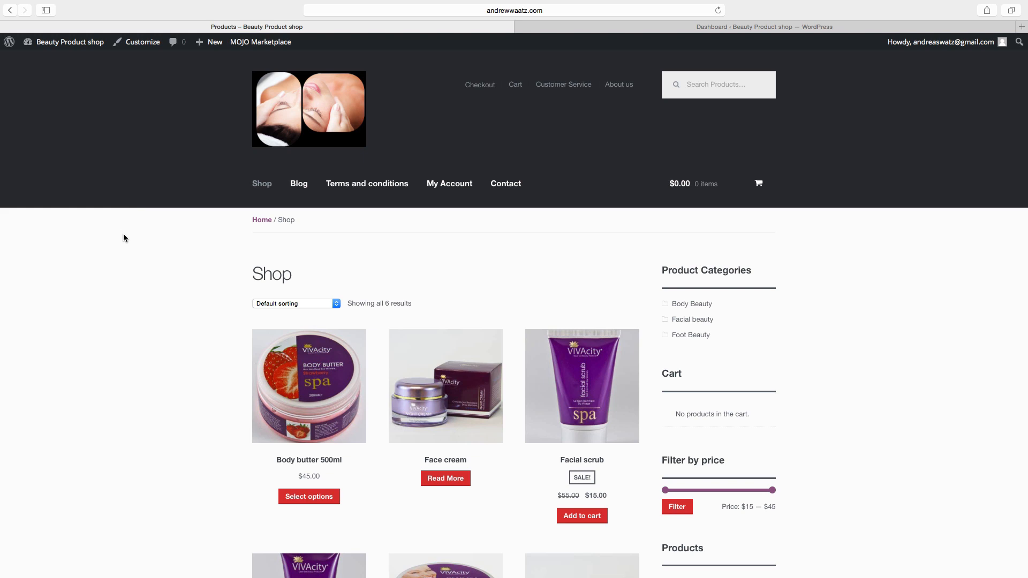
scroll(down, 3)
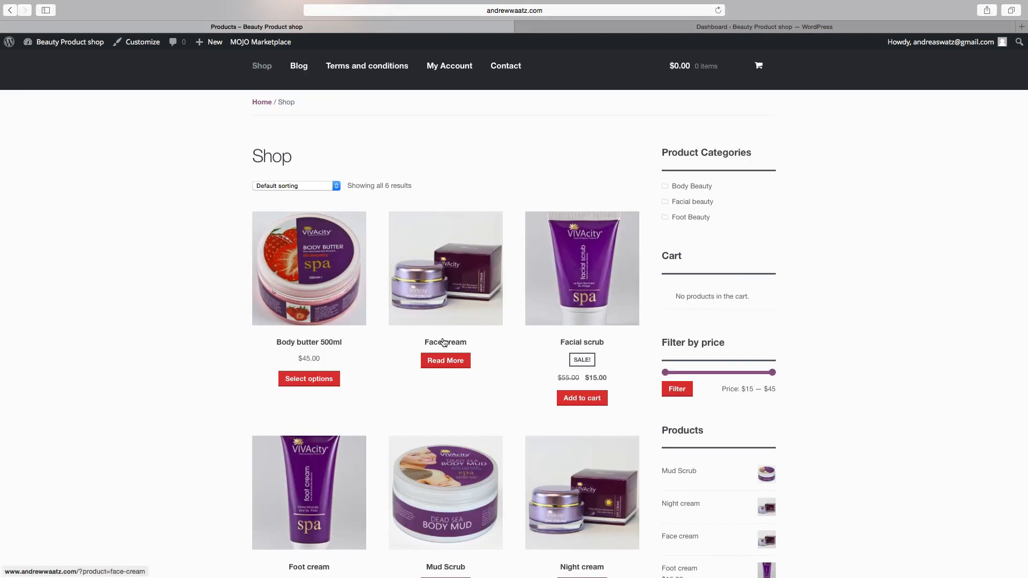
mouse_move(454, 367)
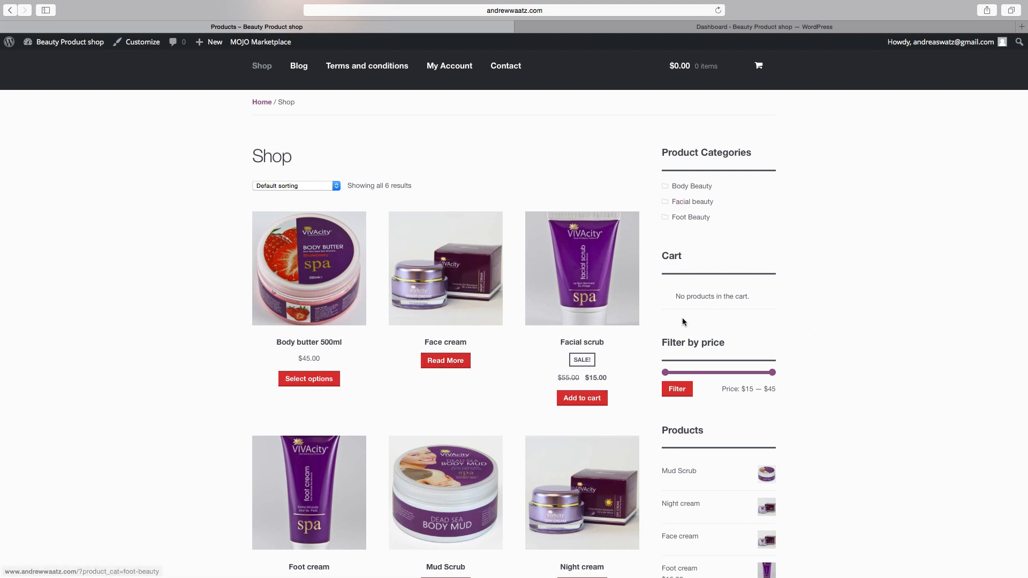
scroll(down, 3)
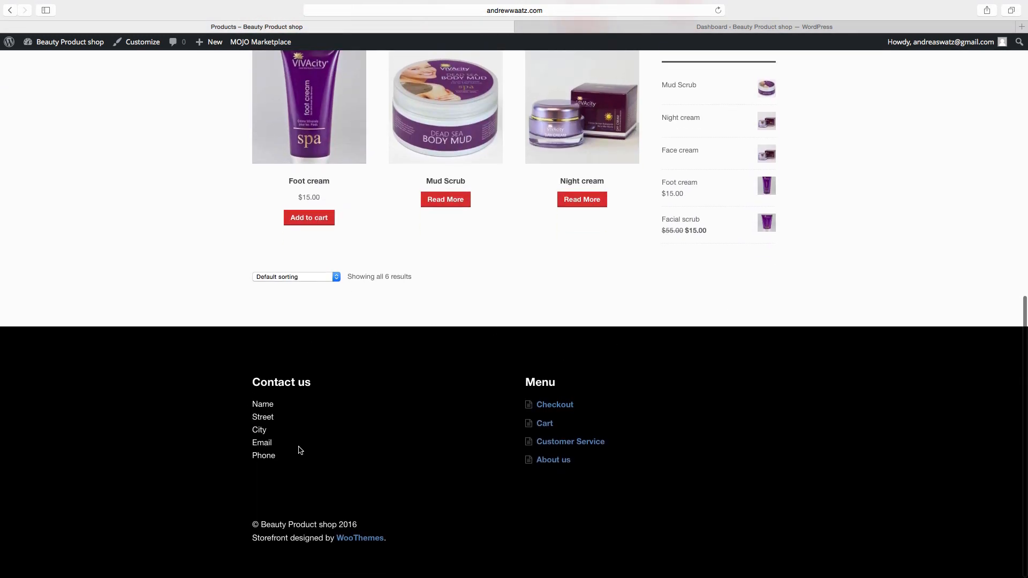
mouse_move(537, 397)
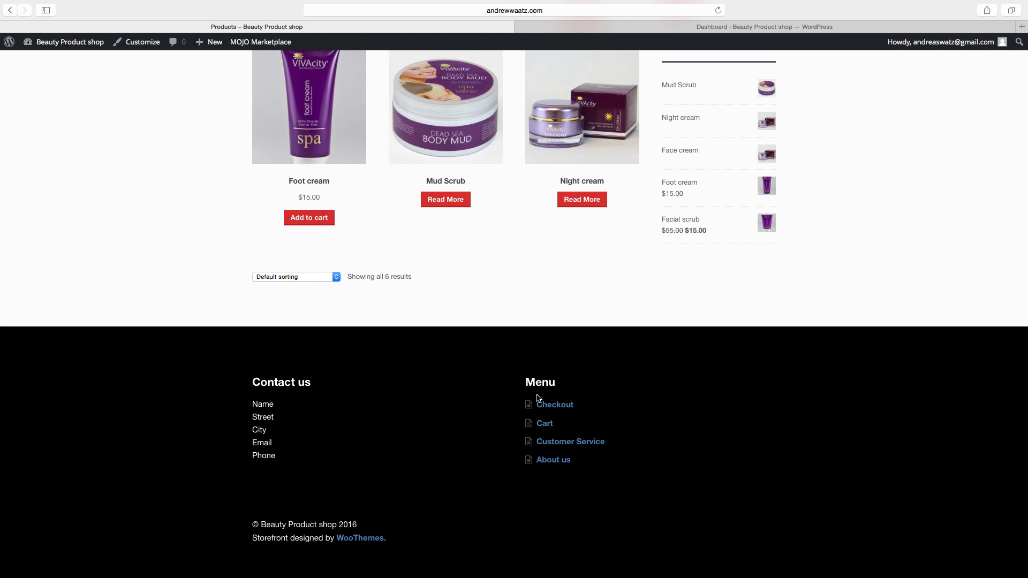
mouse_move(413, 423)
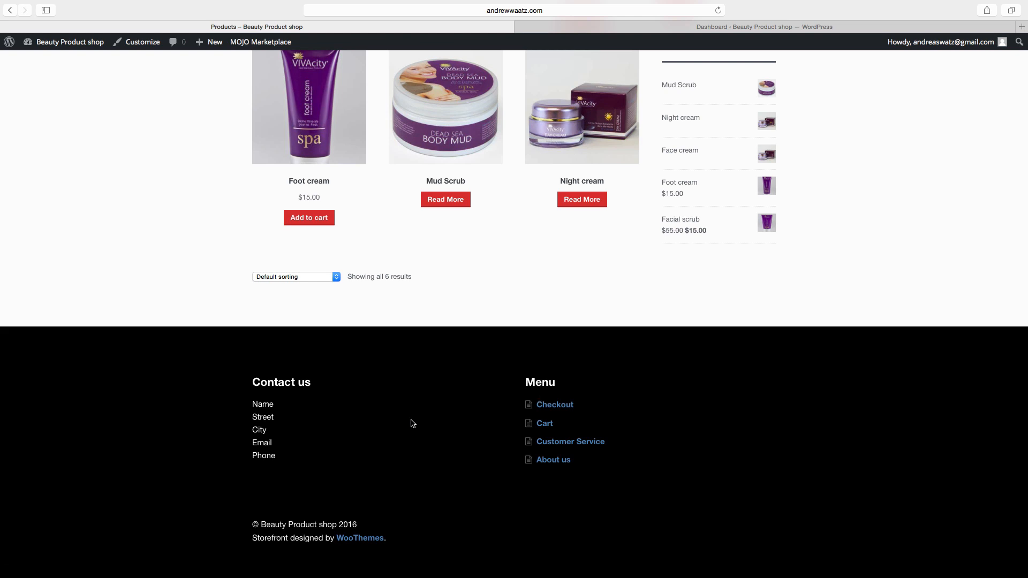
mouse_move(409, 423)
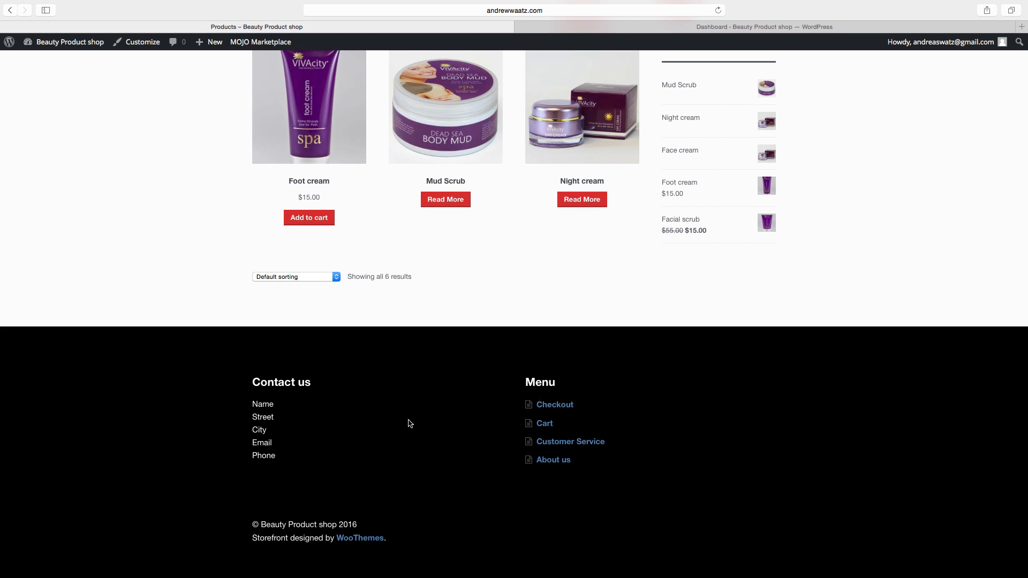